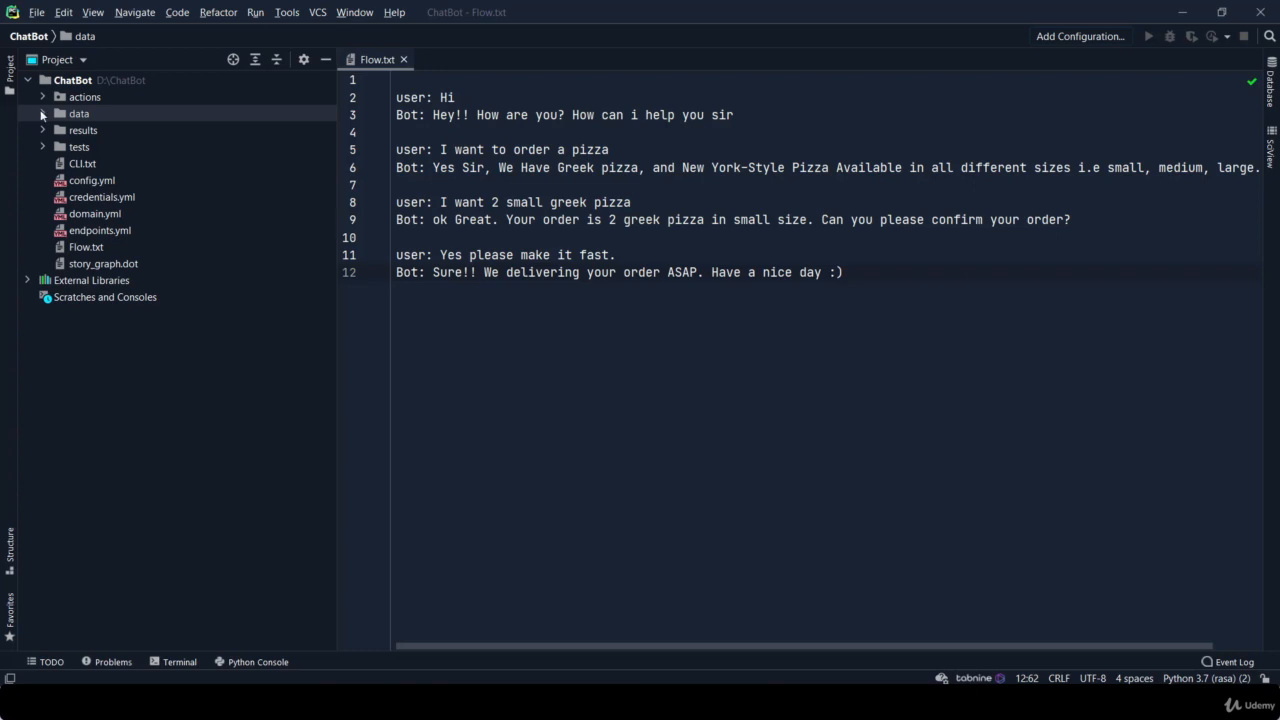
Open nlu.yml, stories.yml and domain.yml from the data folder to review them
left_click(78, 112)
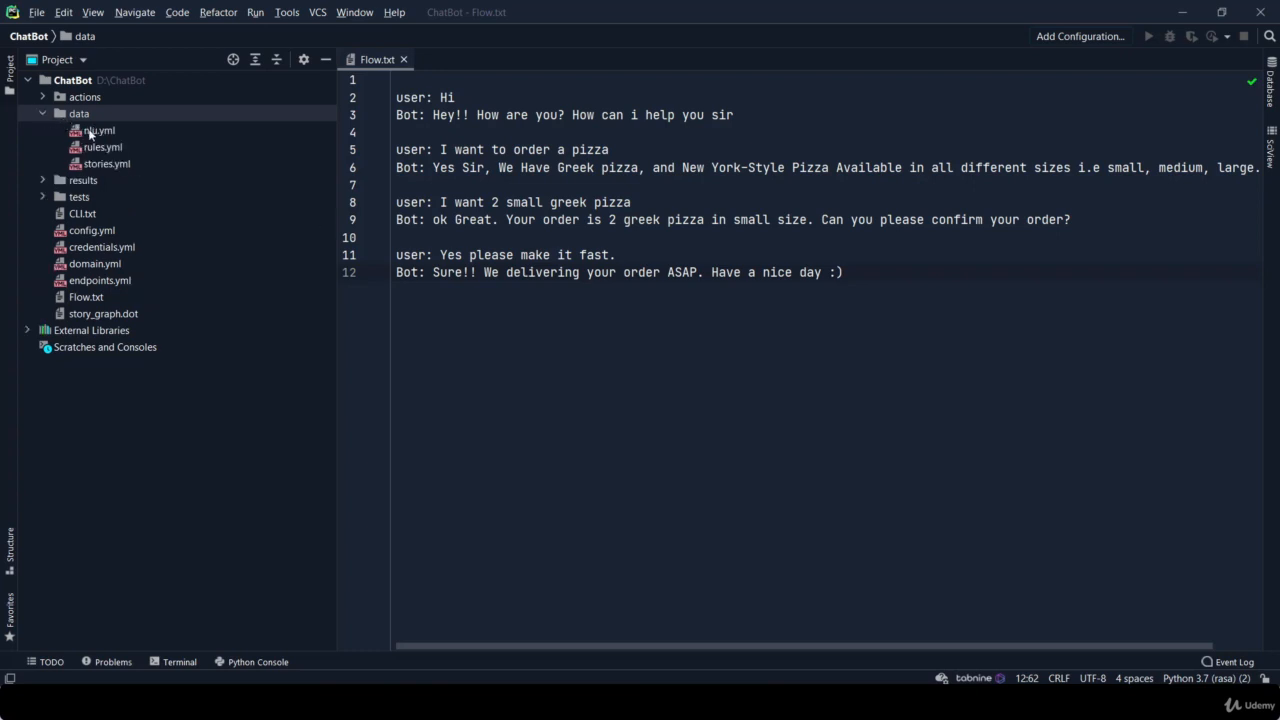
double_click(98, 130)
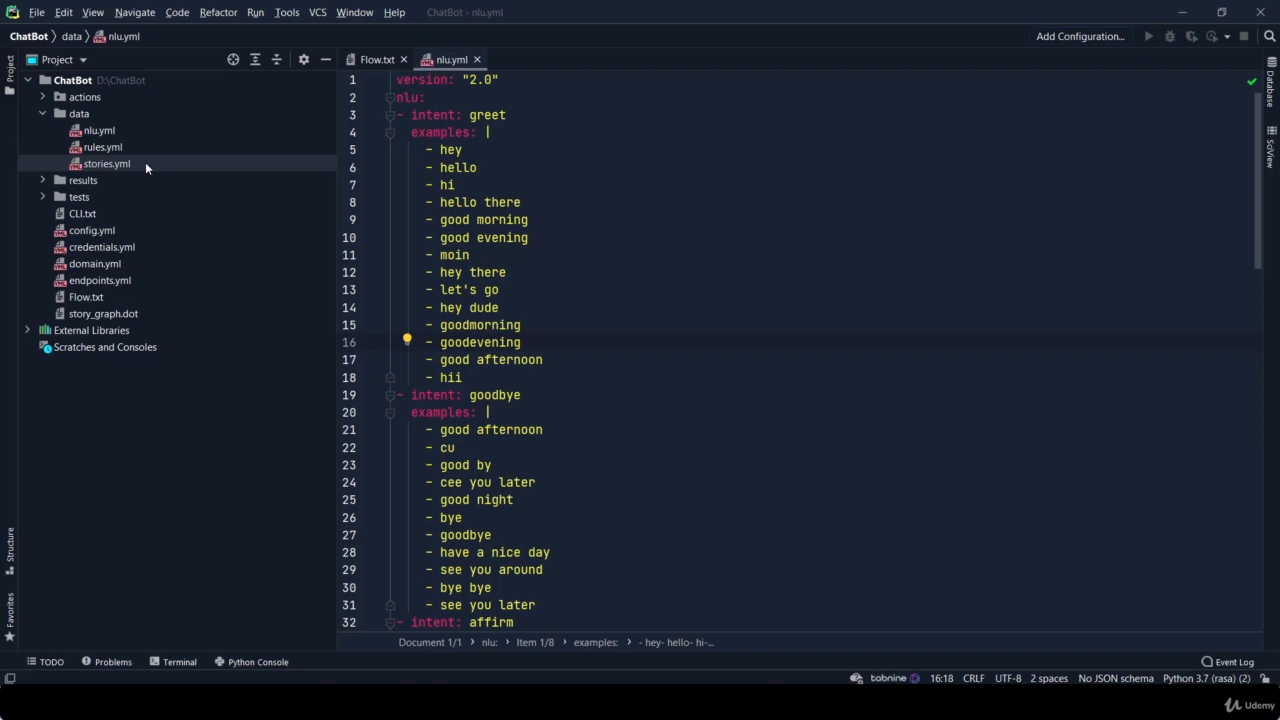
left_click(106, 164)
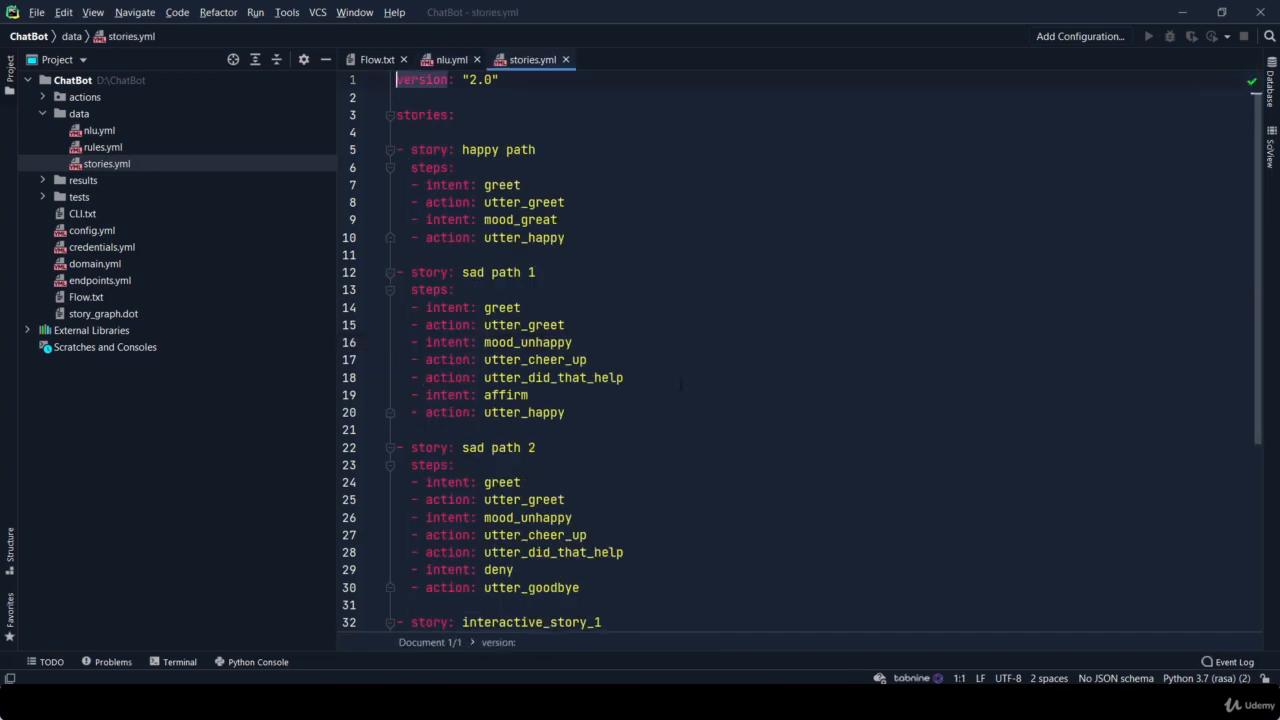
double_click(94, 264)
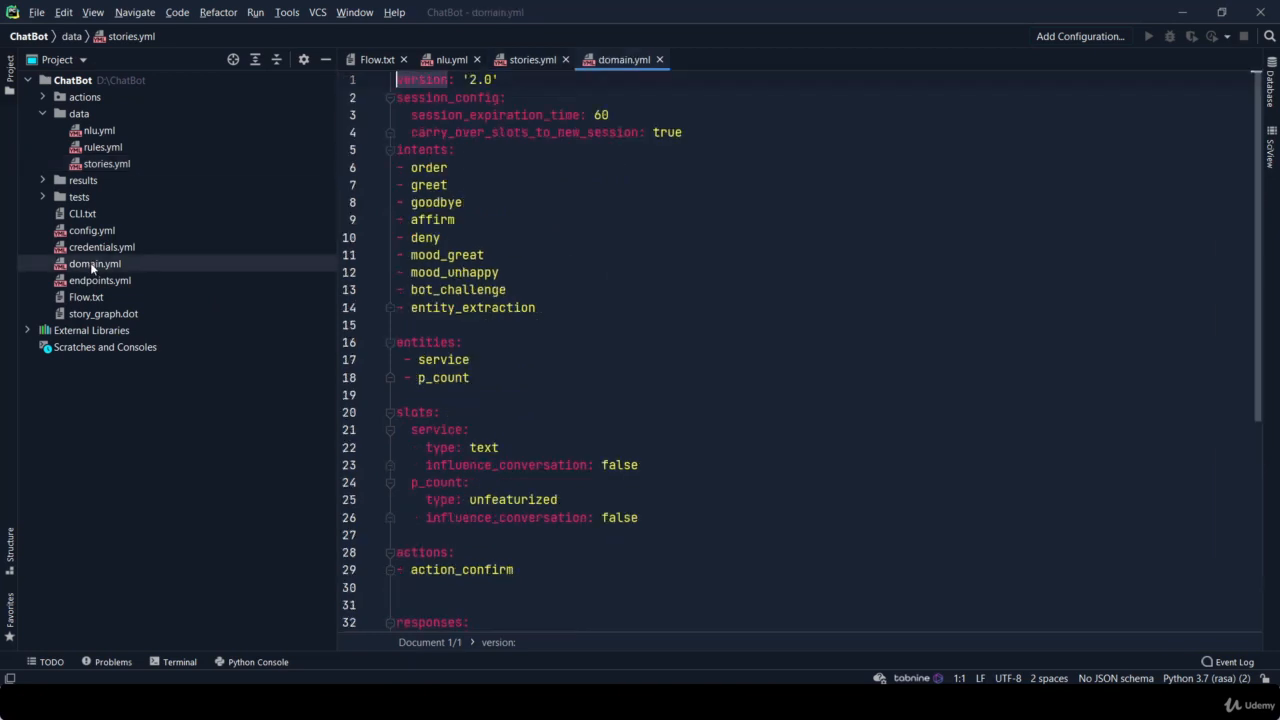
scroll("down", 3)
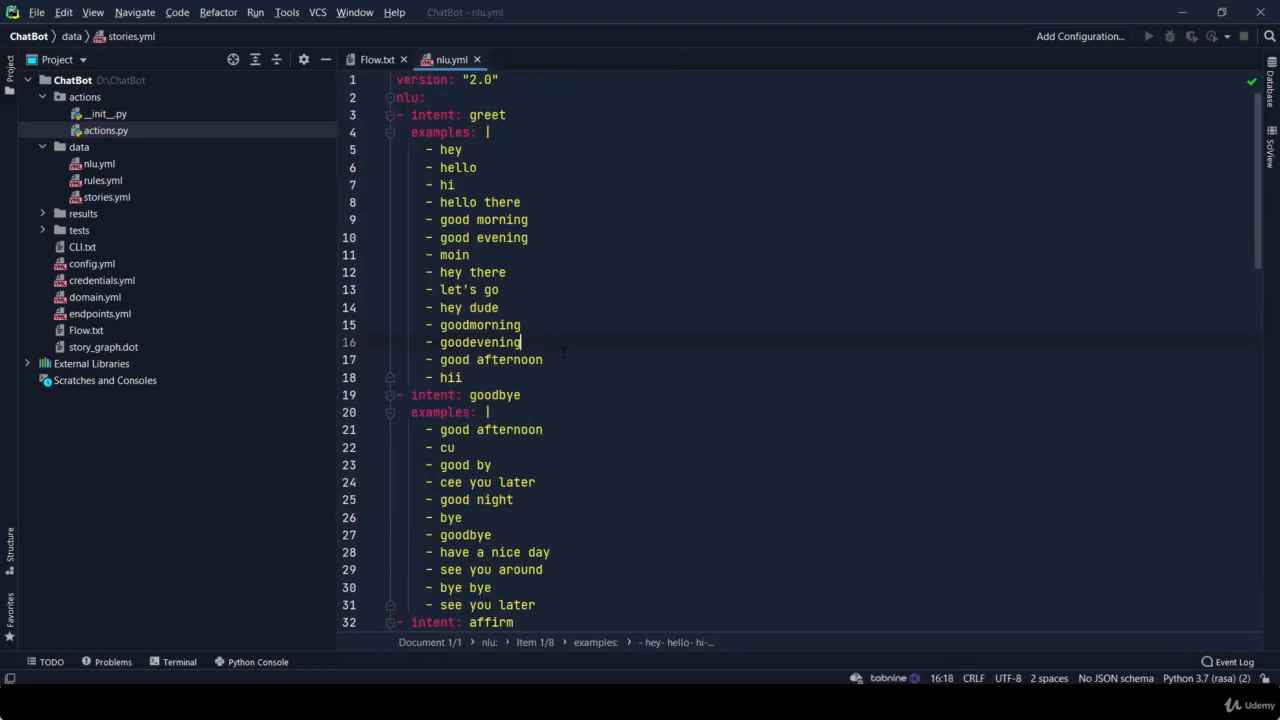
Scroll through nlu.yml to find where the greet examples end before trimming the rest
scroll("down", 3)
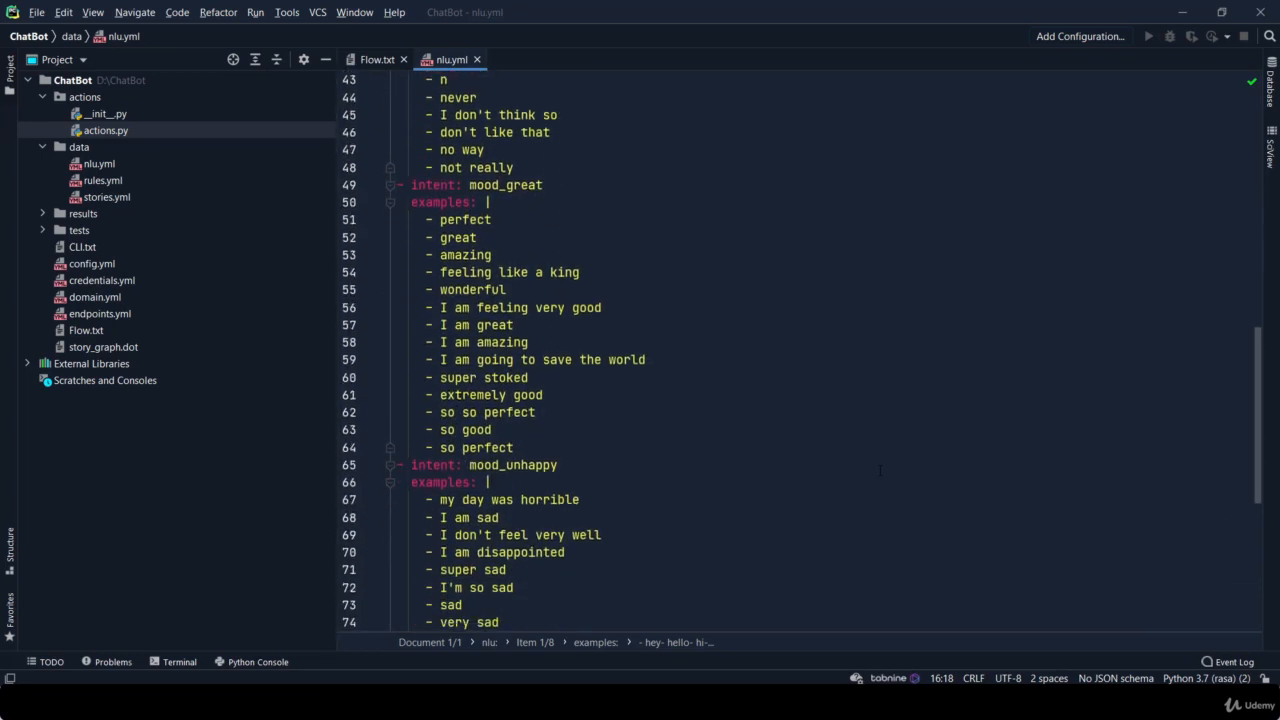
scroll("down", 3)
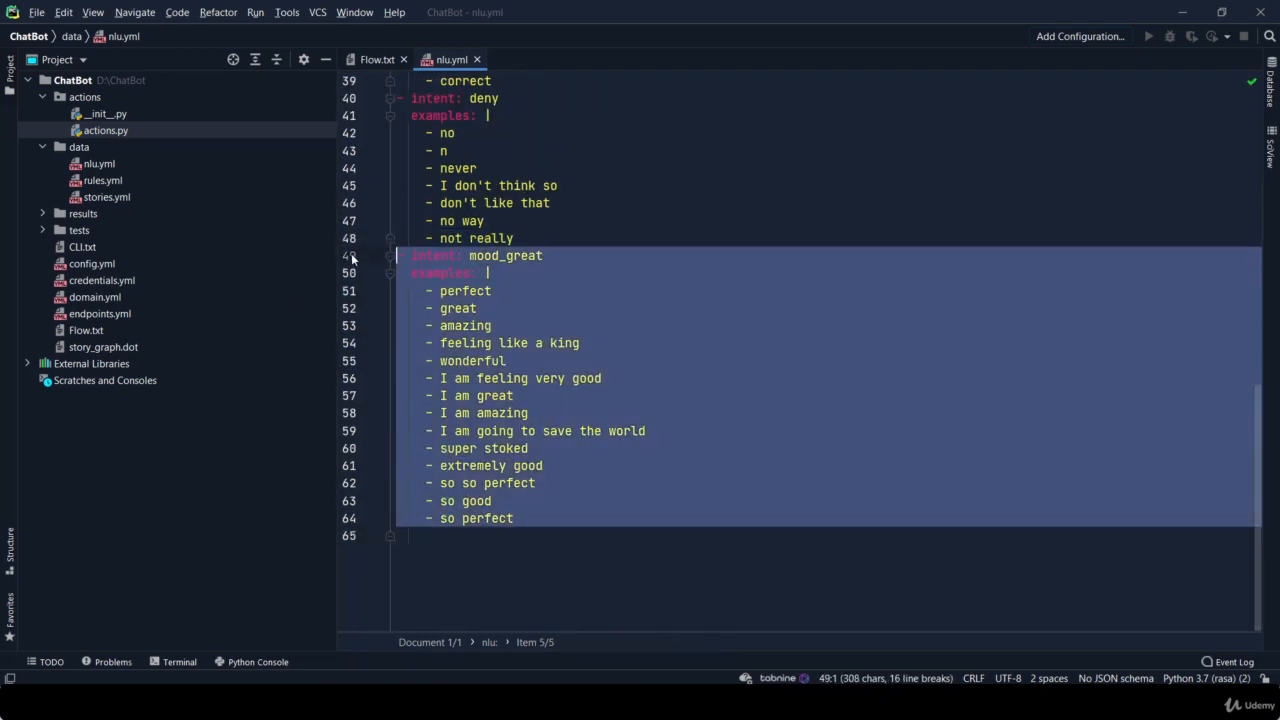
scroll("up", 3)
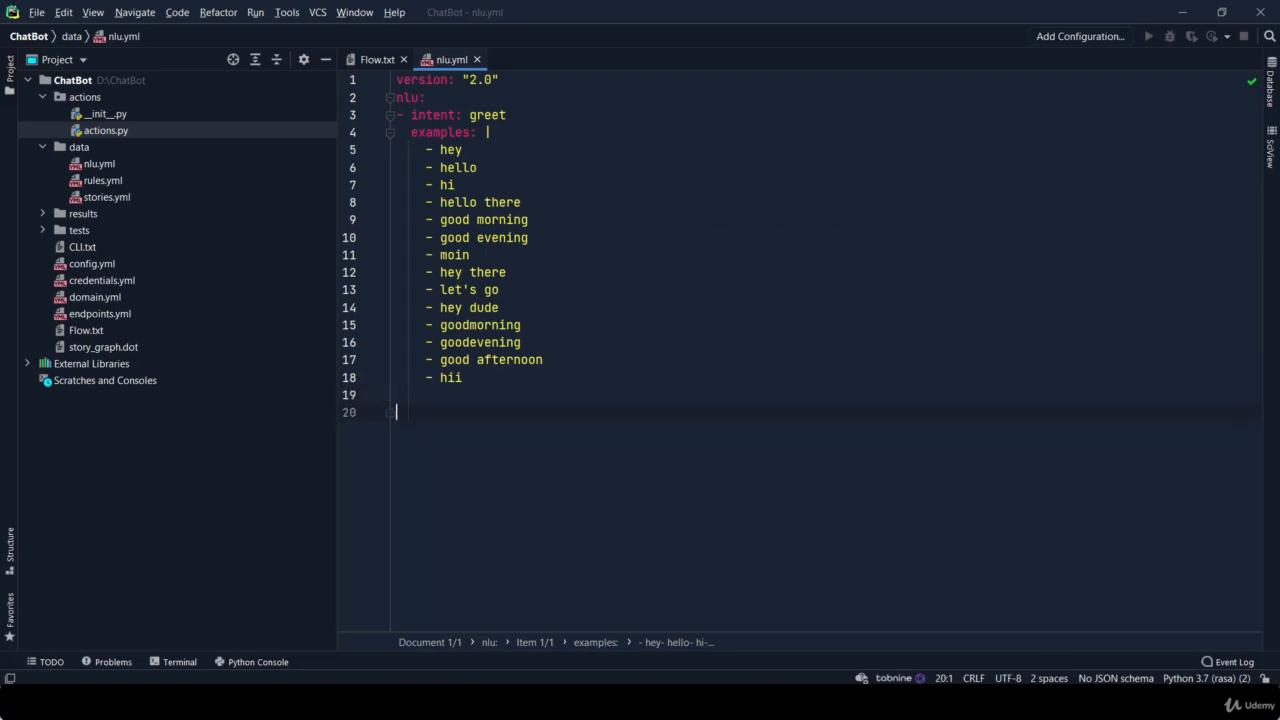
Add a '# Pizza Request' comment, '- intent: request_init' and an 'examples' key below greet
type("#")
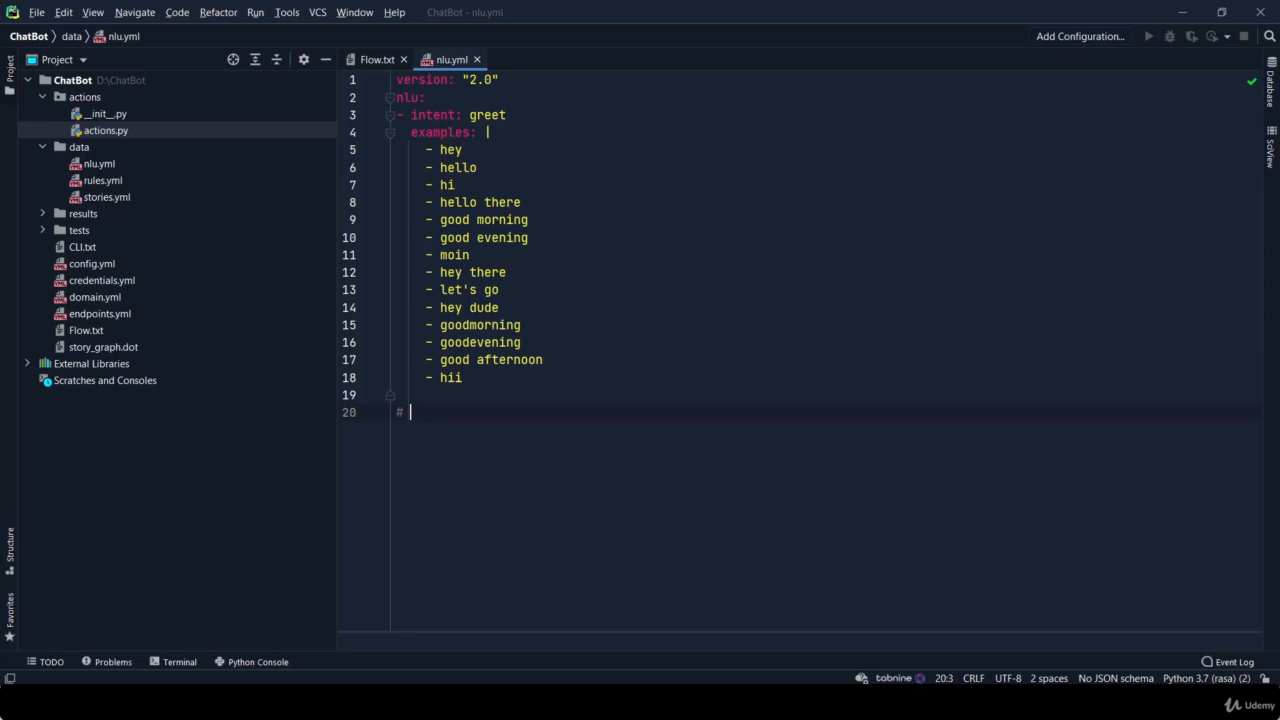
type("Pizza")
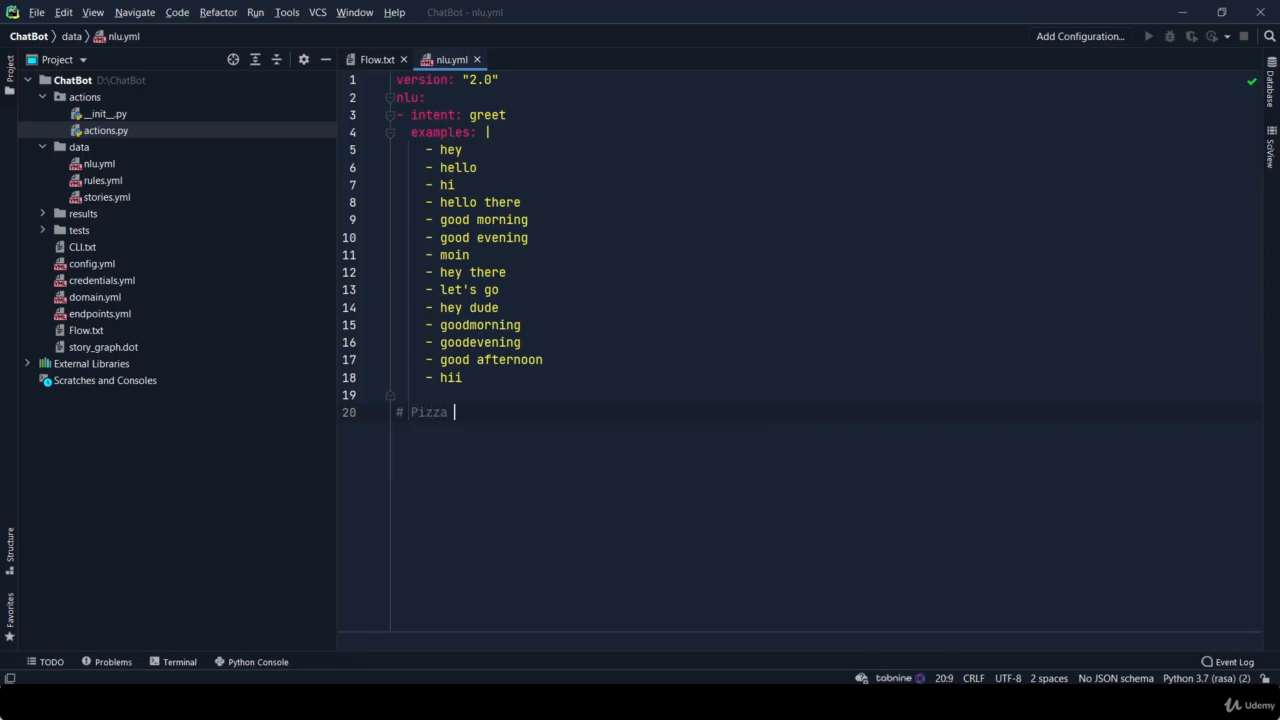
type("Request")
type("- intent:")
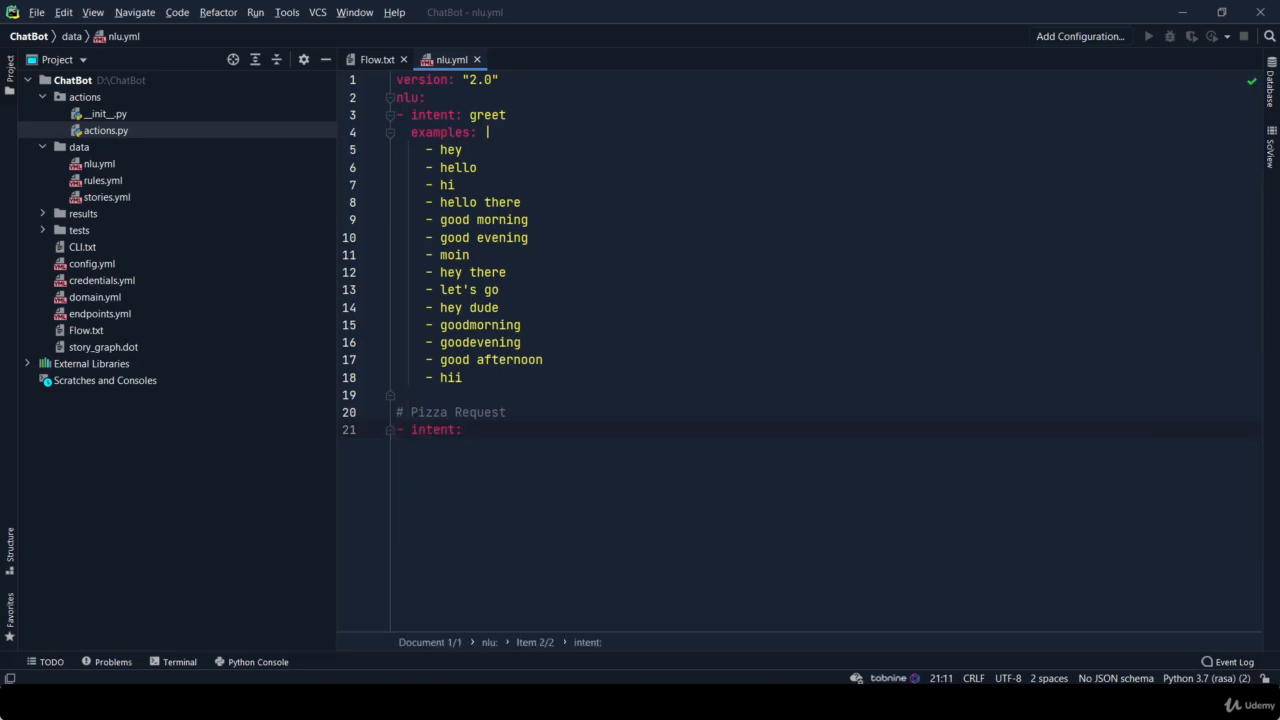
type("request_init")
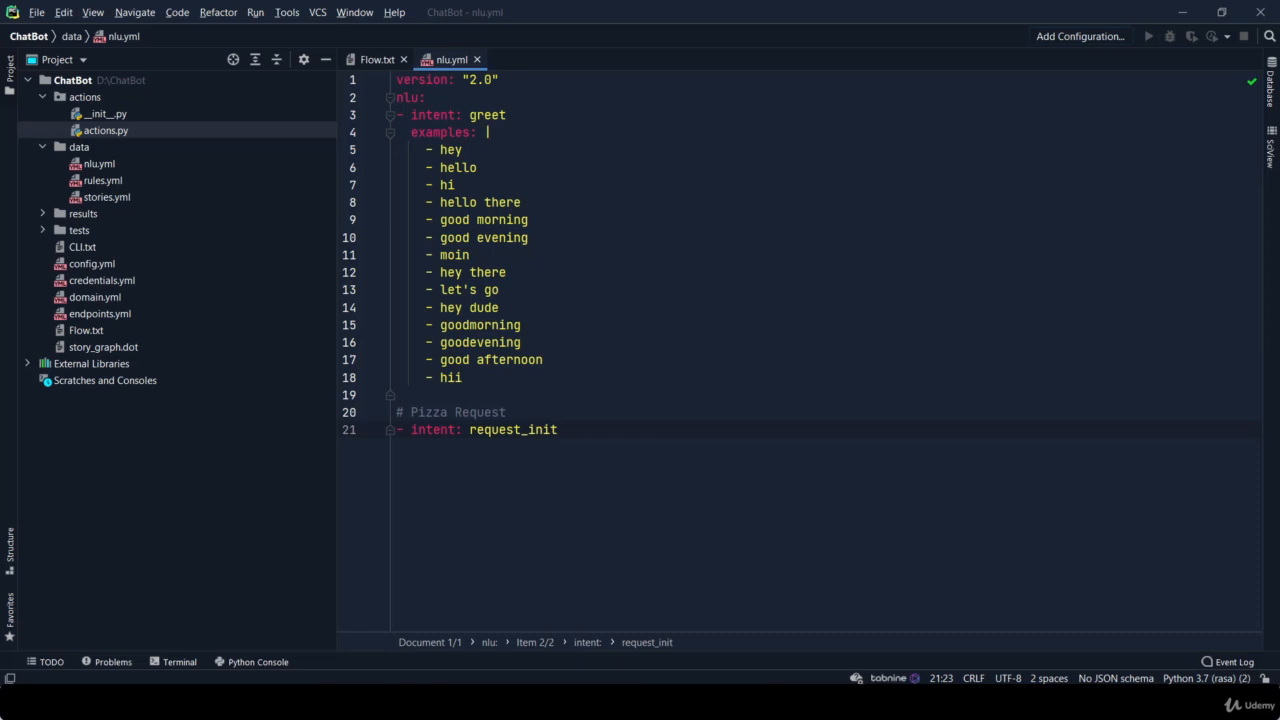
type("examples:")
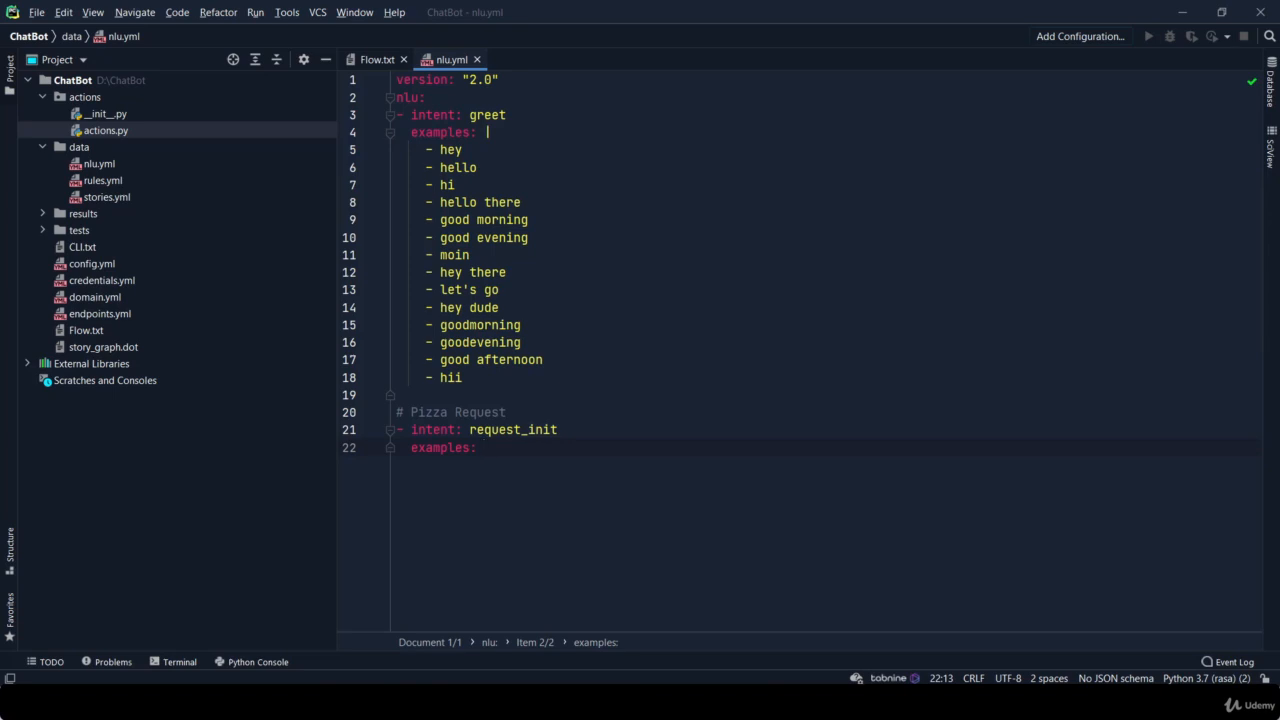
Add request_init examples 'I want to order a pizza', 'I want pizza' and 'can you order a pizza for me'
key("enter")
type("-")
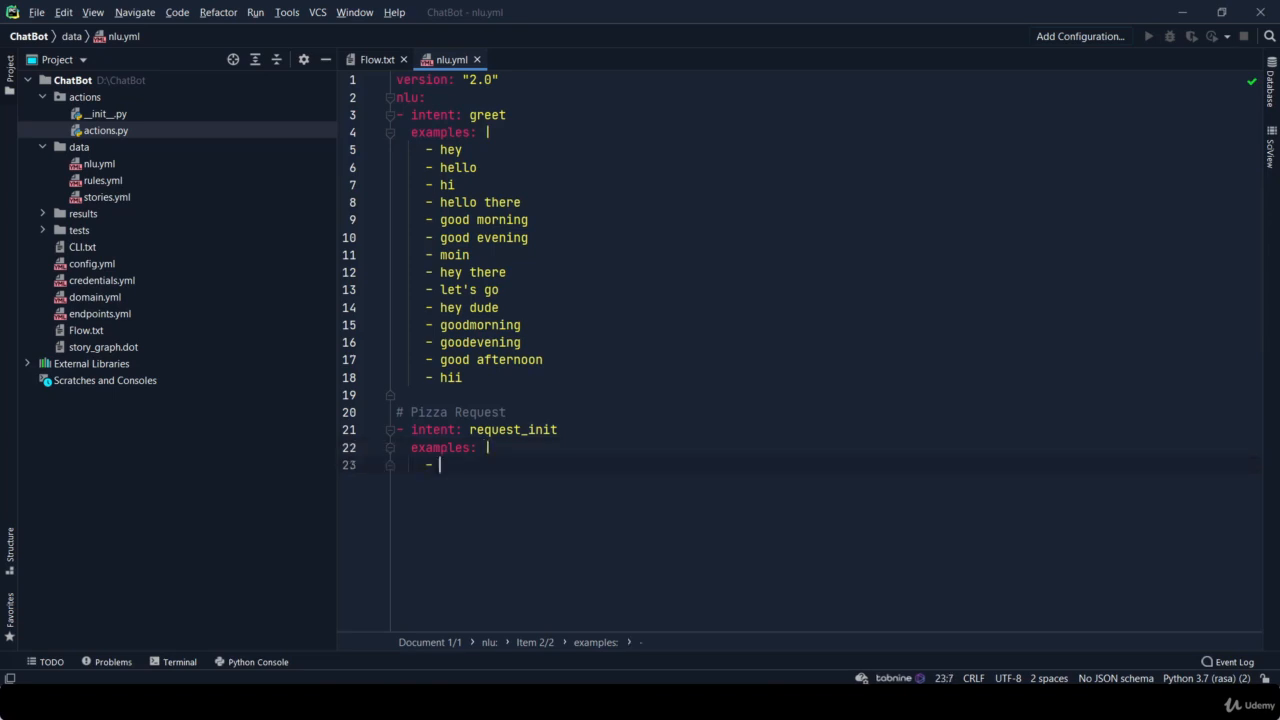
type("I want to order a pizza")
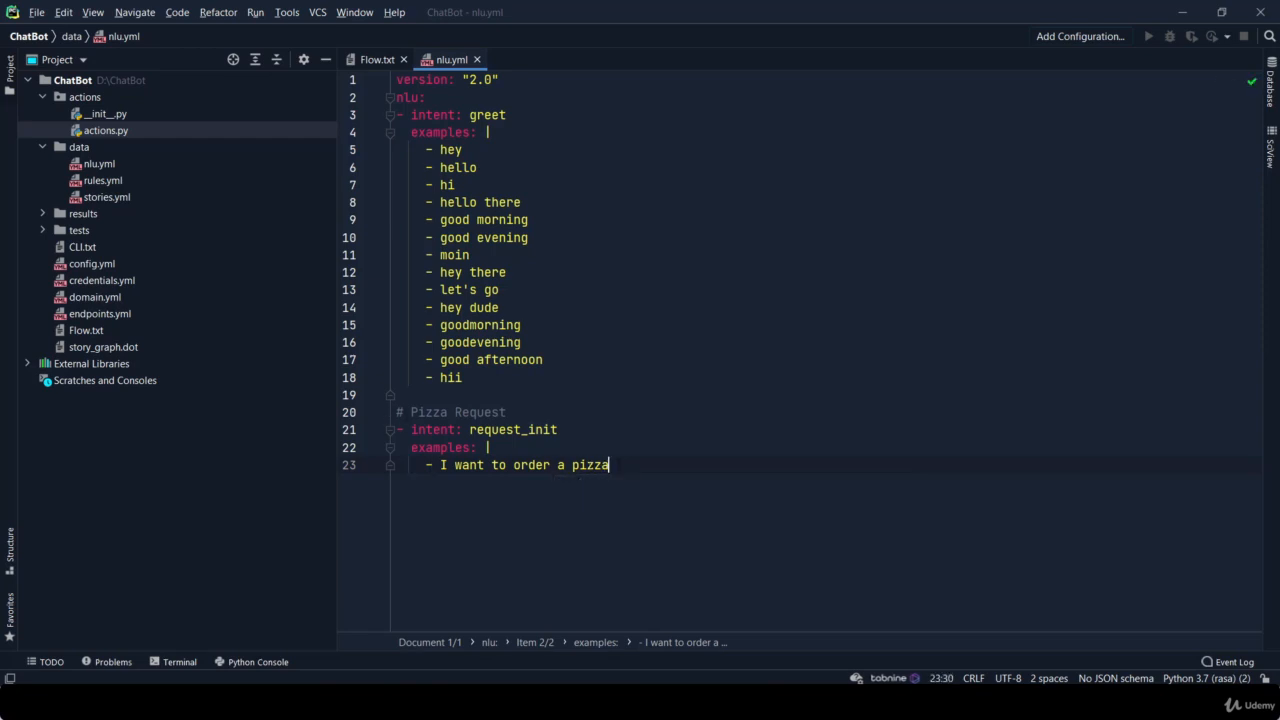
key("enter")
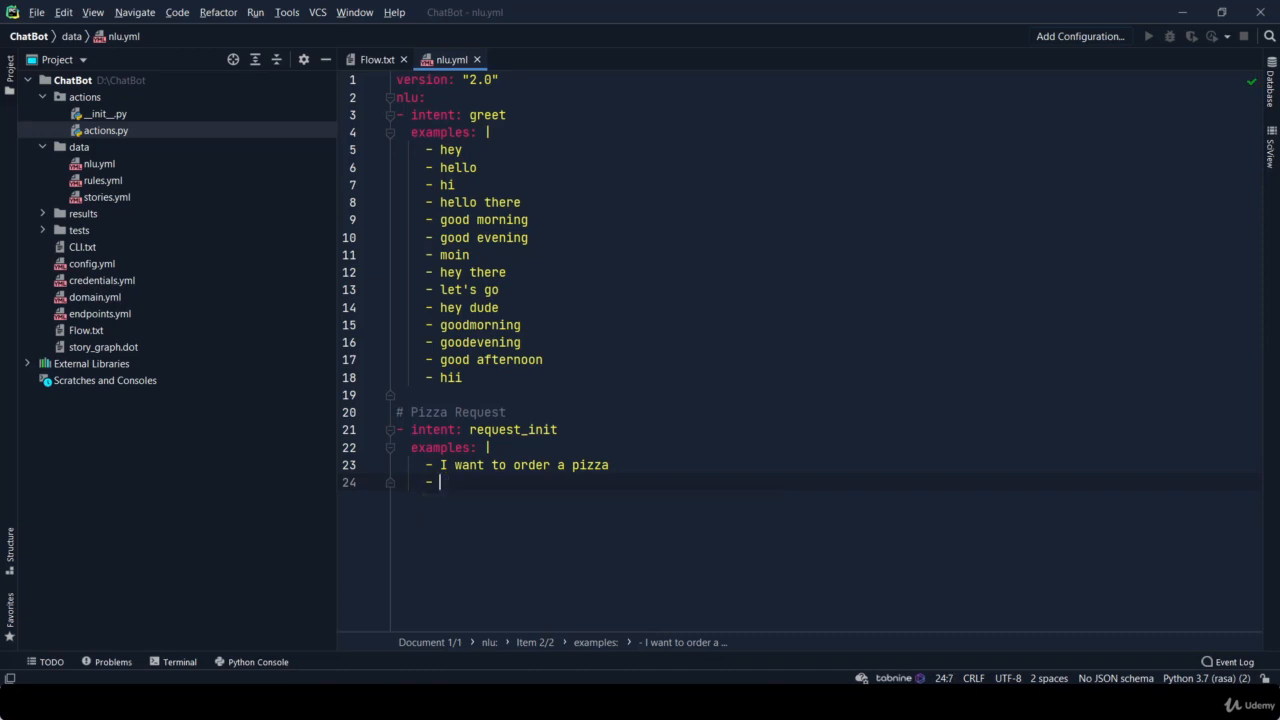
type("I want pizza")
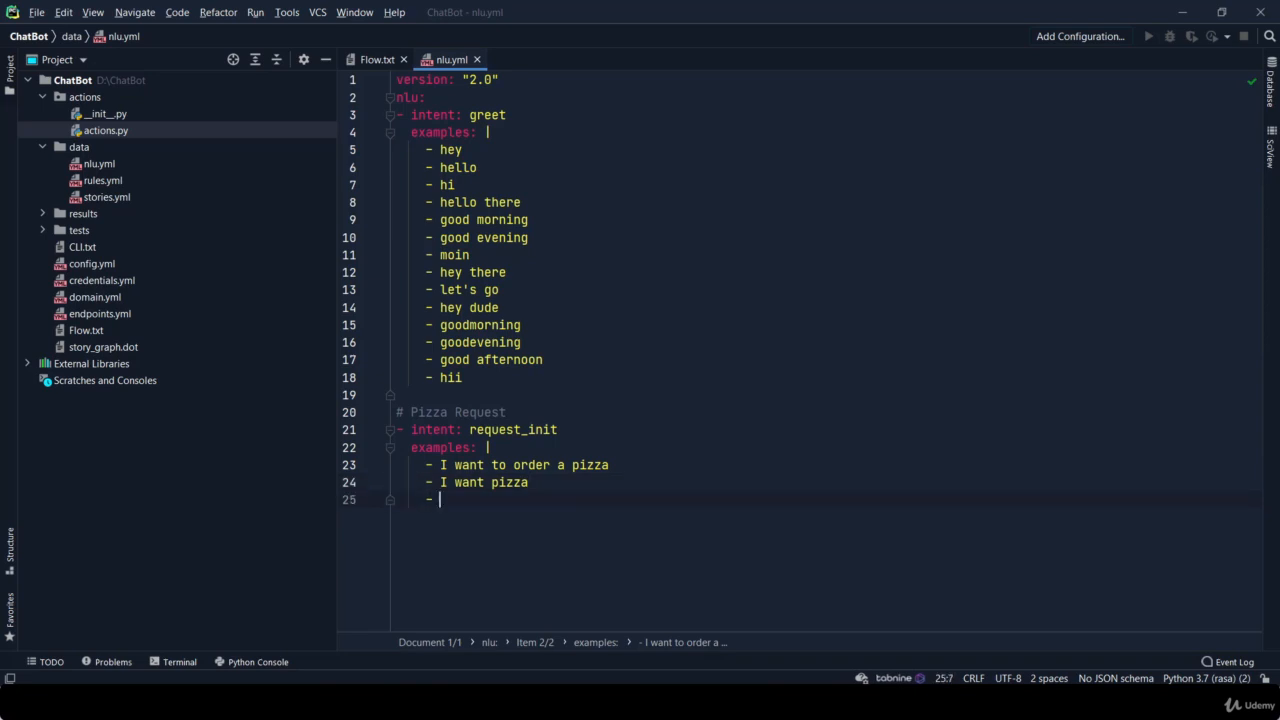
type("c")
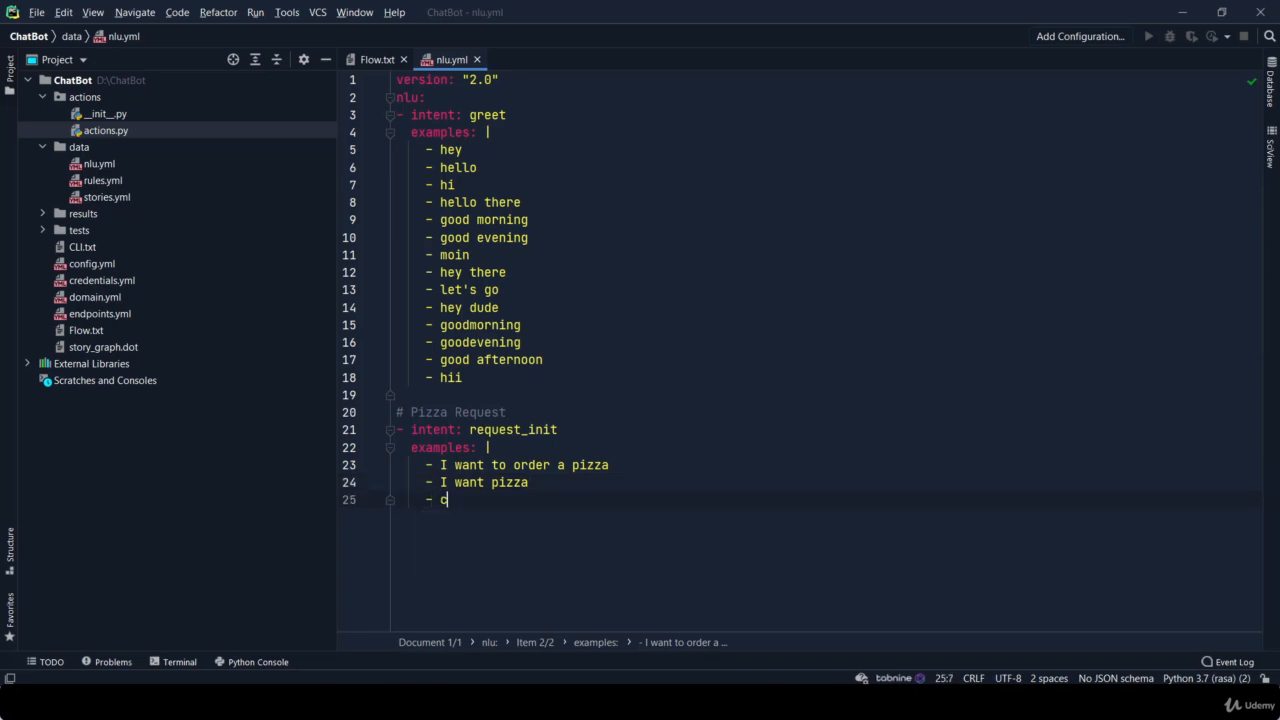
type("can you order a")
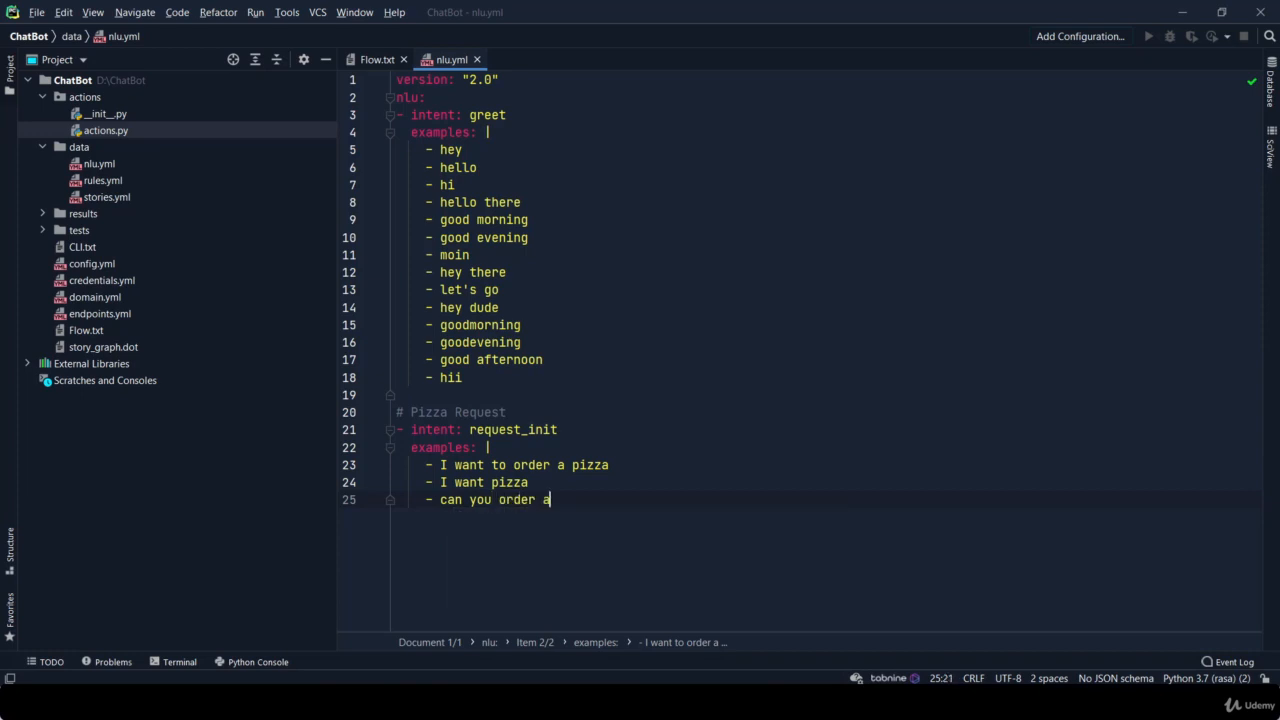
type("pizza")
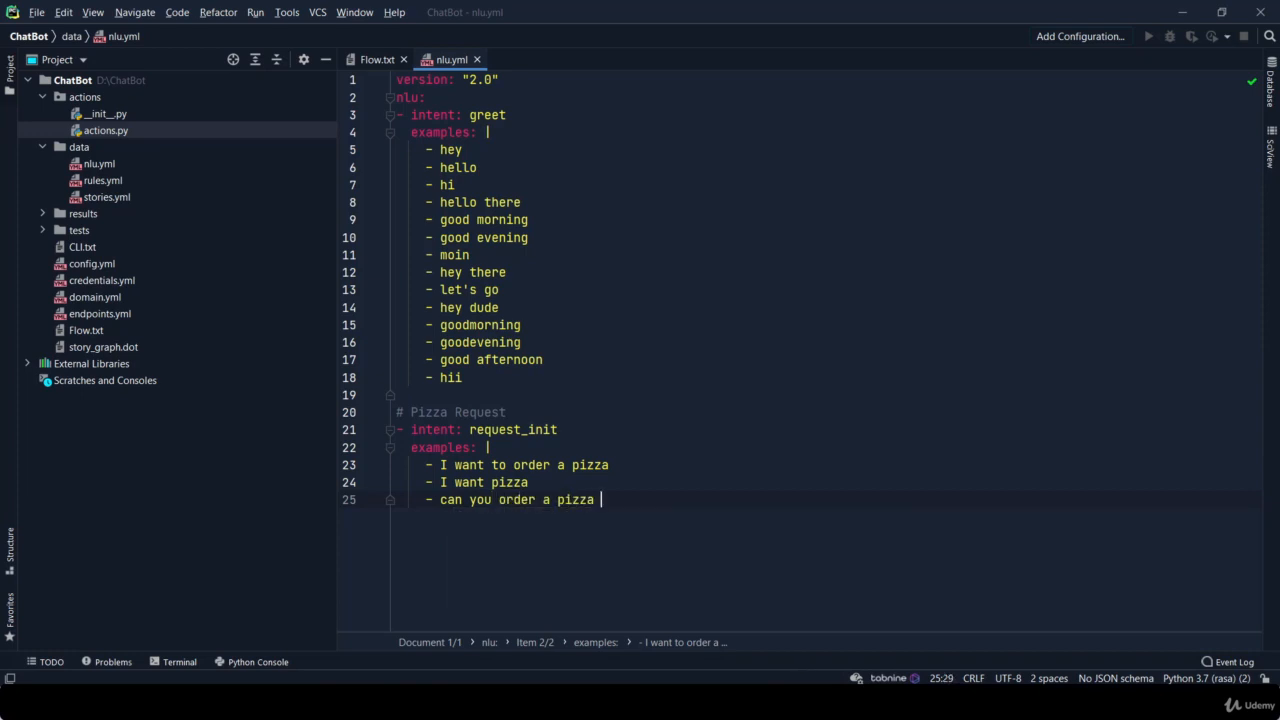
type("for me")
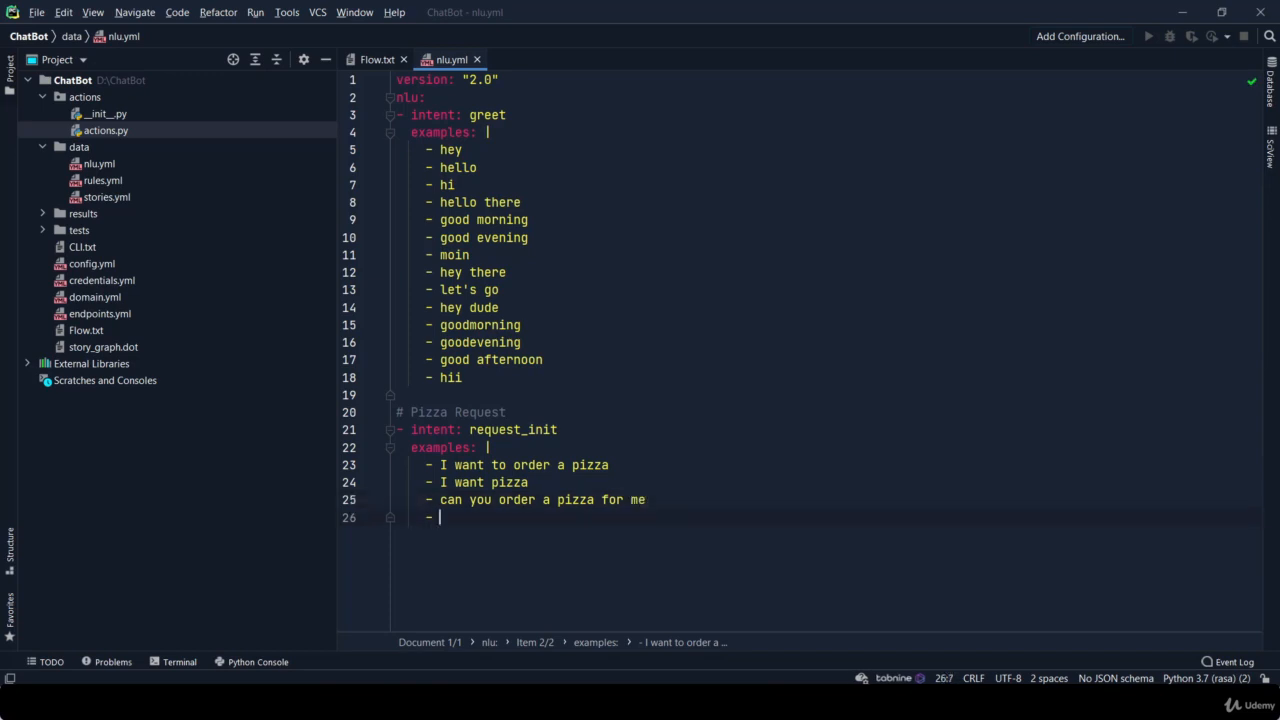
Add the examples 'pizza pls' and 'pizza', then begin a comment line below them
type("pizza pls")
type("-")
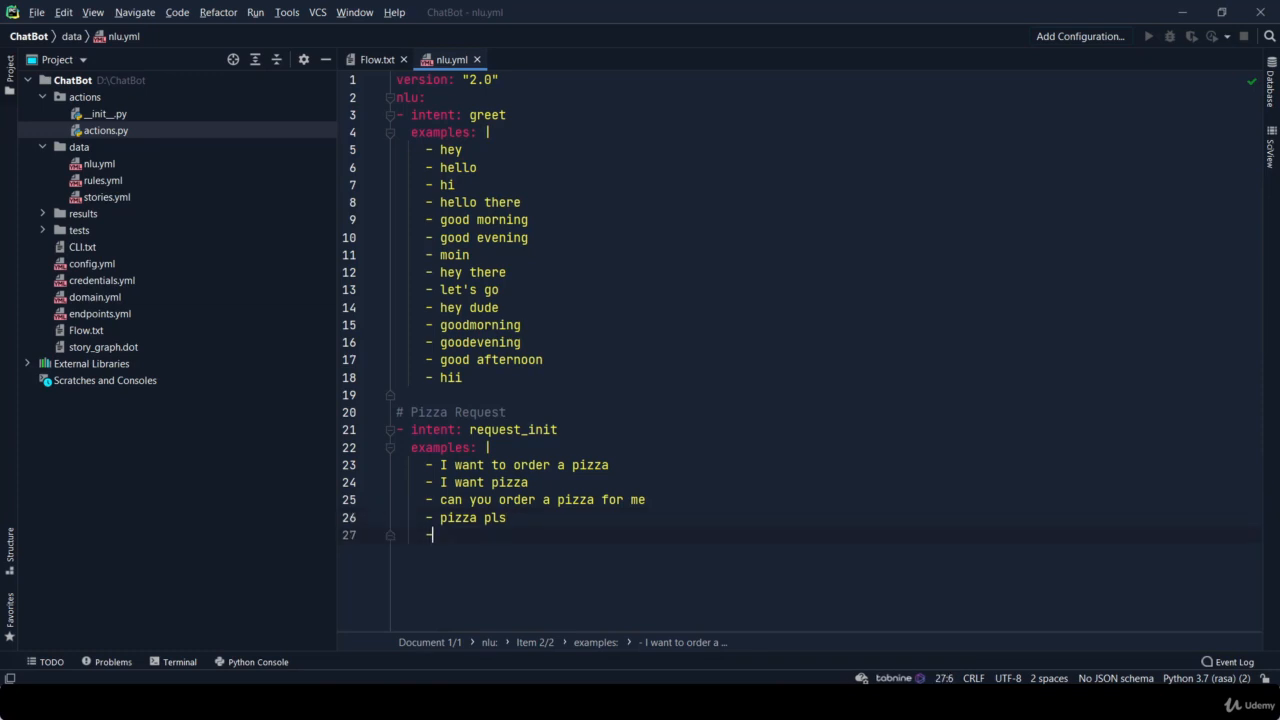
type("pizza")
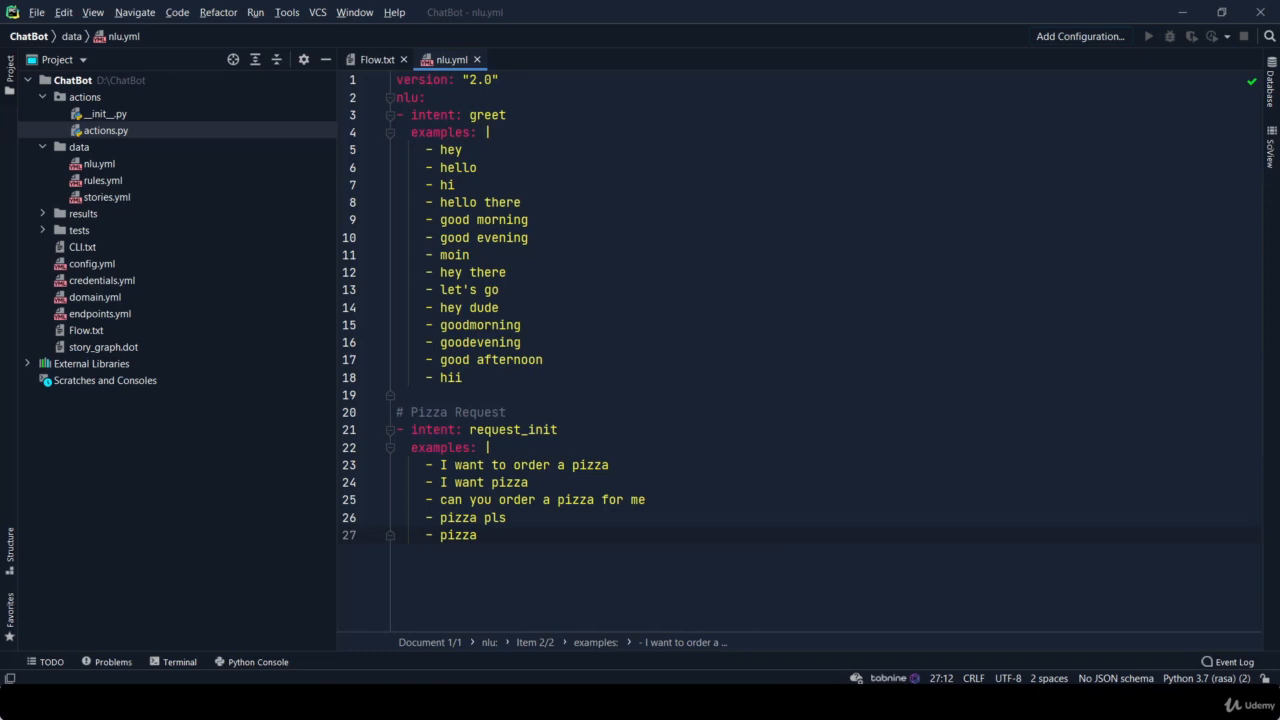
left_click(478, 536)
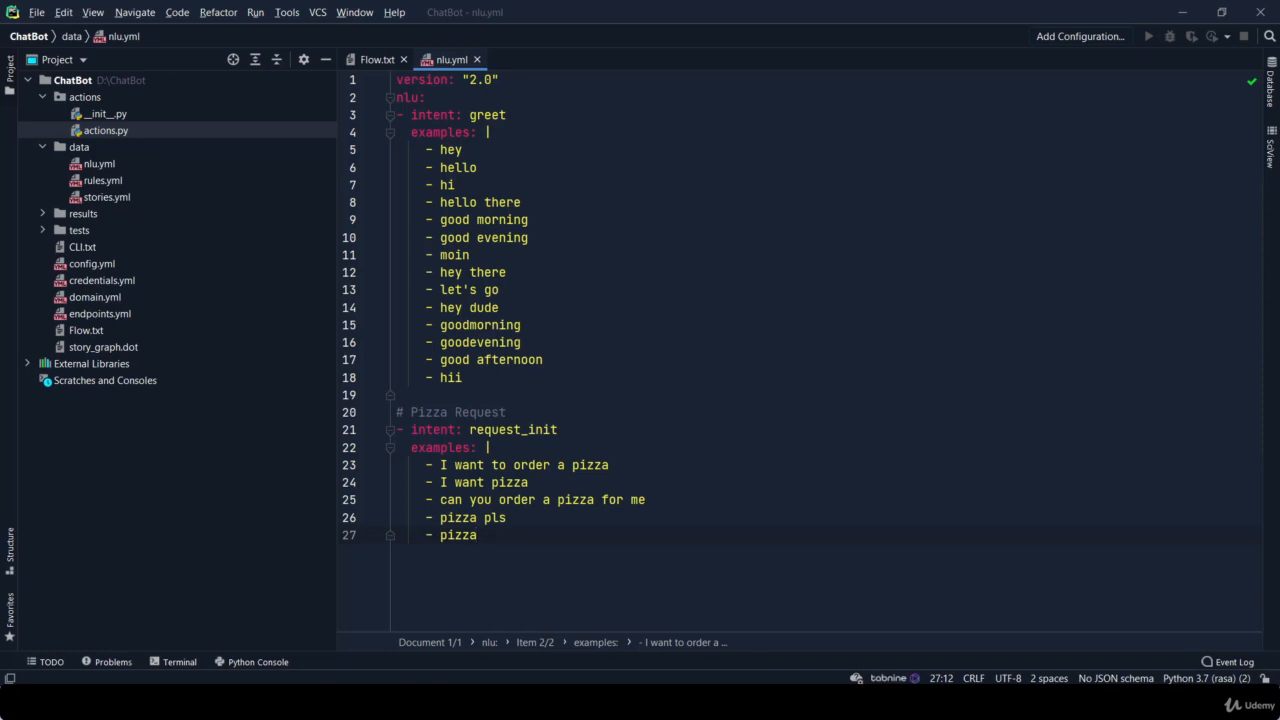
key("Enter")
type("#")
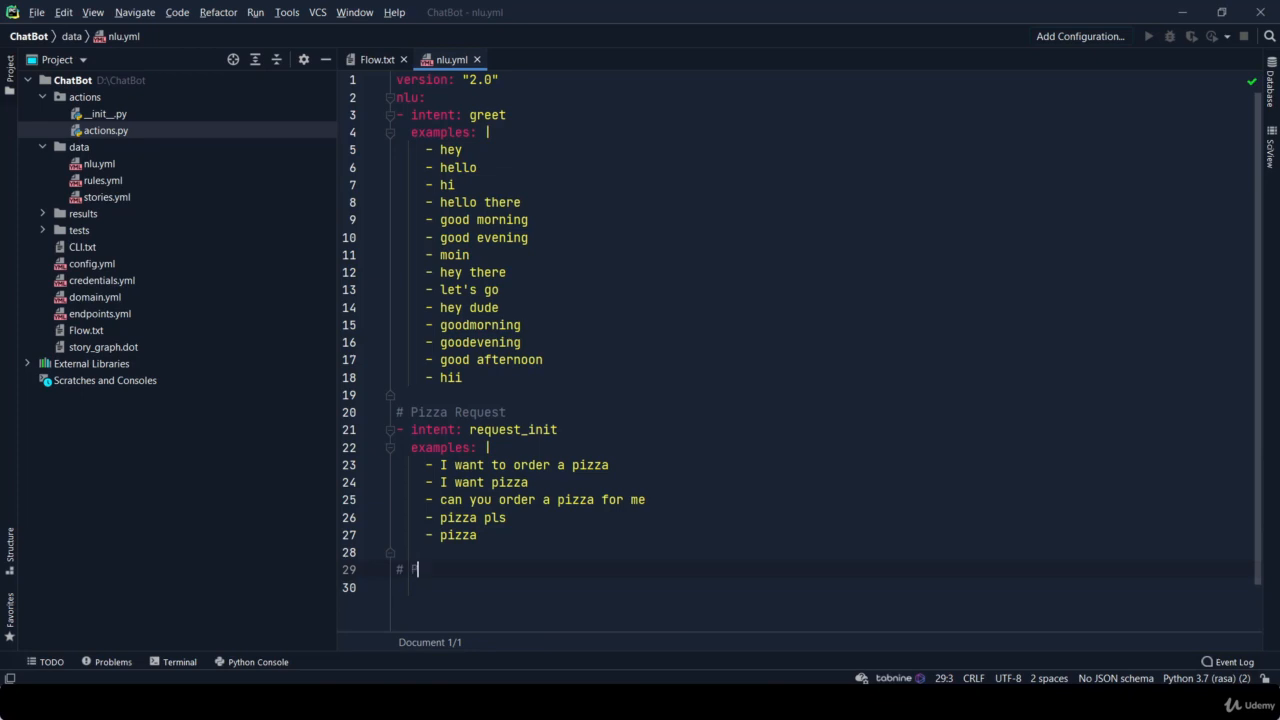
Add a '# Pizza order' comment, '- intent: order_pizza' and an 'examples: |' block
type("Pizza order")
left_click(820, 588)
type("- intent: order")
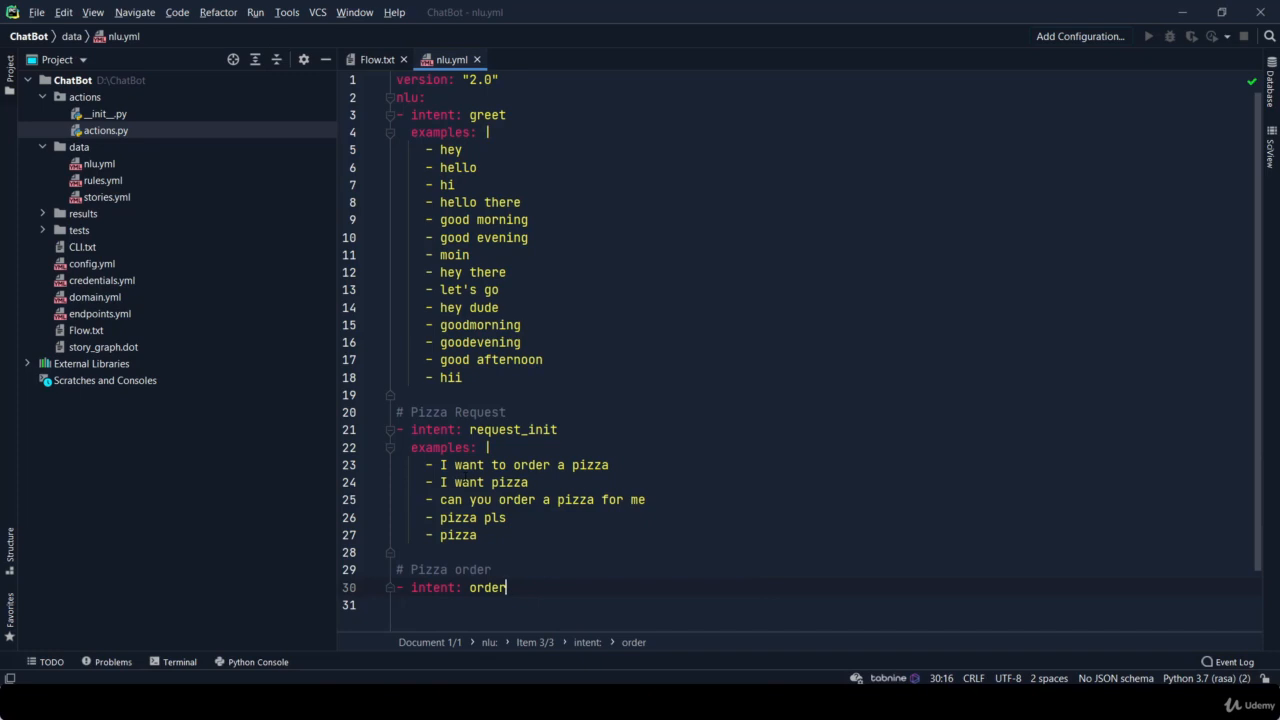
type("_piz")
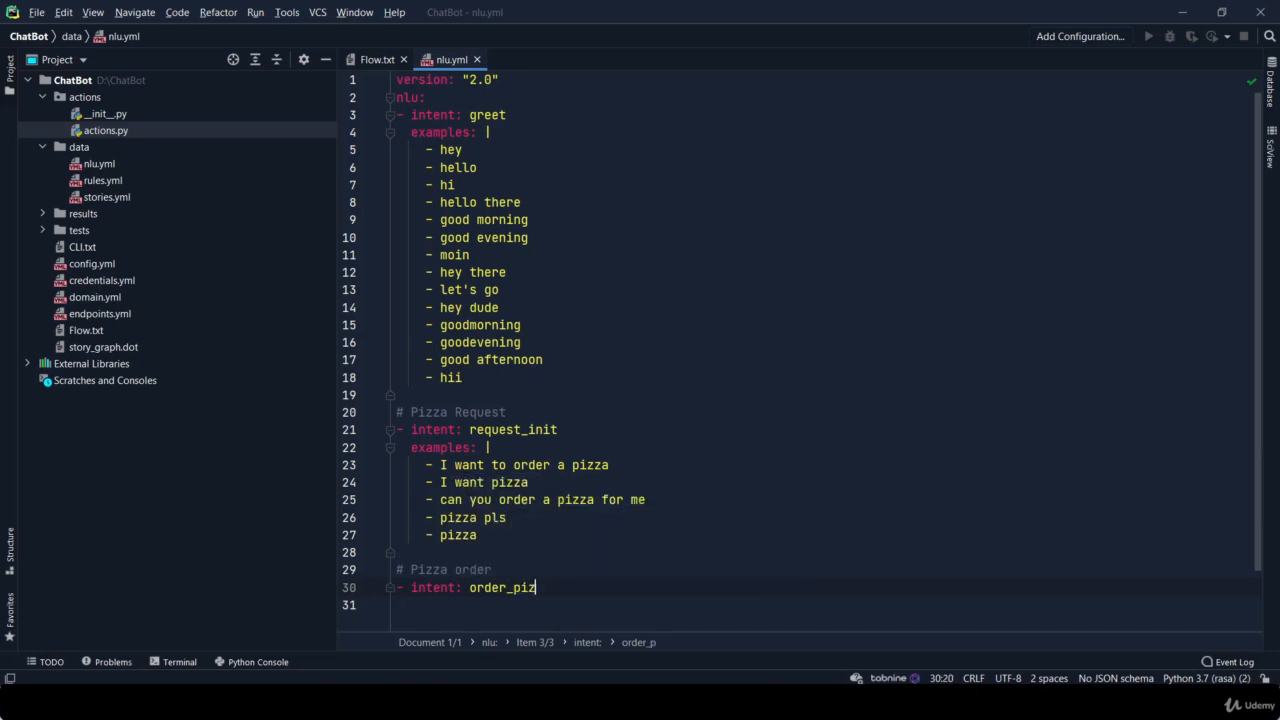
type("examples: |")
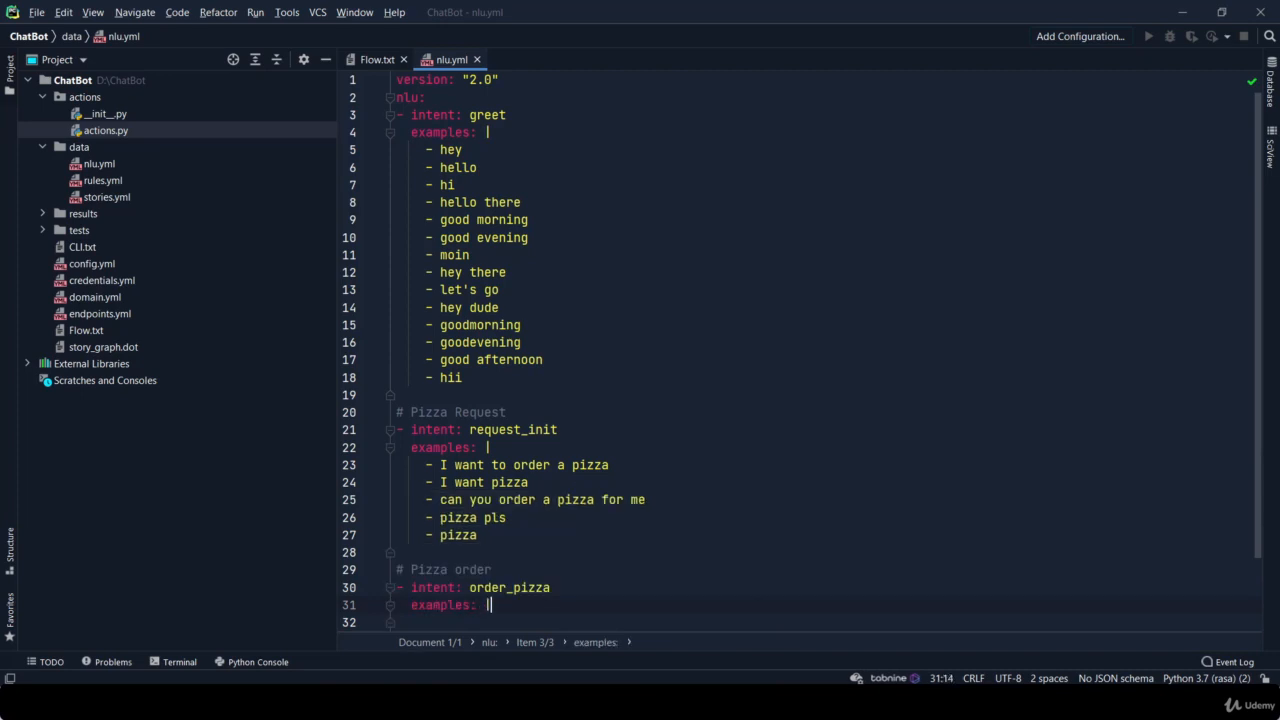
key("enter")
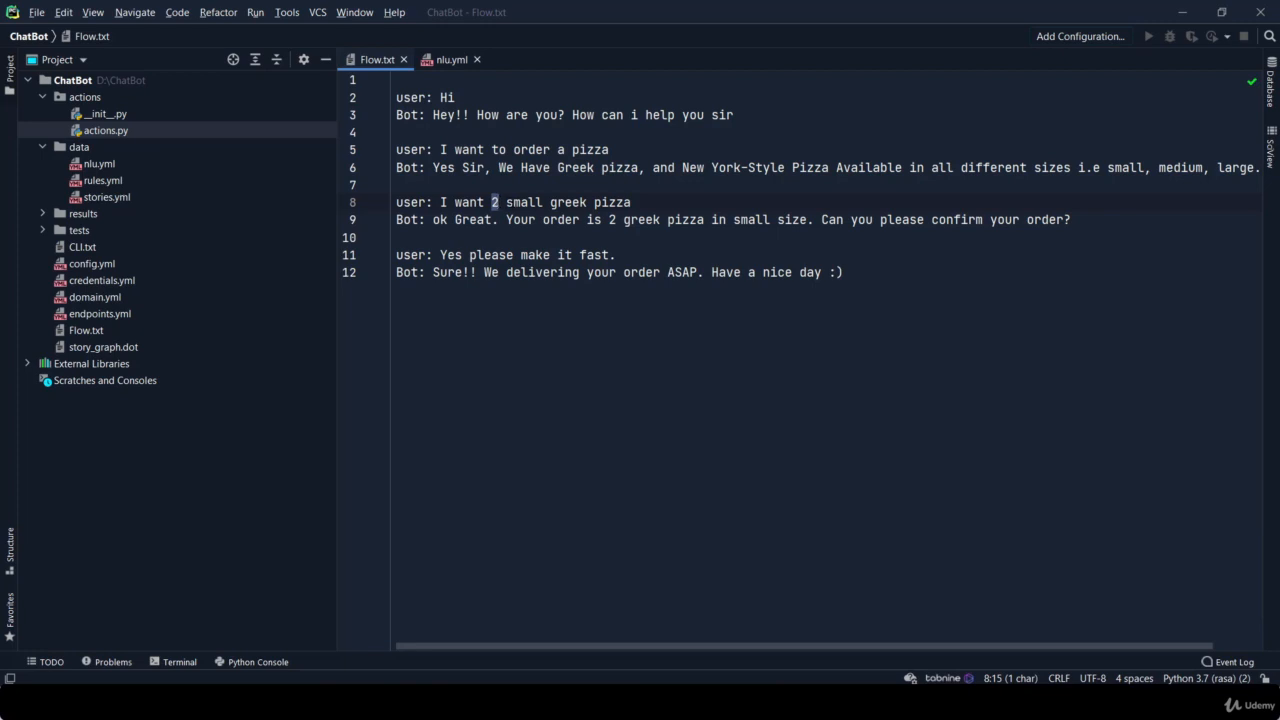
double_click(568, 202)
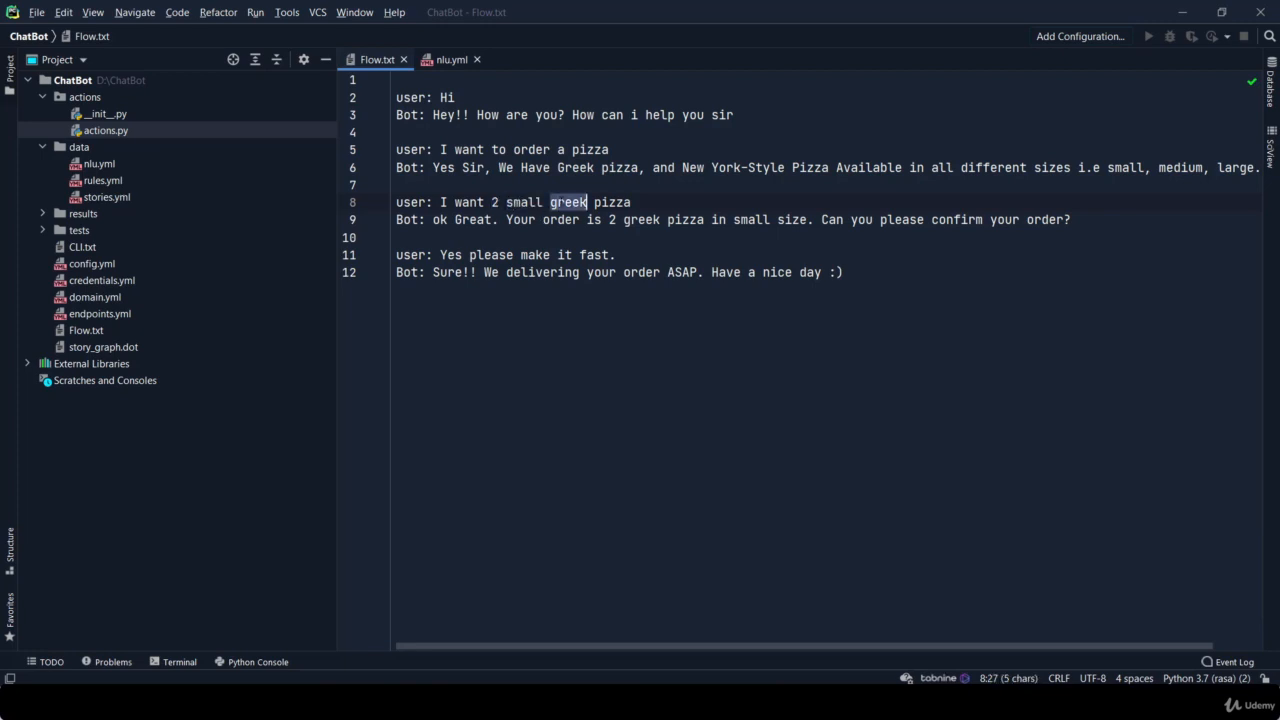
double_click(524, 202)
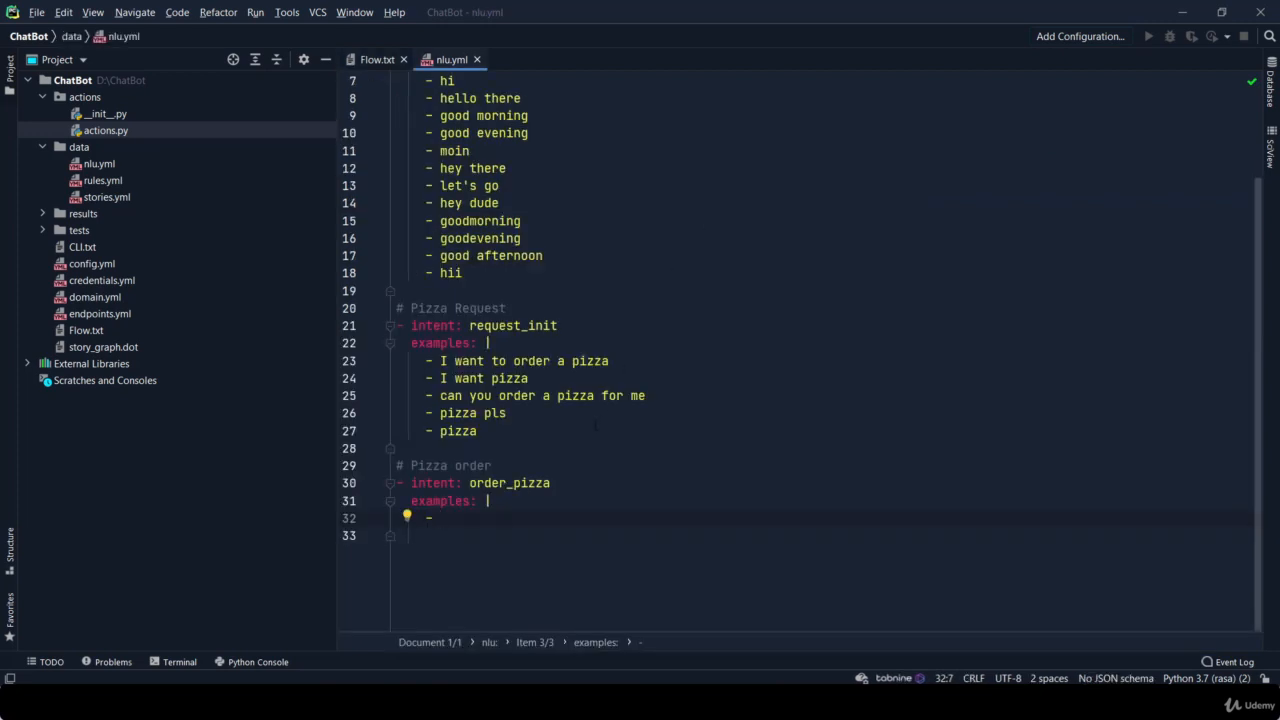
Write 'I want [two](pizza_amount)' as the start of the first order_pizza example
type("I want")
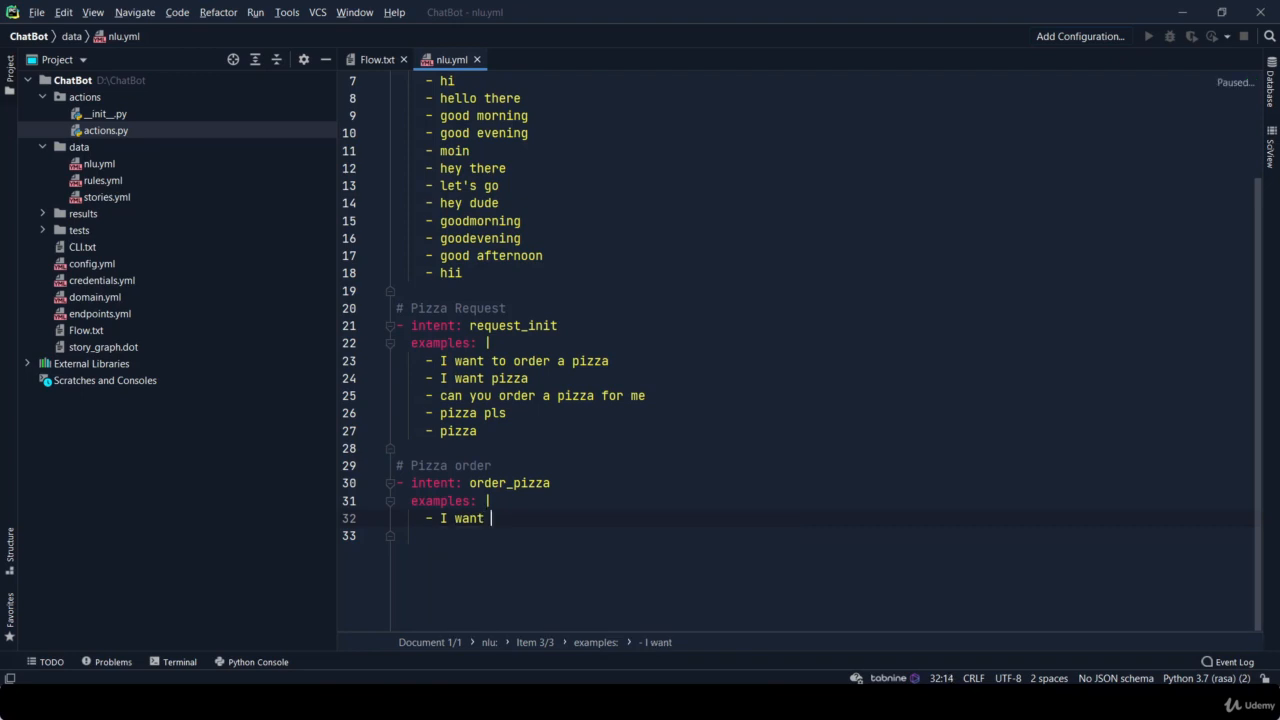
type("tow")
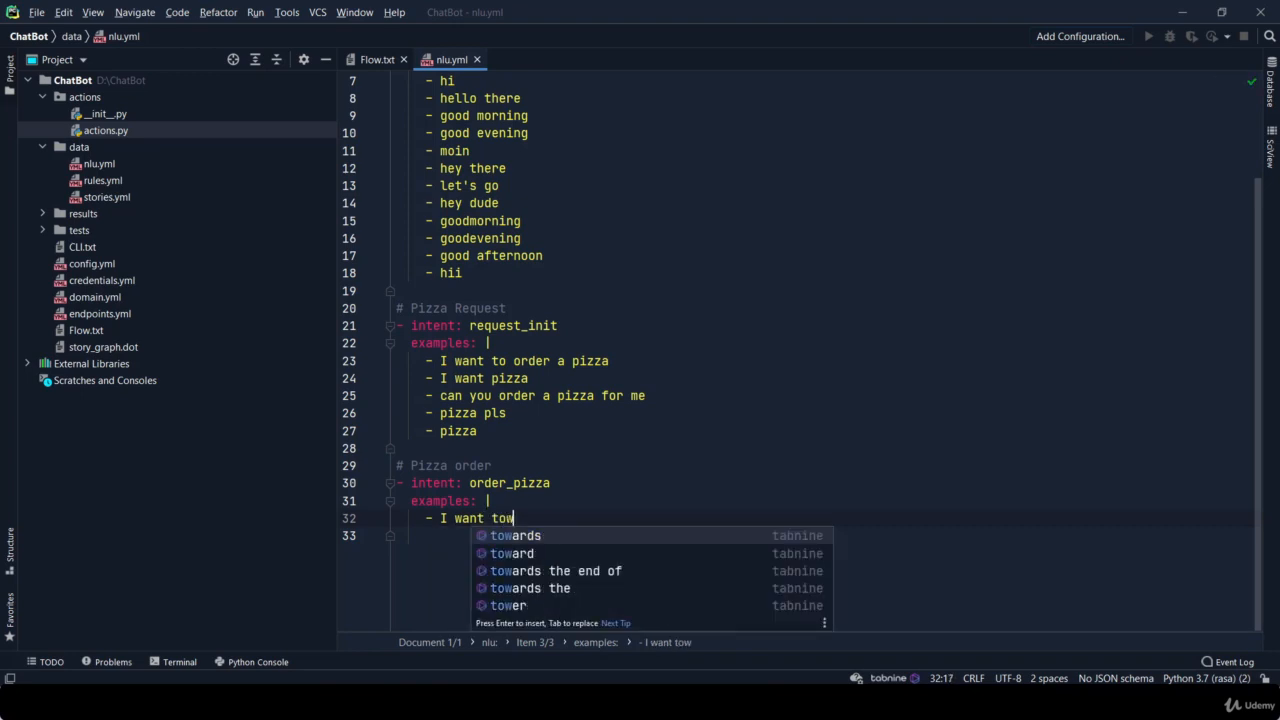
type("o]")
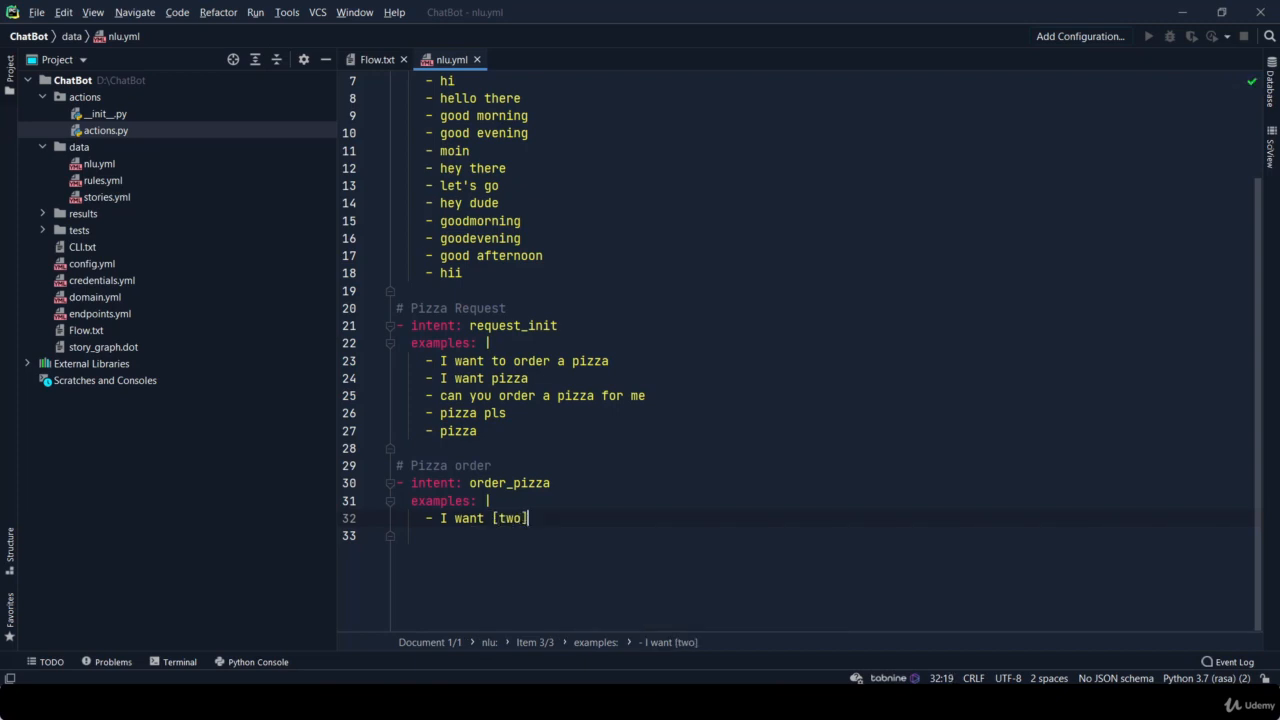
type("(")
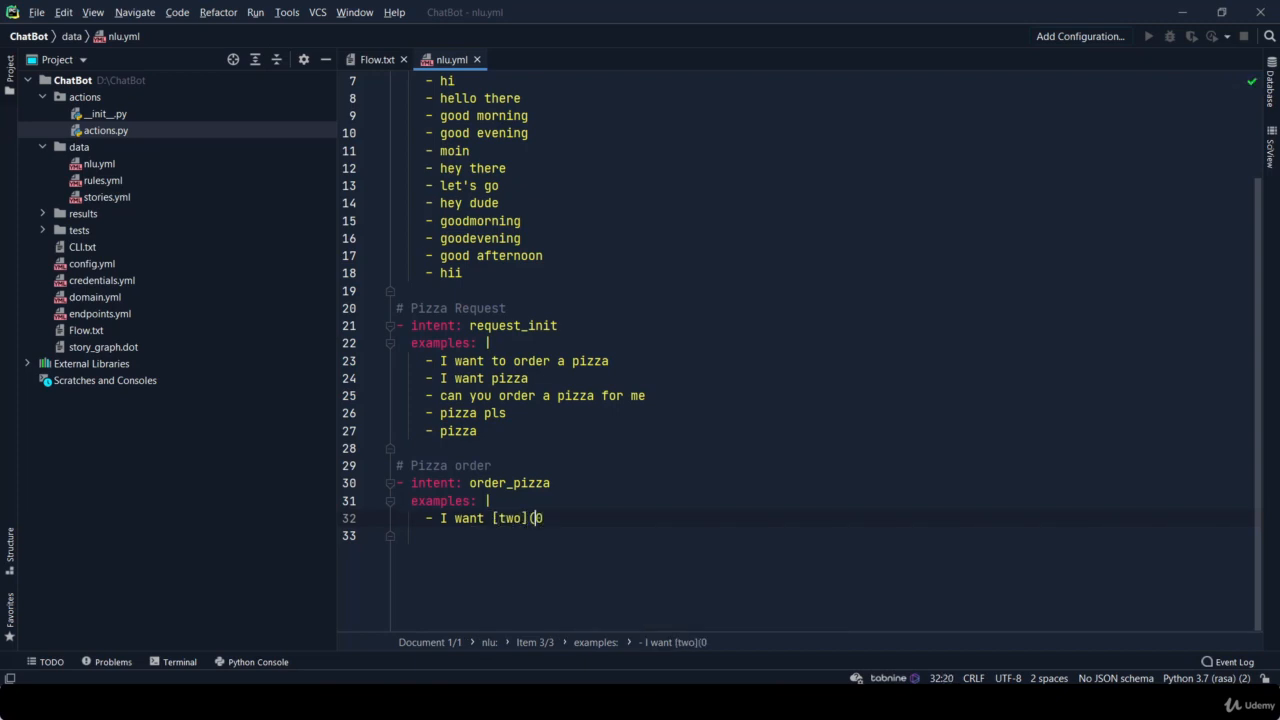
type("pizza_amount)")
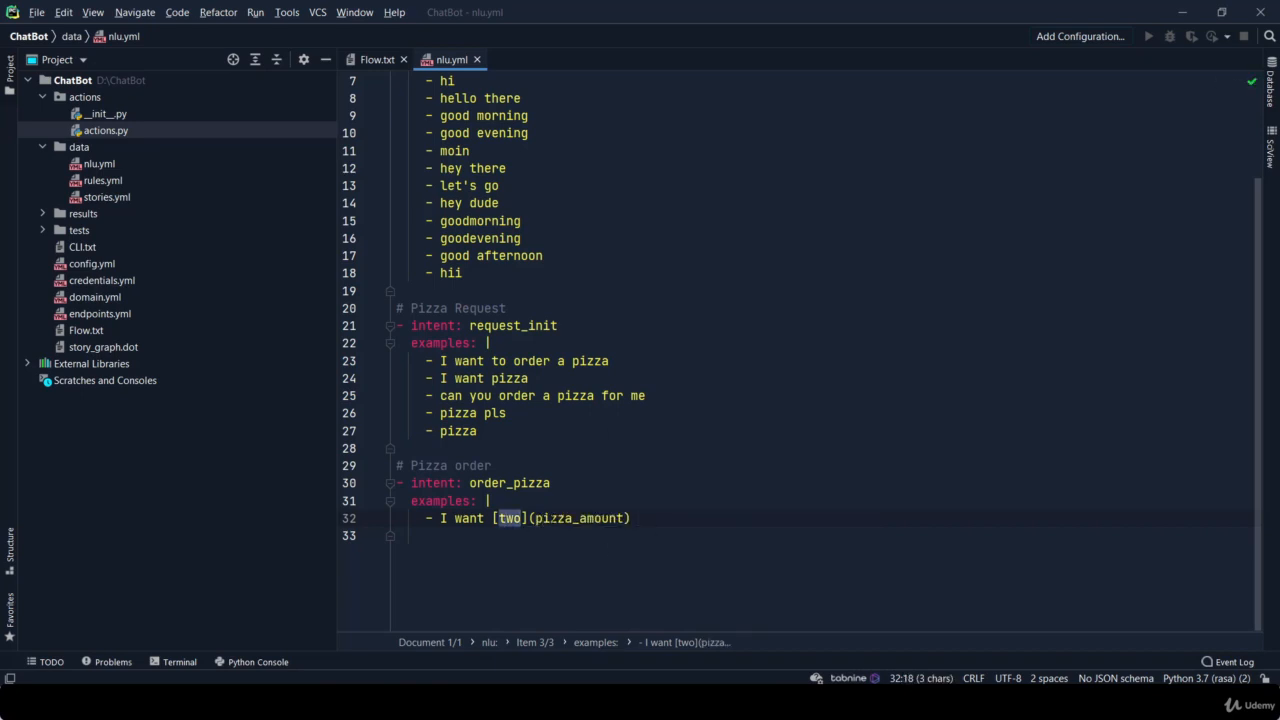
left_click(638, 518)
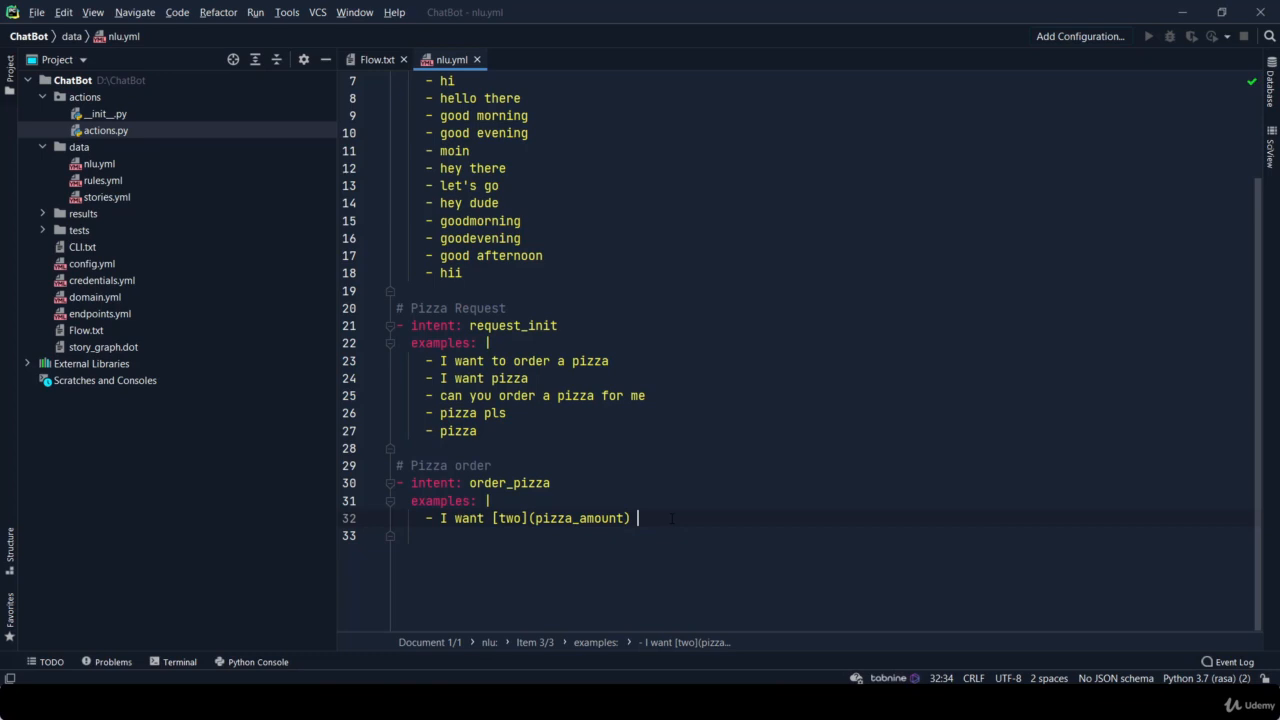
Finish the example with '[small](pizza_size) [Greek](pizza_type) pizza'
type("small")
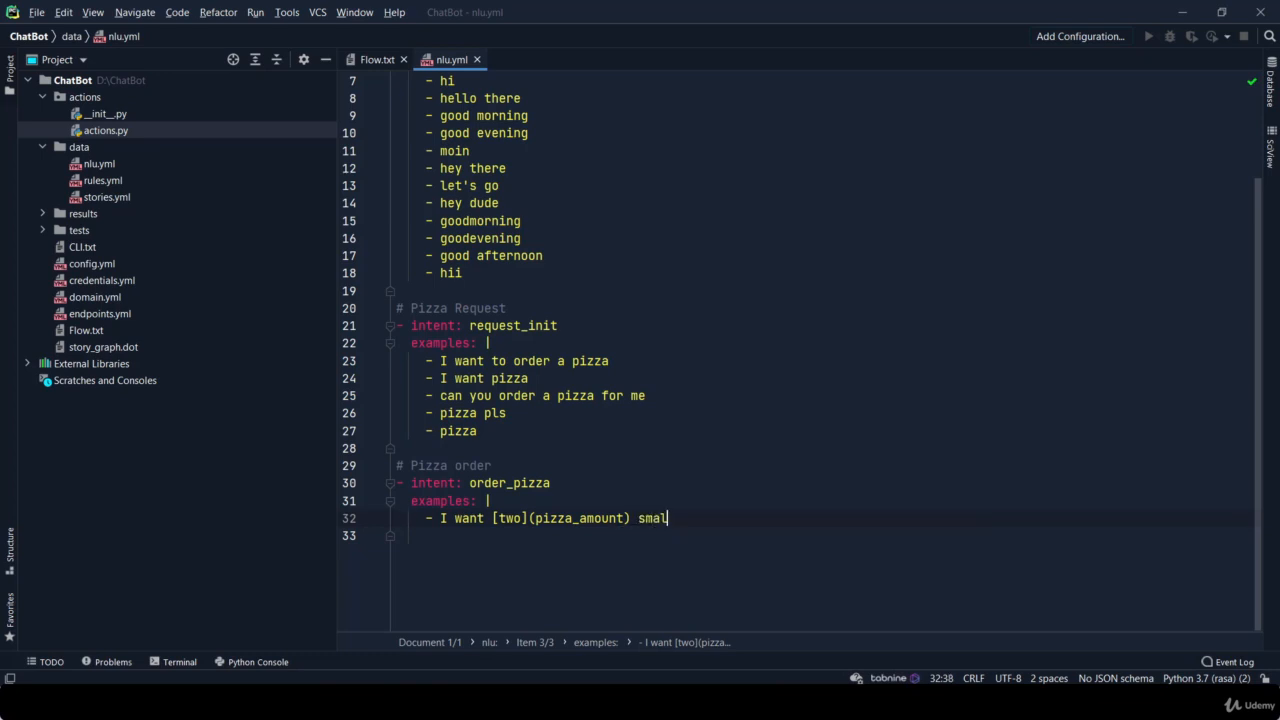
type("](")
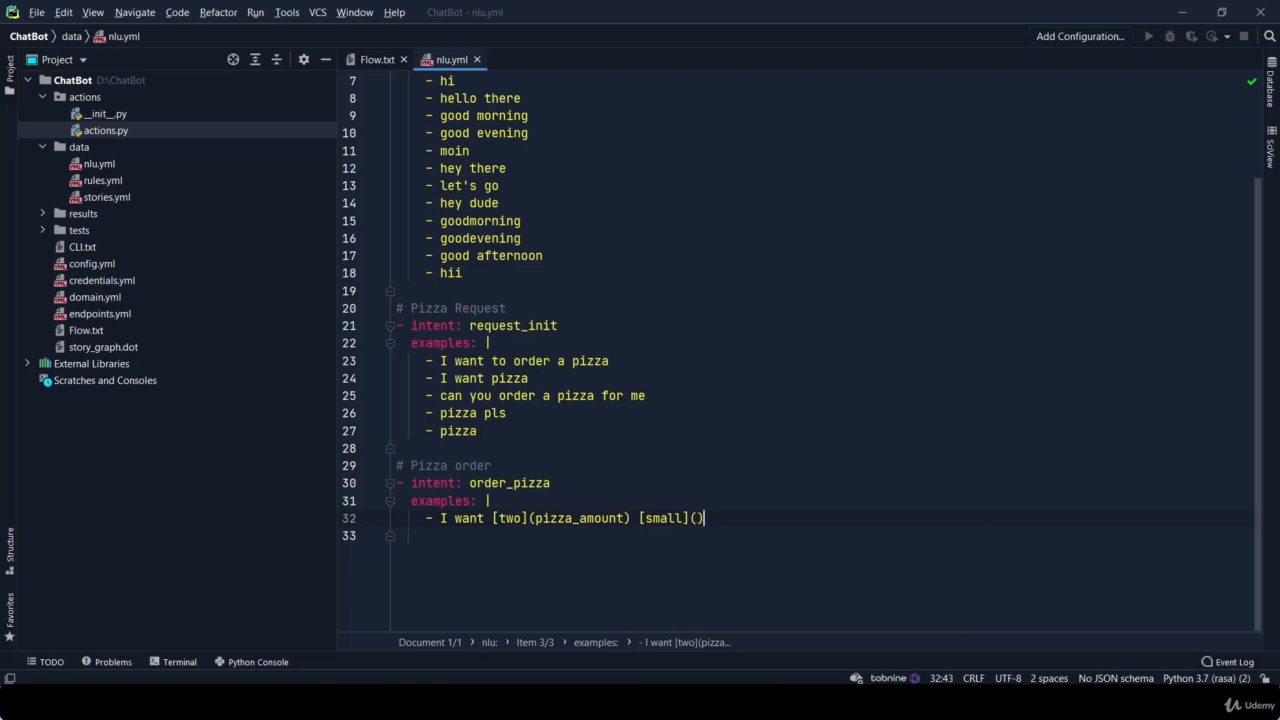
type("pizza_size")
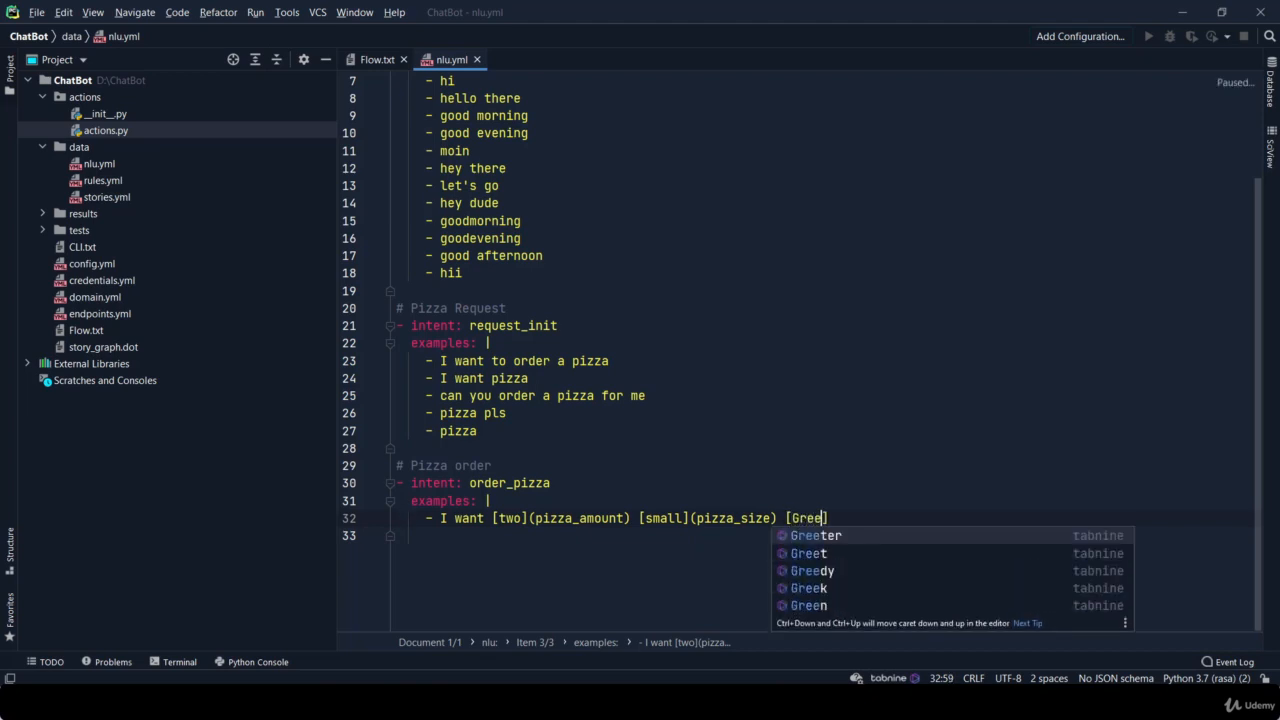
type("l")
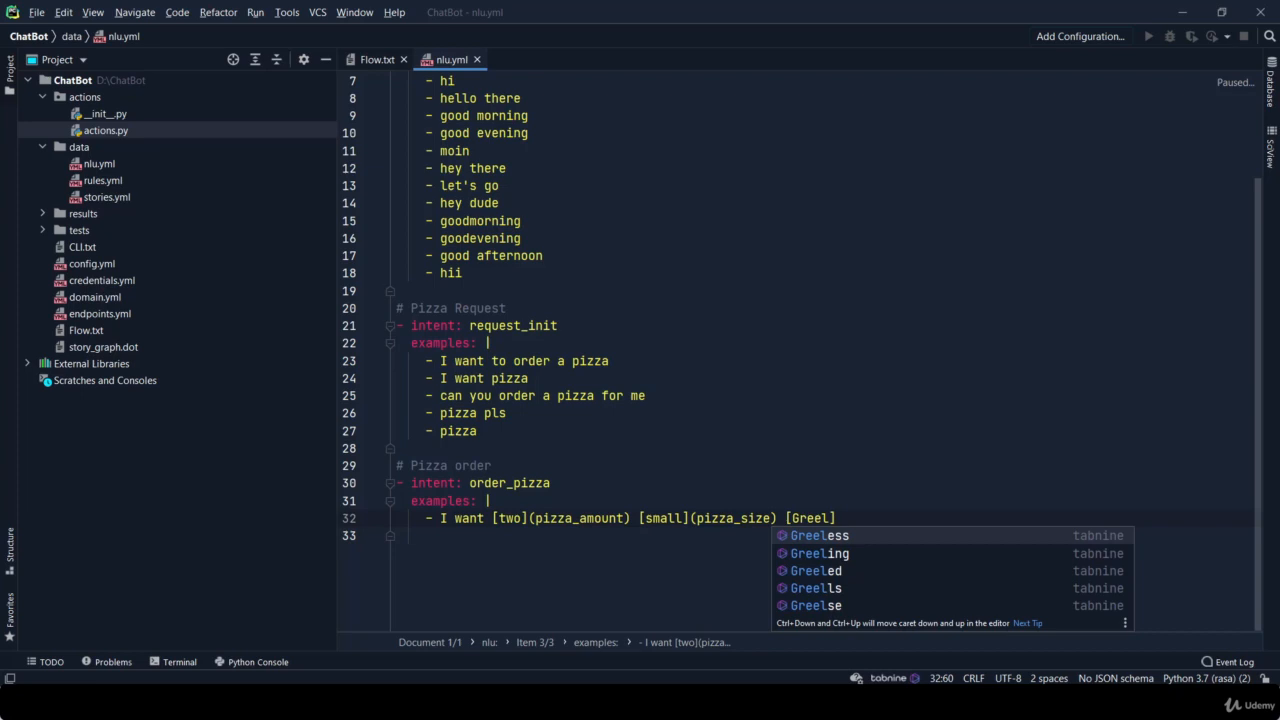
type("k")
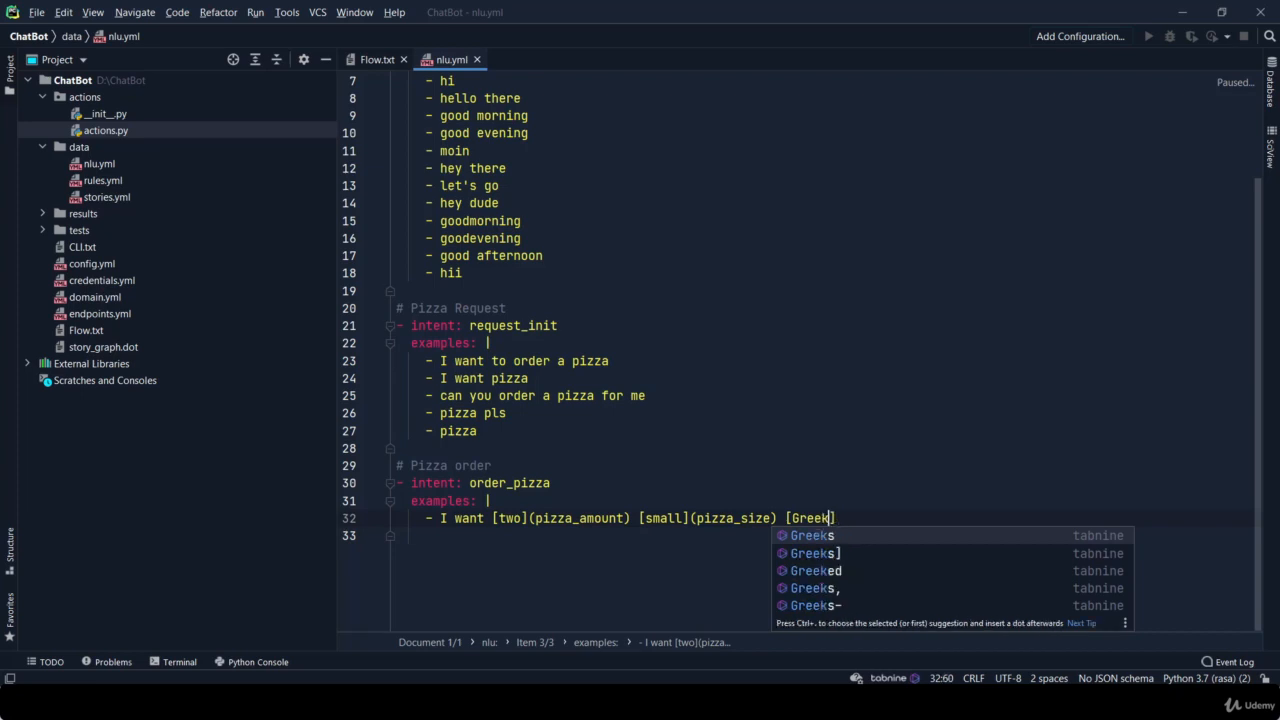
type("(pizza_type")
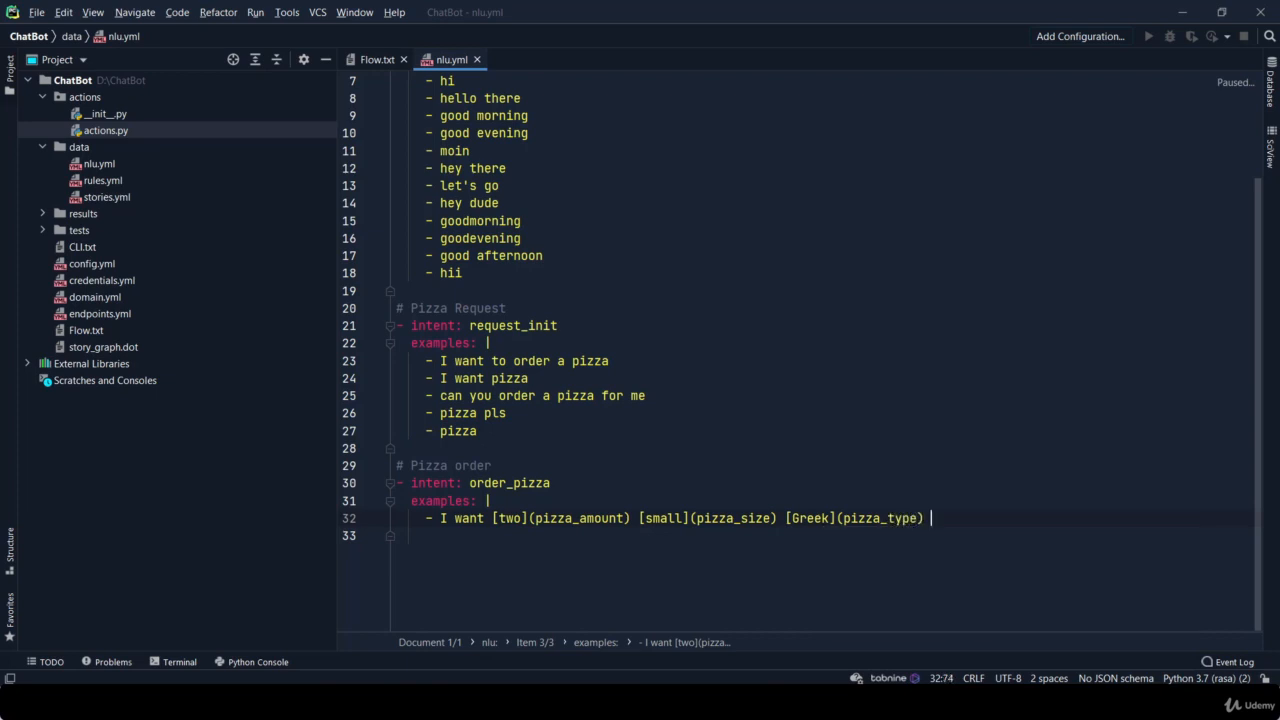
type("pizza")
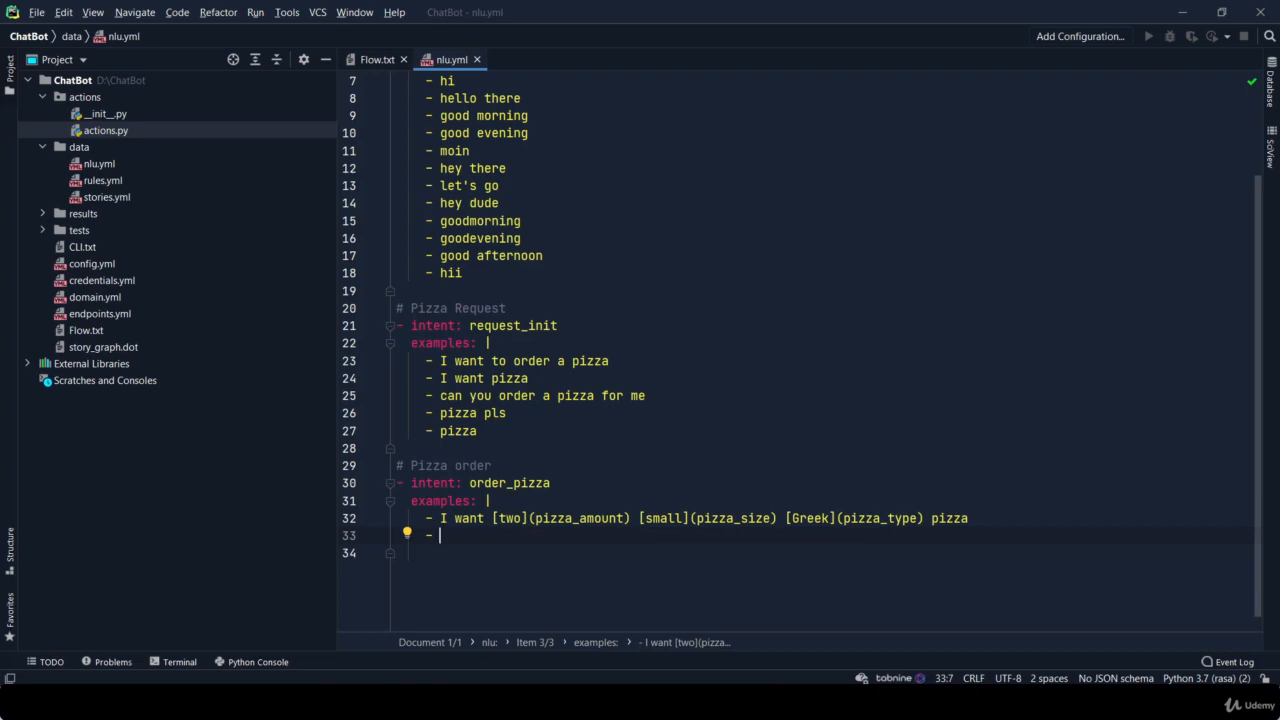
Add 'I want [one](pizza_amount) [medium](pizza_size) [small](pizza_type) pizza' as a second example
type("I want")
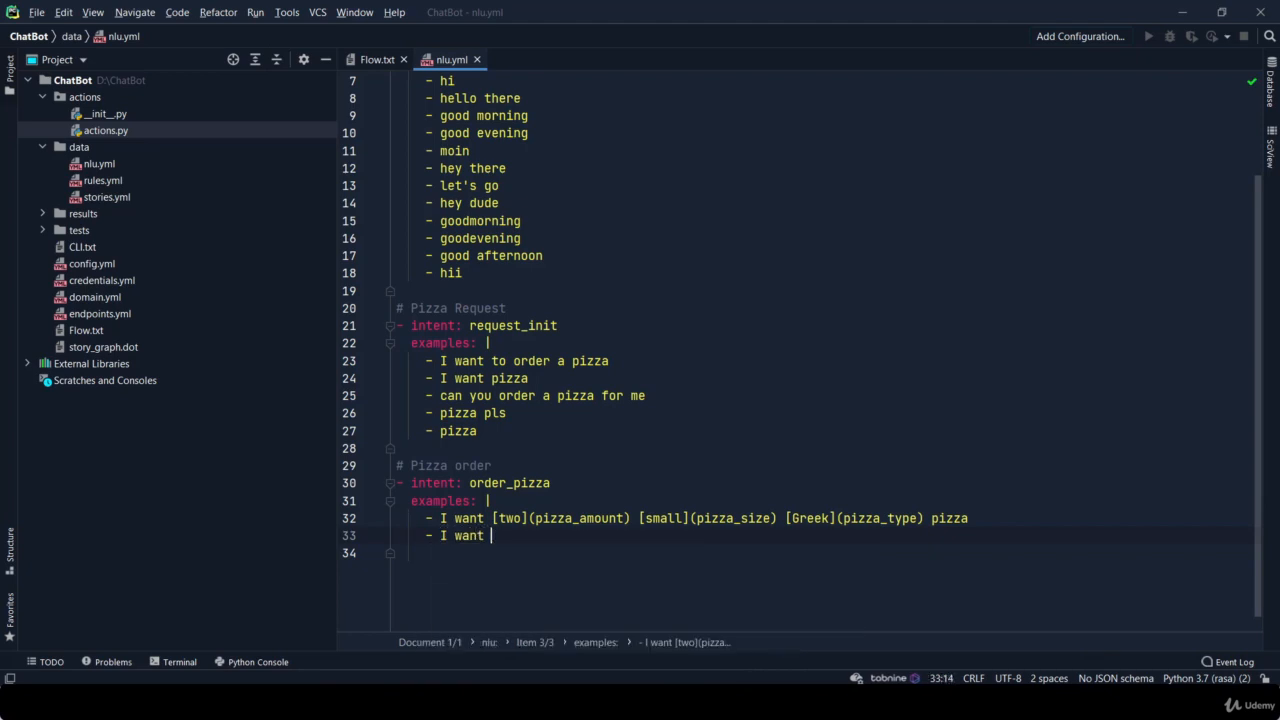
type("[one]")
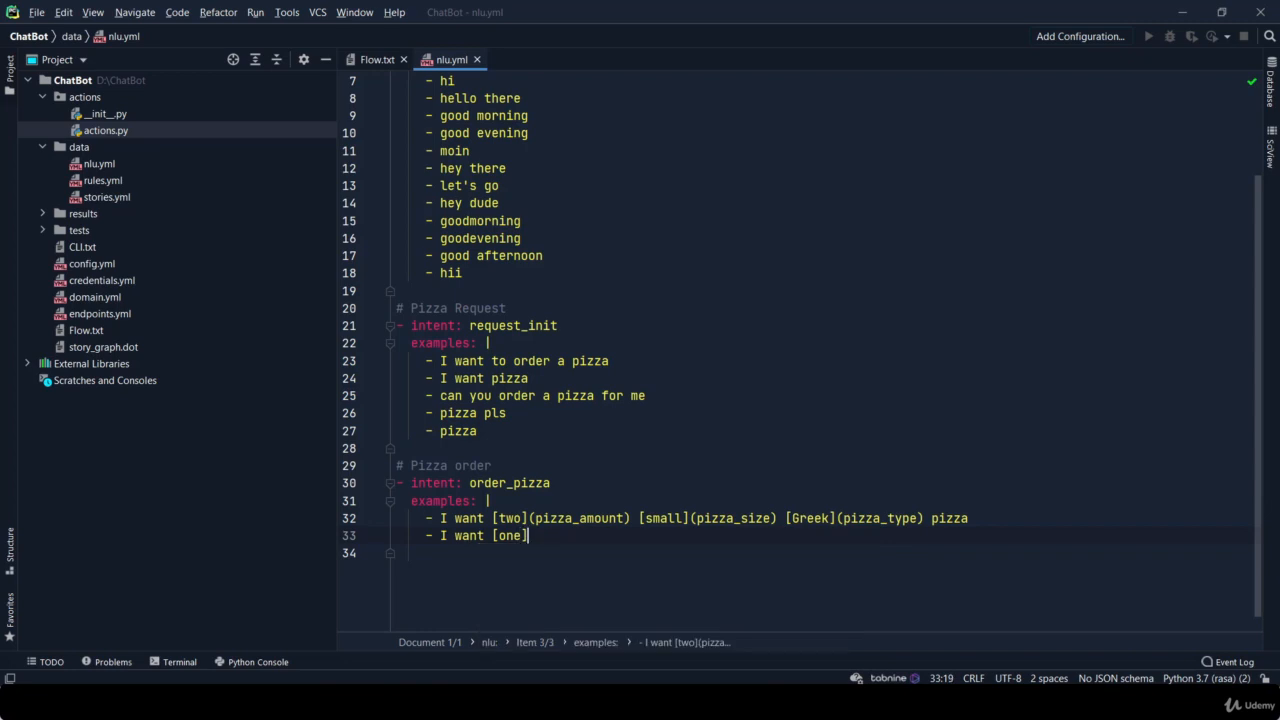
type("()")
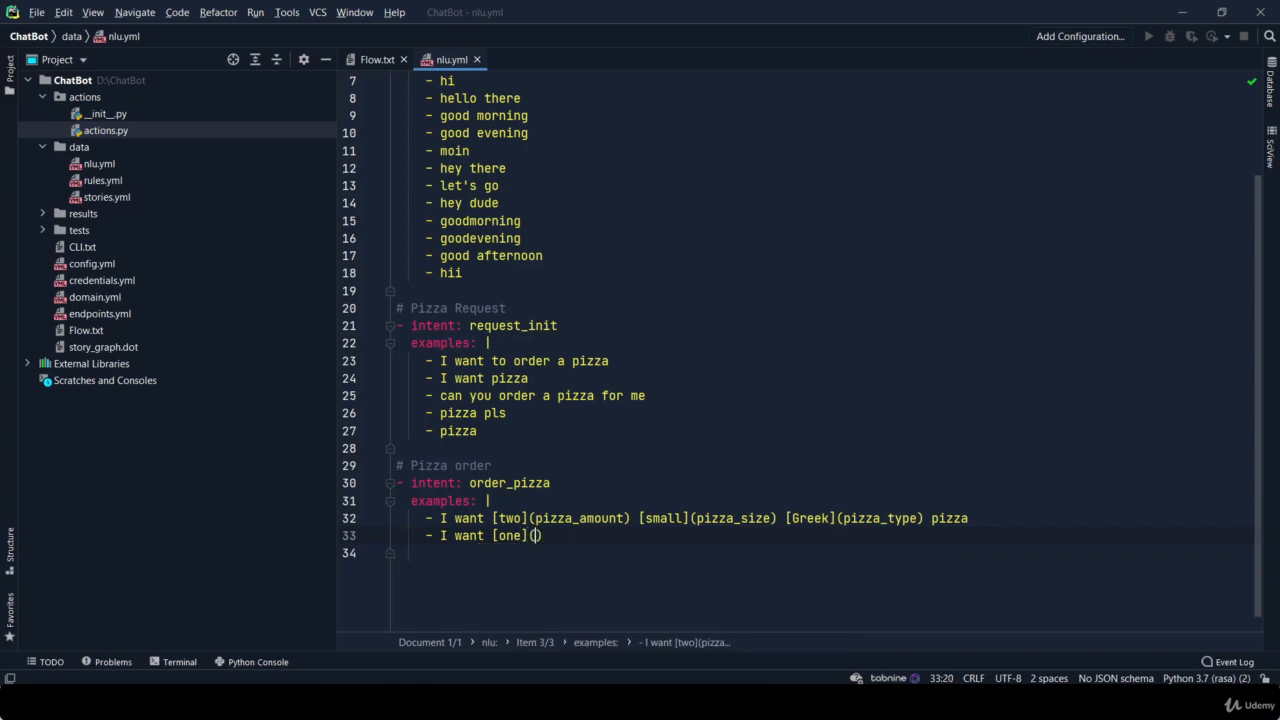
type("(pizza_amount) [medium](pizza_size) []")
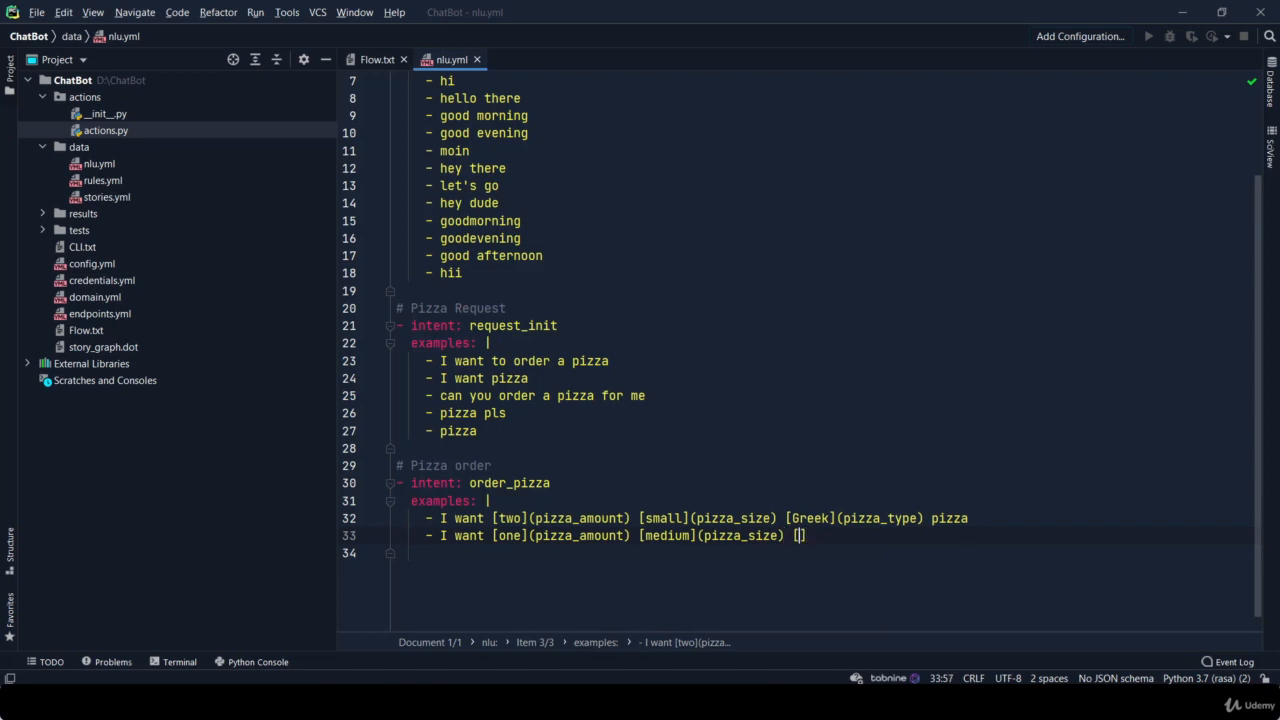
type("small]")
left_click(822, 552)
type("- I w")
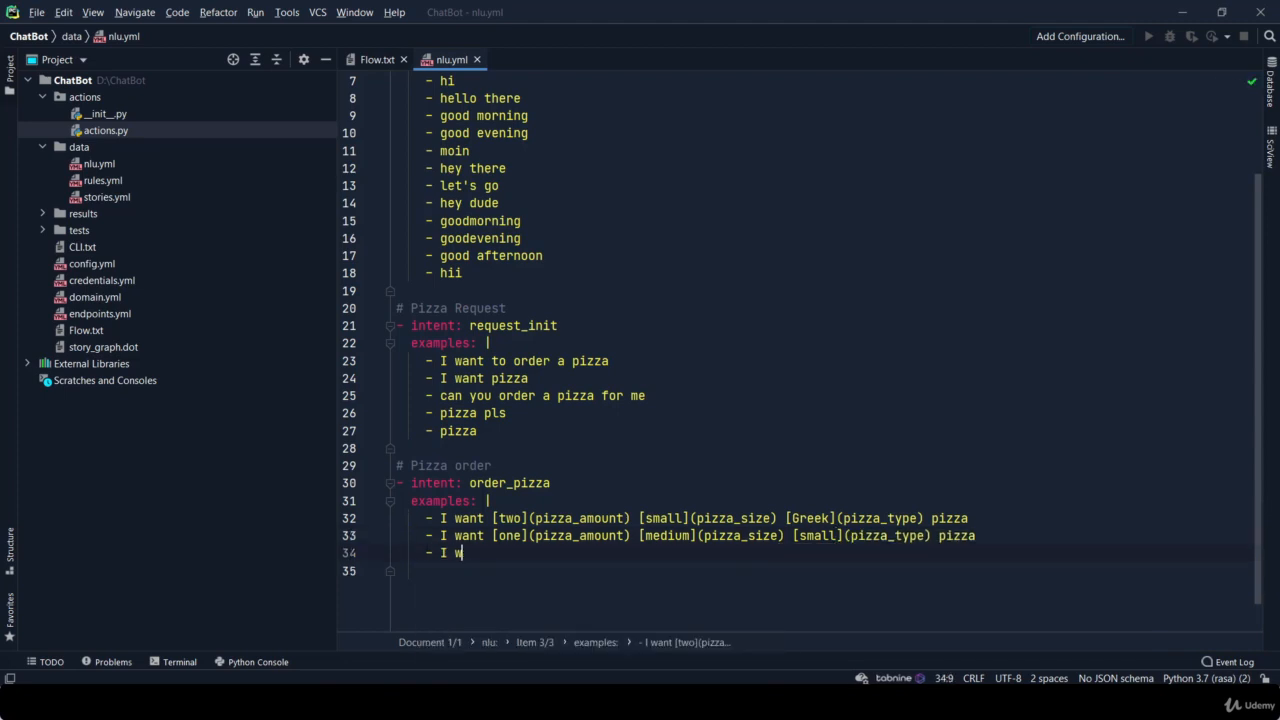
Add 'I want [New York-Style](pizza-type) medium(pizza_size) pizza' as a third example
type("ant")
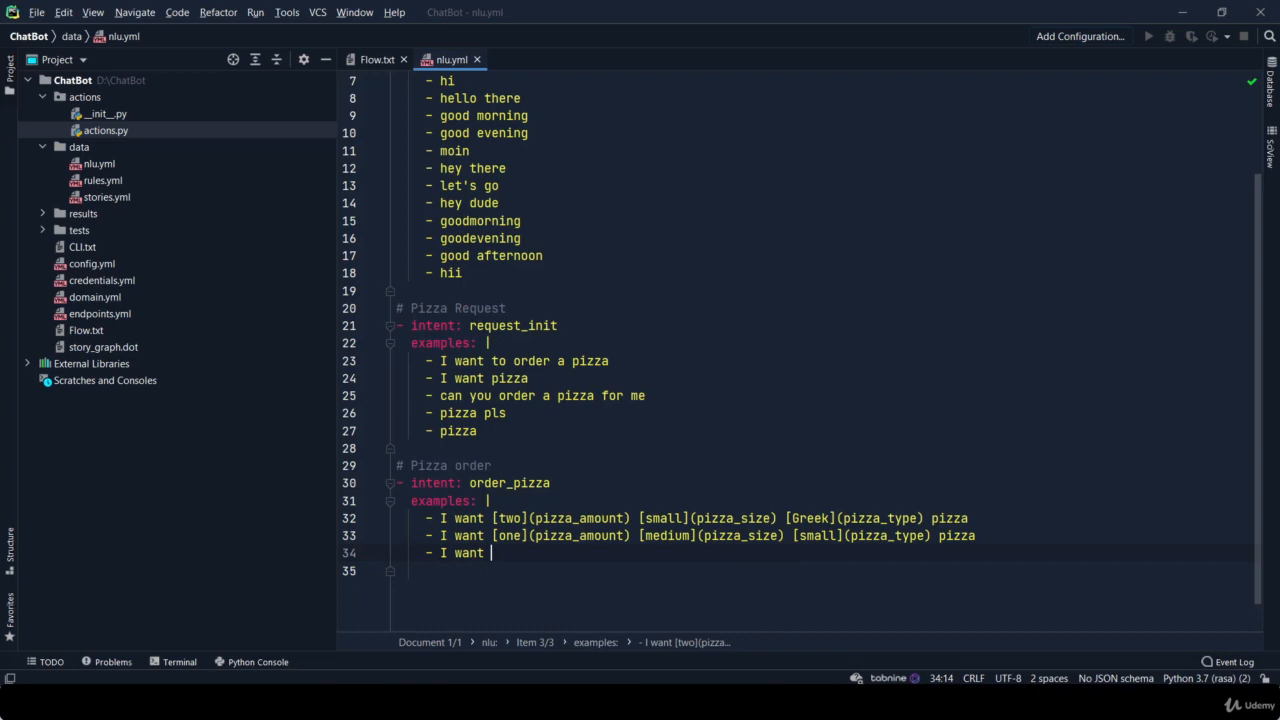
type("[New York](")
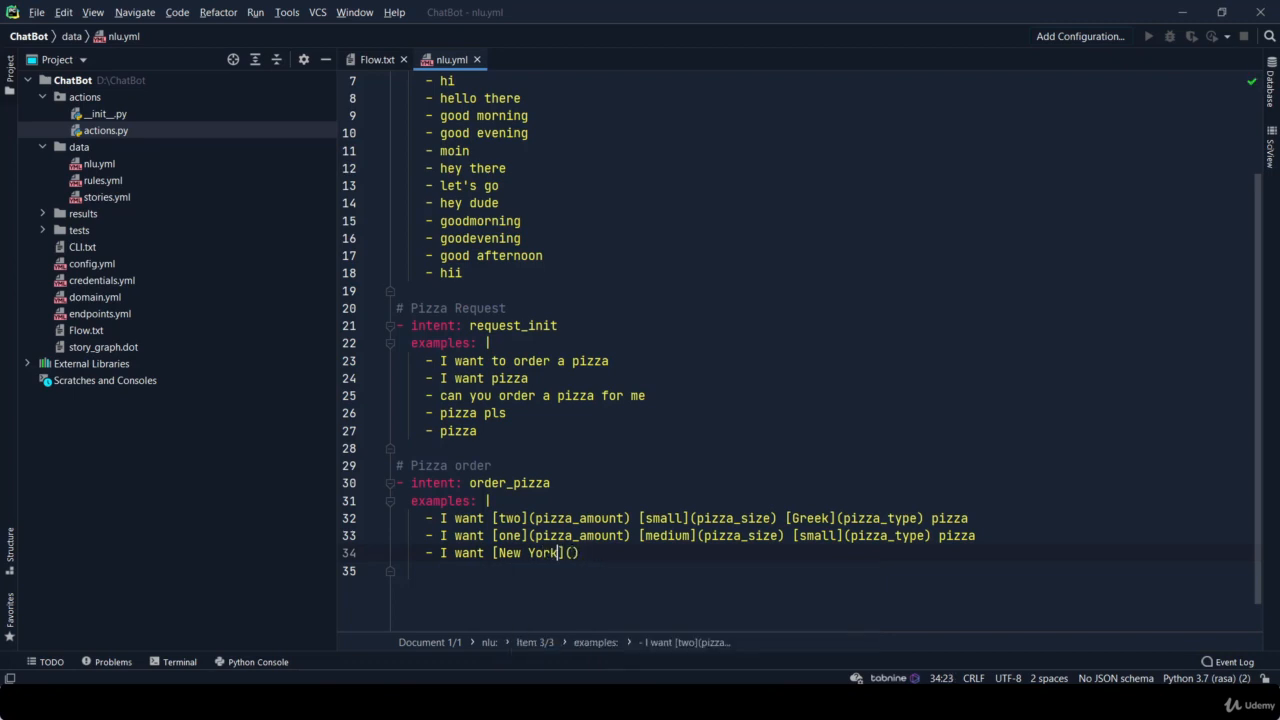
type("-Style")
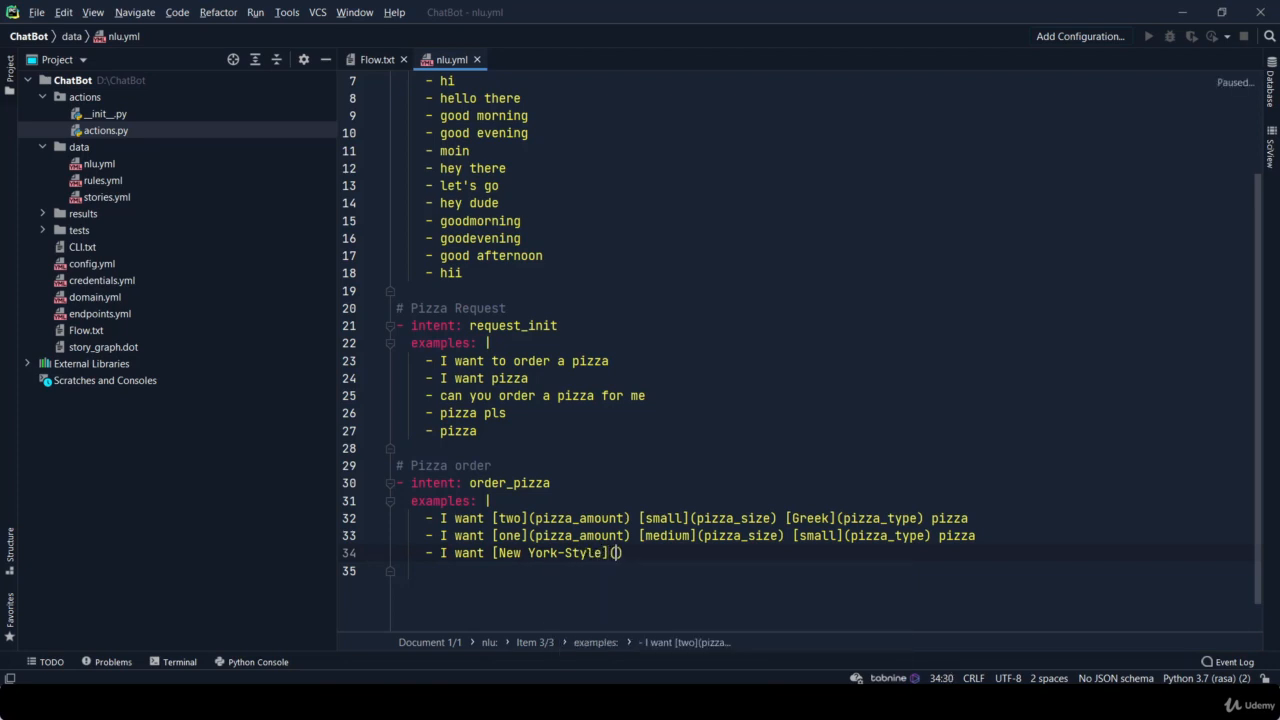
type("pizza-type")
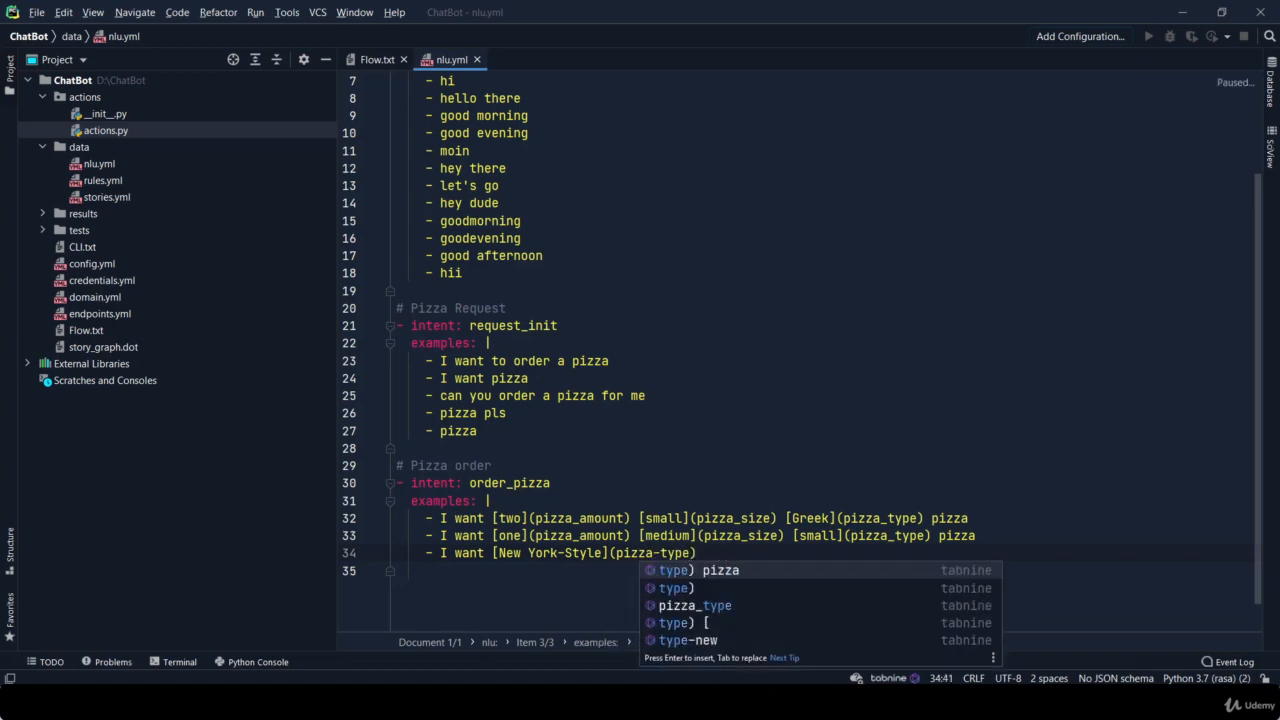
key("Escape")
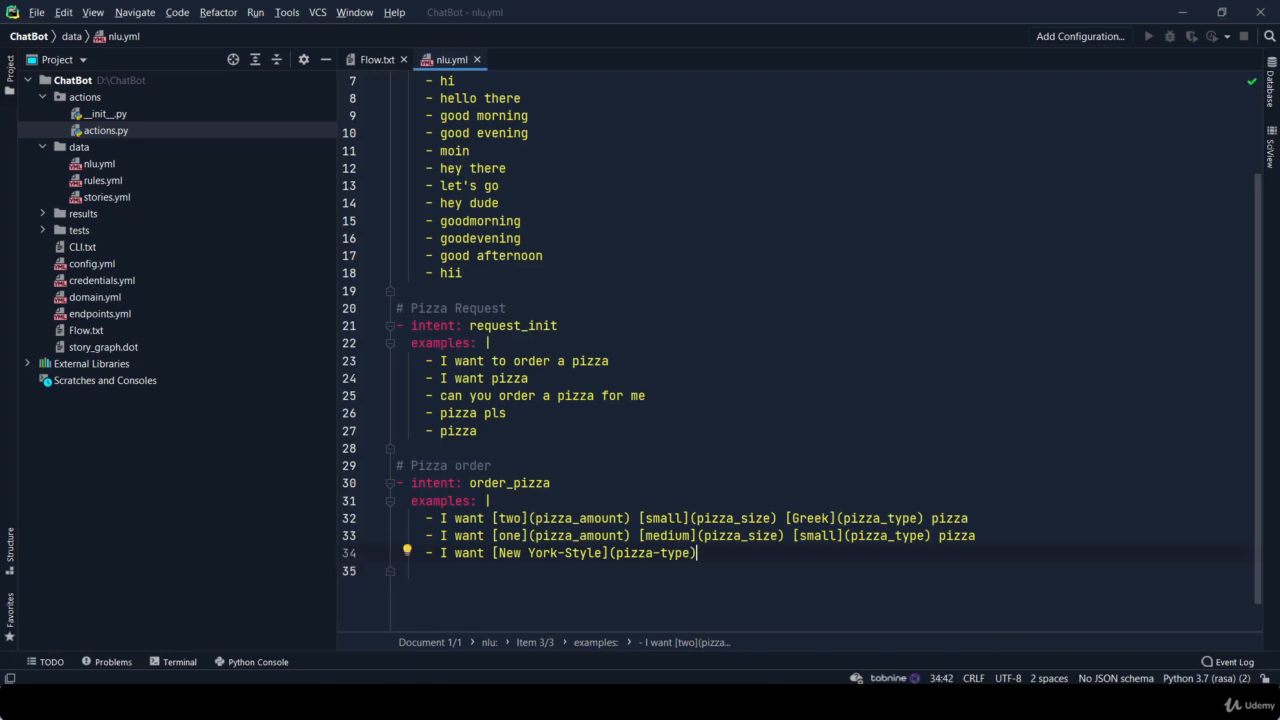
type("medium")
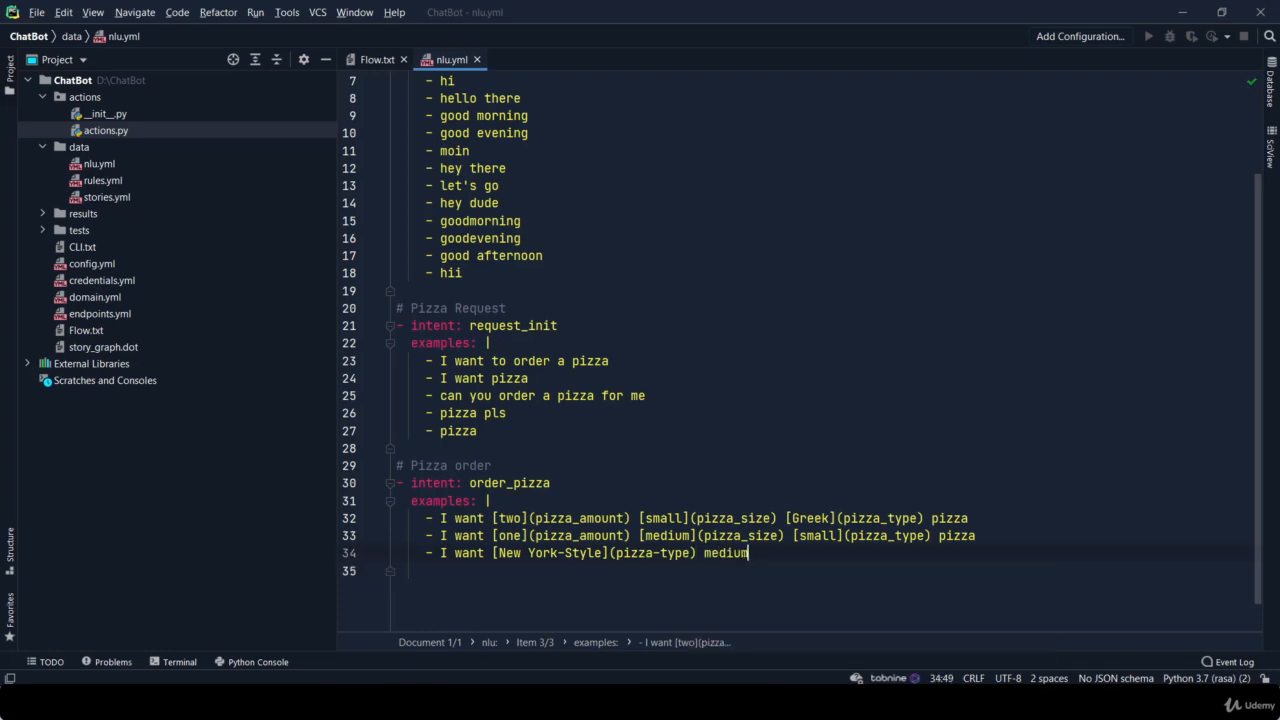
type("(pizza_size")
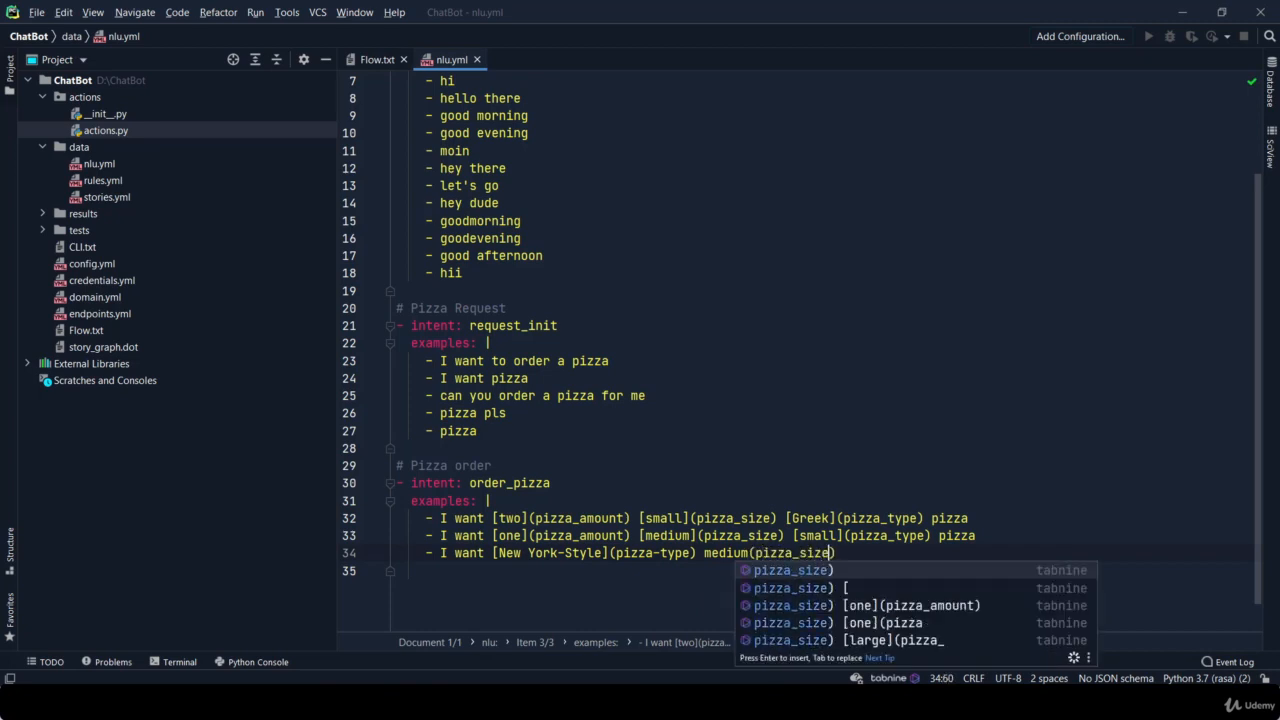
type("pizza")
left_click(820, 570)
type("- [")
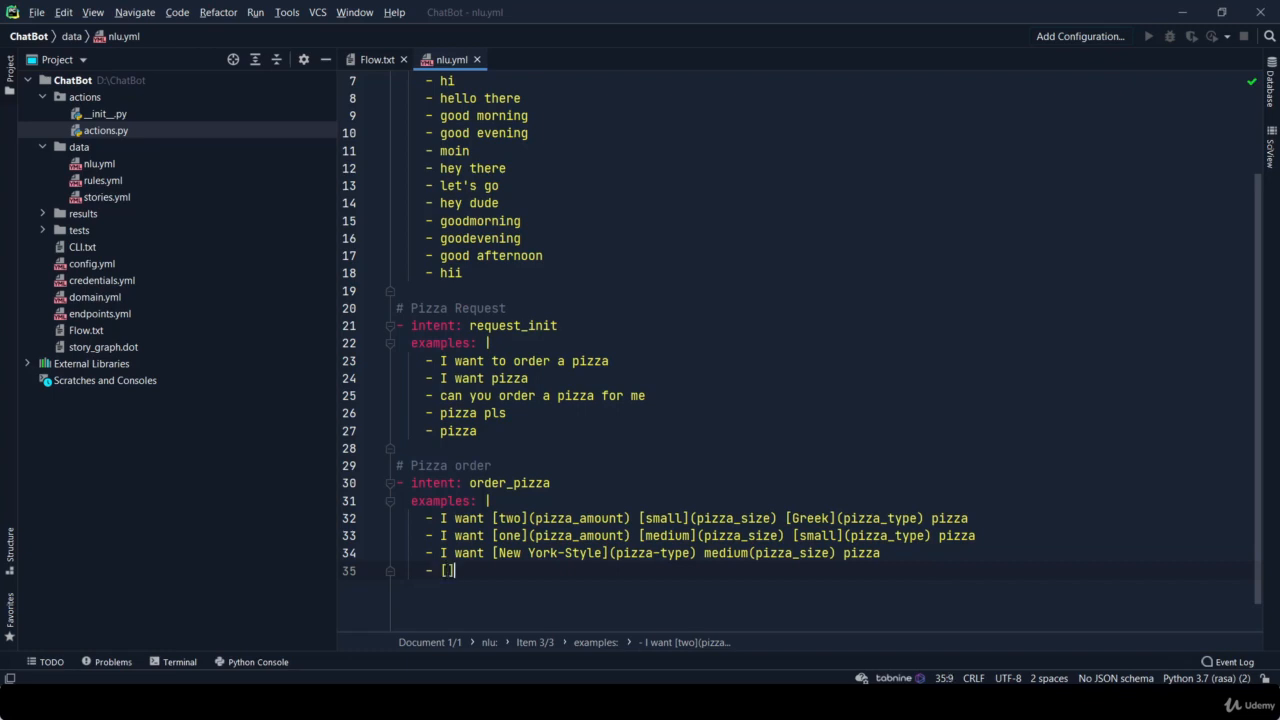
Add '[2](pizza_amount) [large](pizza_size) [Greek](pizza_type) pizza', accepting the completion
type("2")
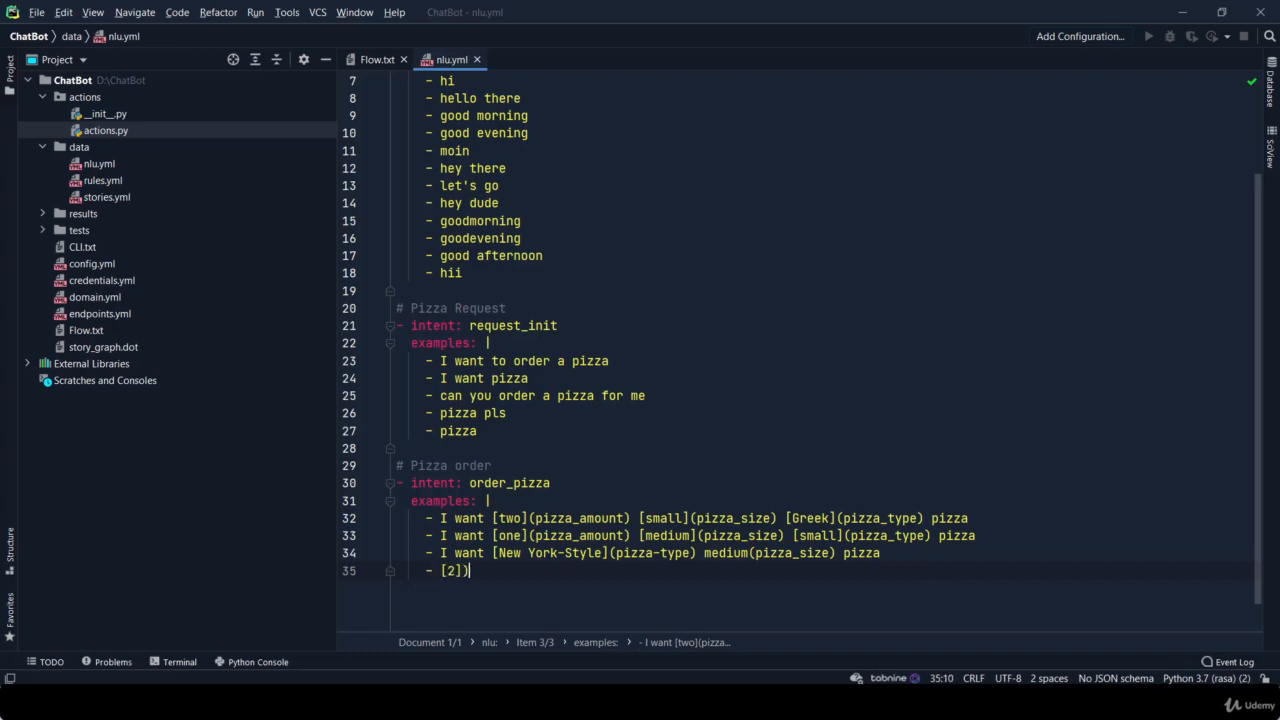
type("(")
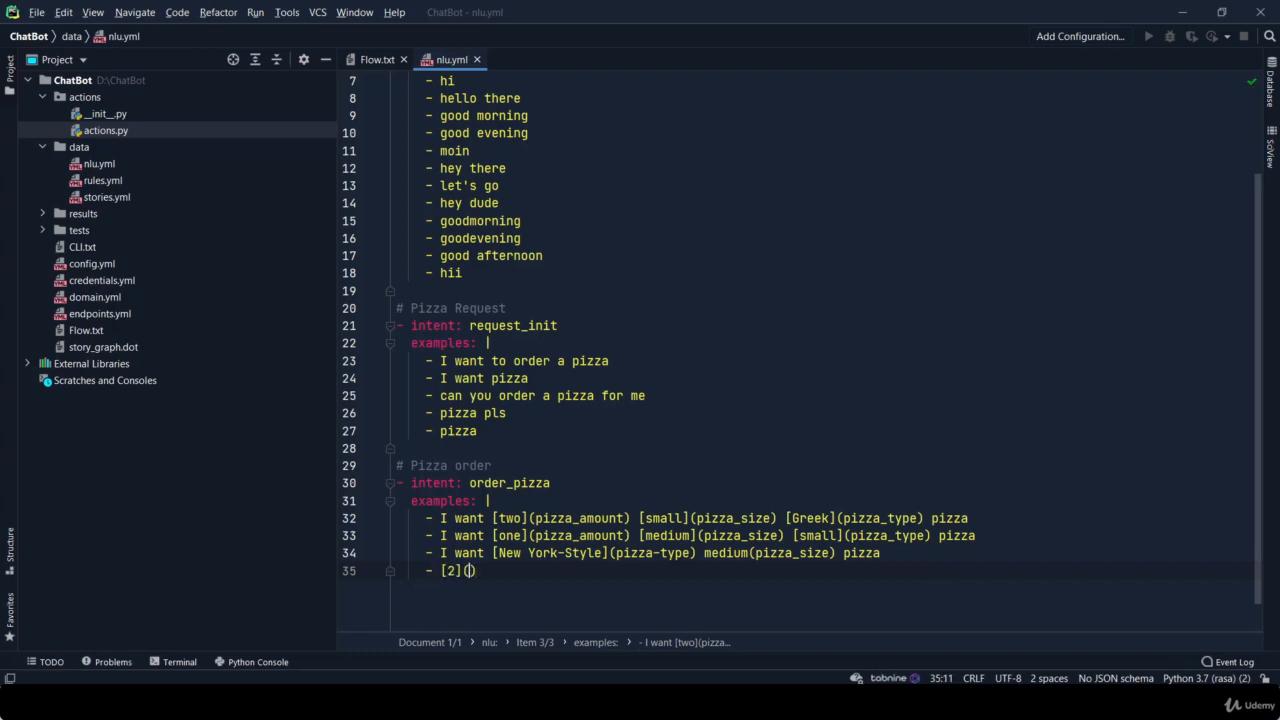
type("pizza_amount")
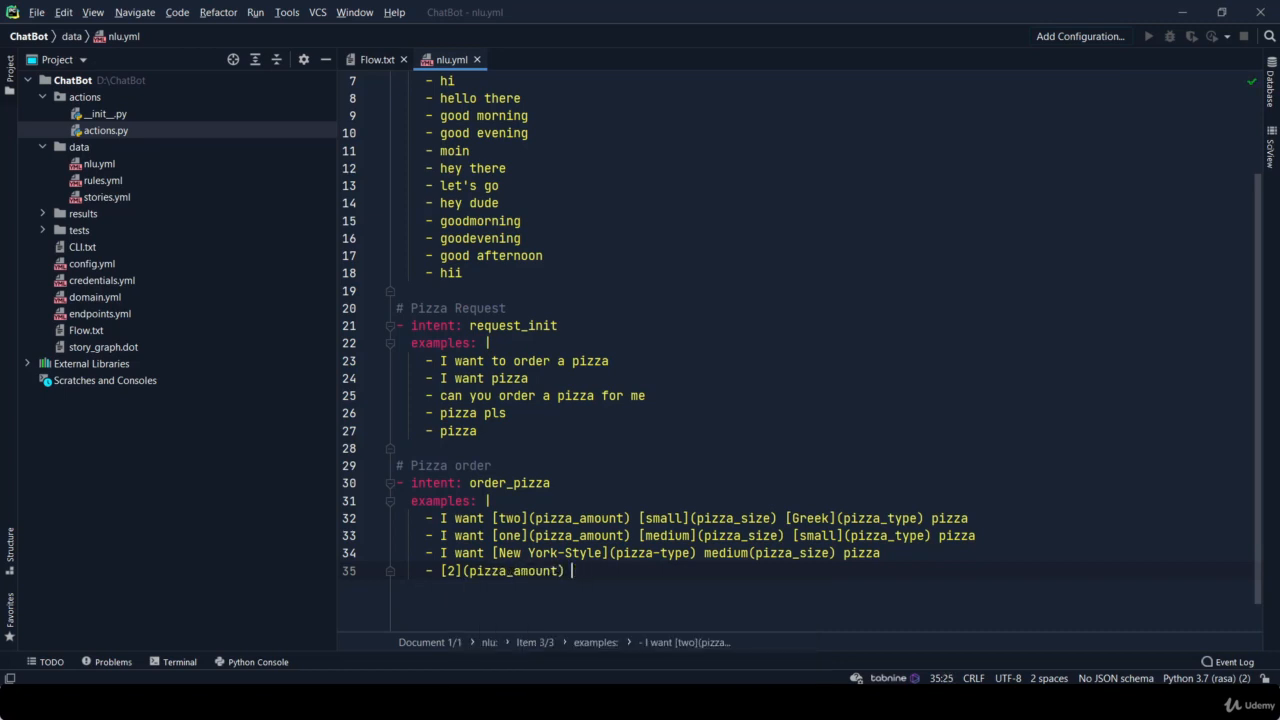
type("[]")
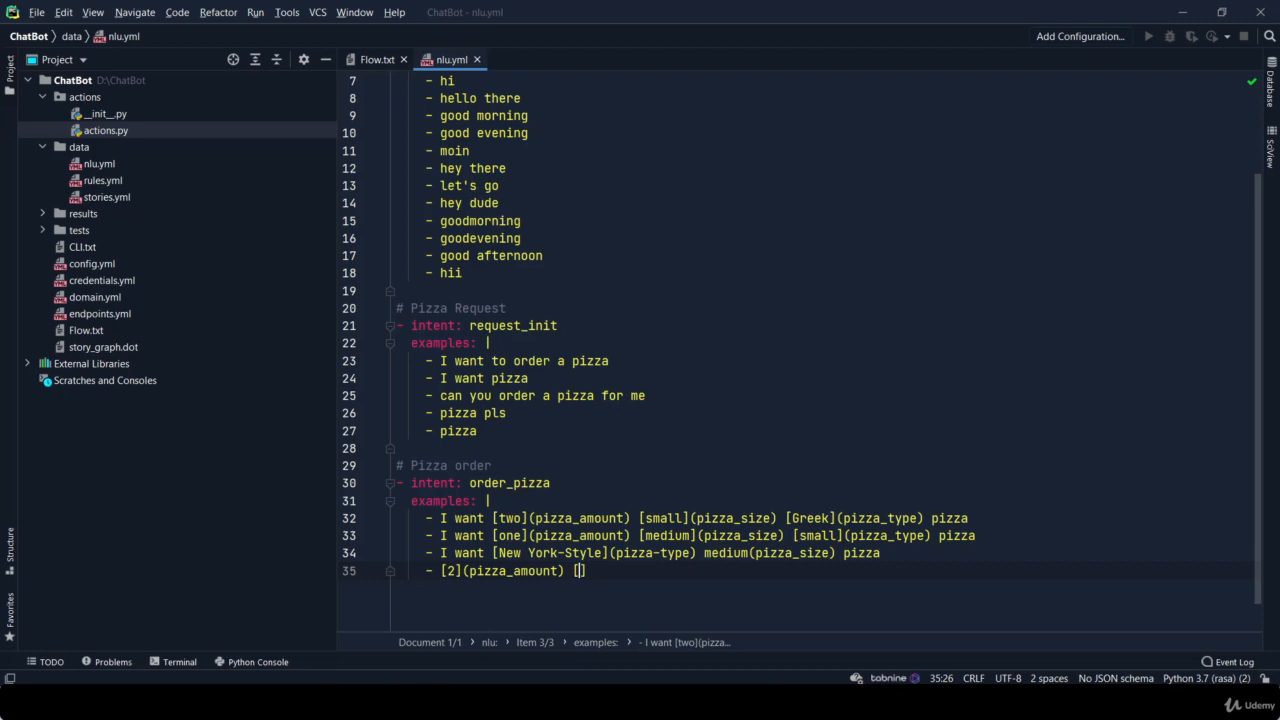
type("large](pizza_size)")
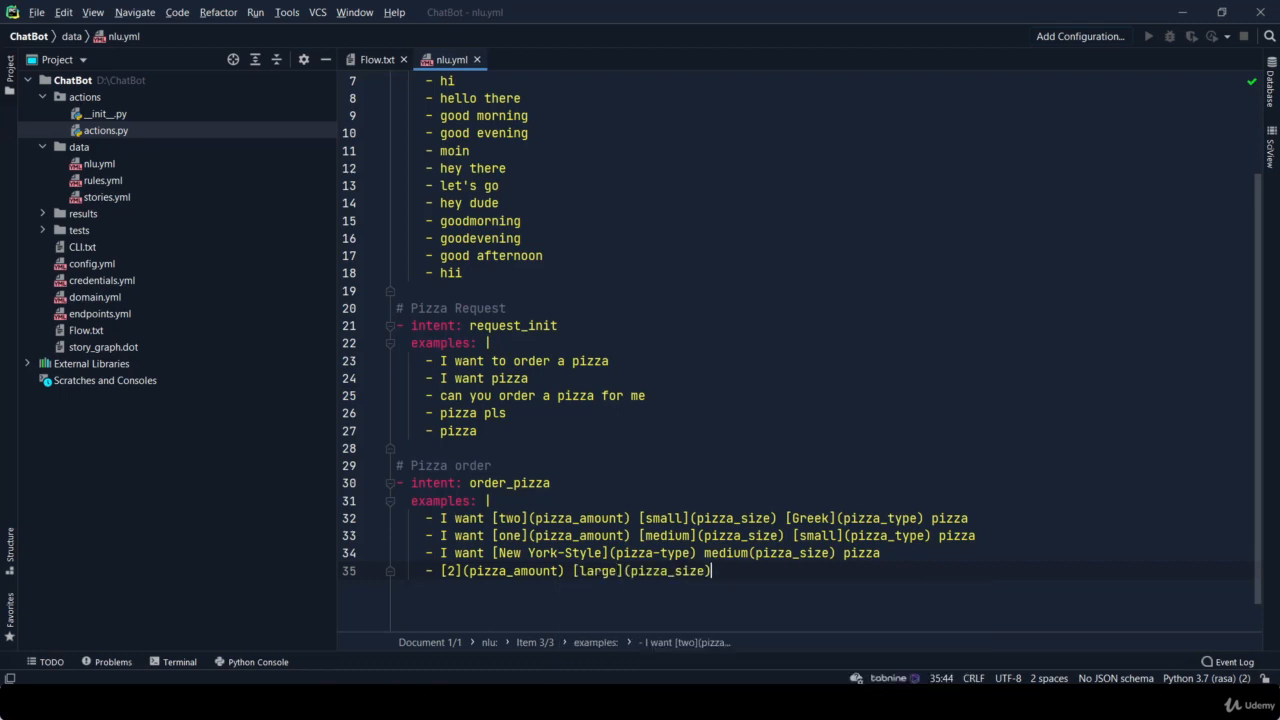
type("[Greek]")
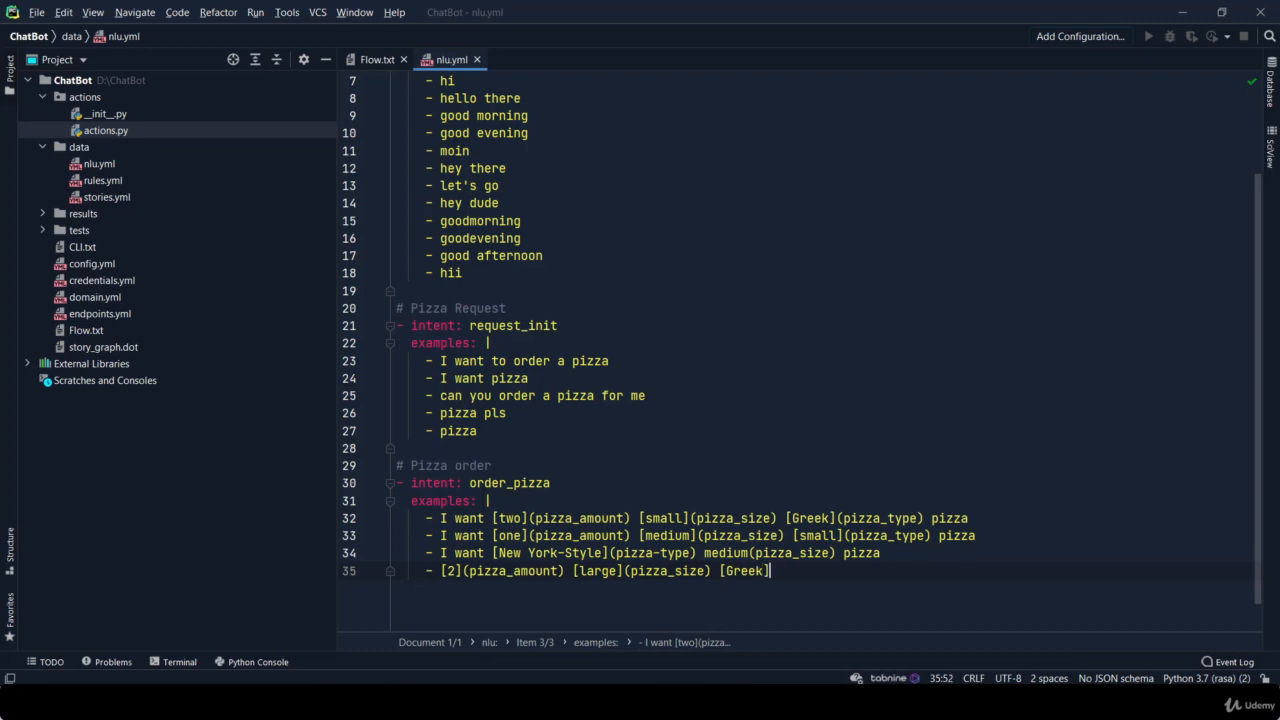
type("(")
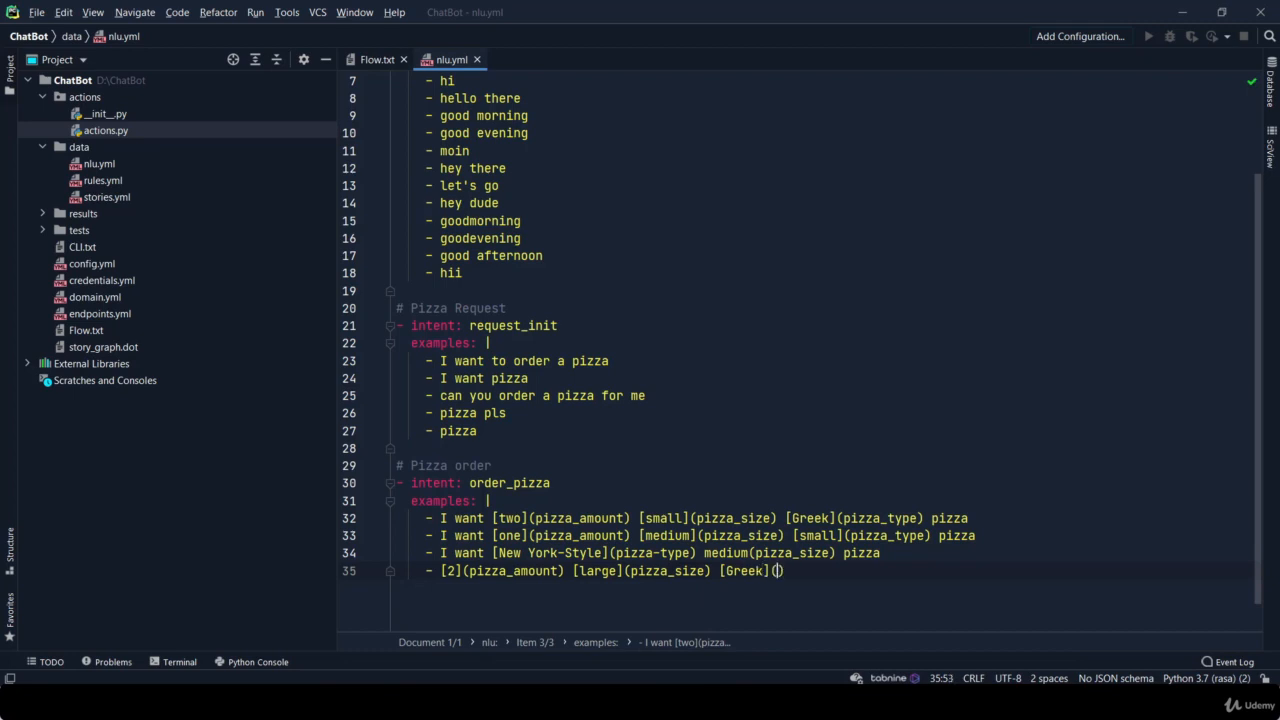
type("pizza")
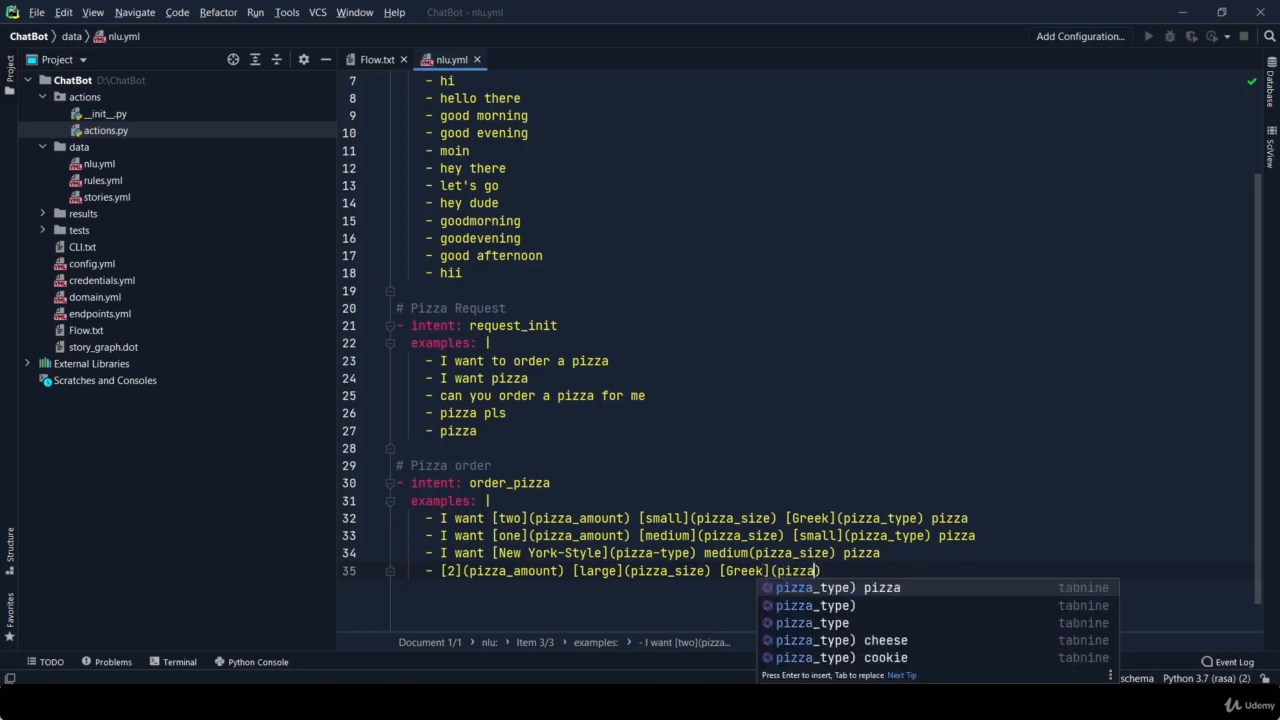
key("Enter")
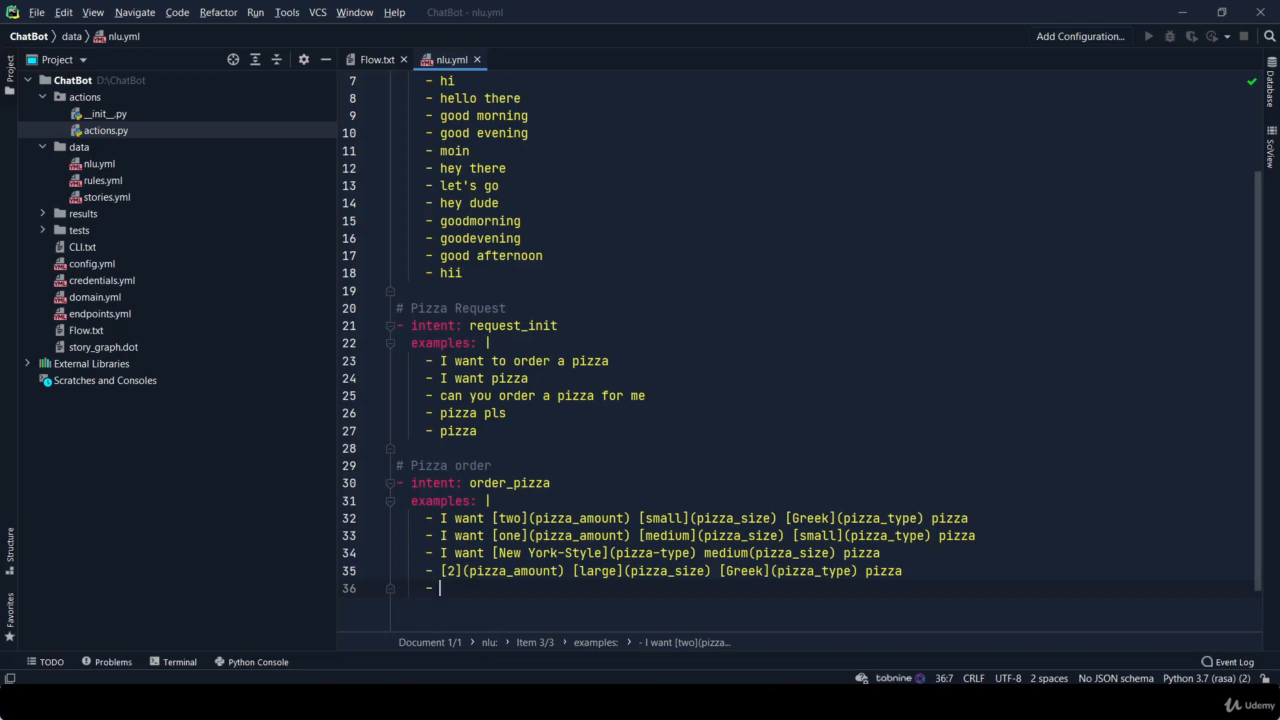
Add 'Order [6](pizza_amount) [Greek](pizza_type) [large](pizza_size) pizza' as a fifth example
type("o")
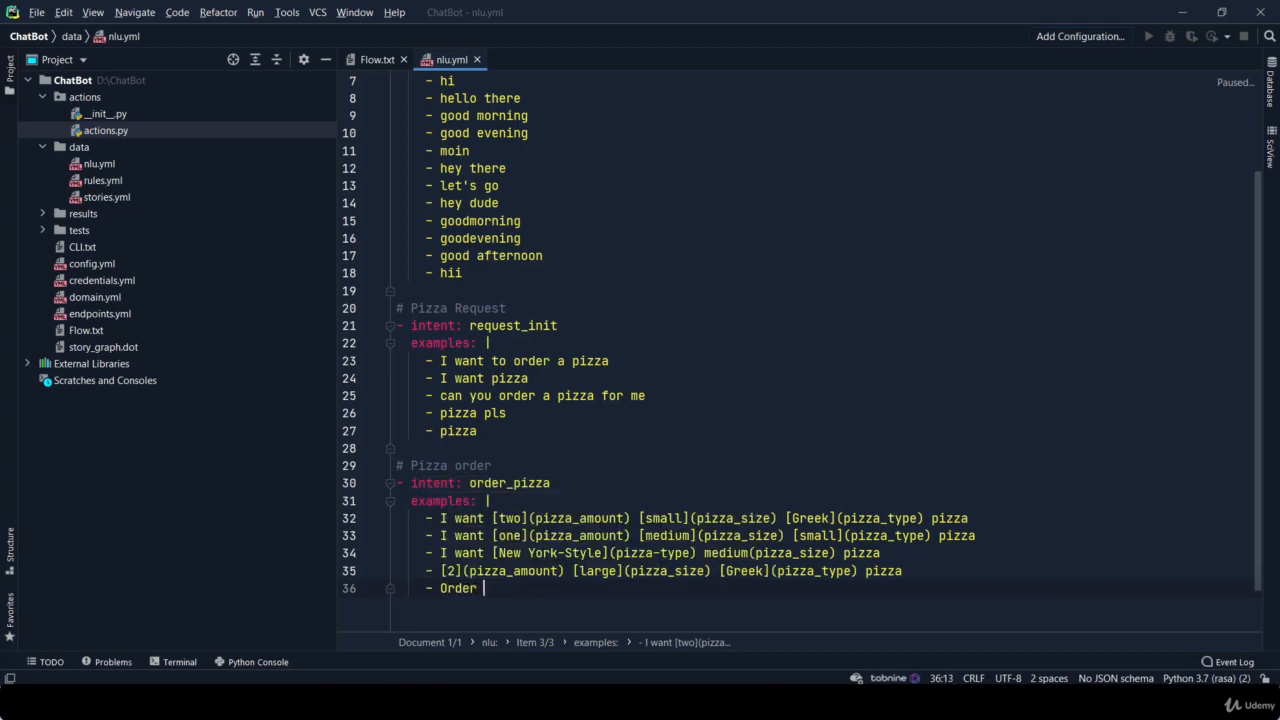
type("[6]")
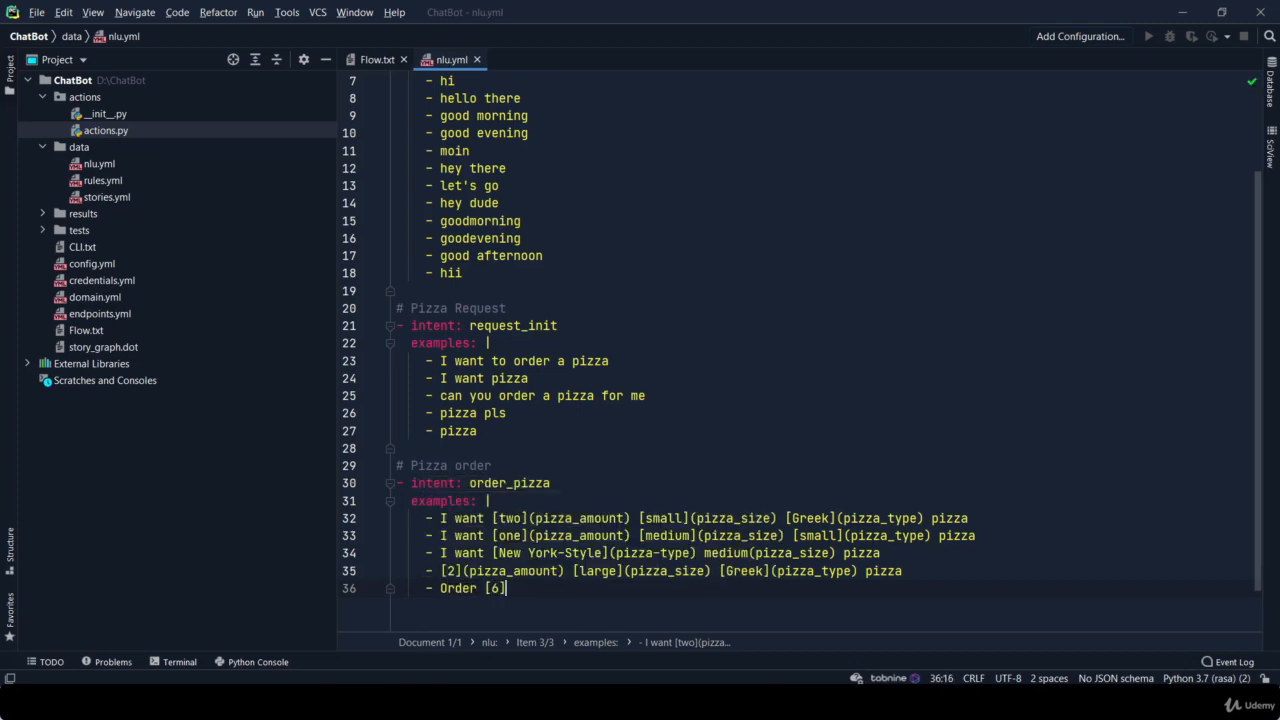
type("(pizza_amount) [")
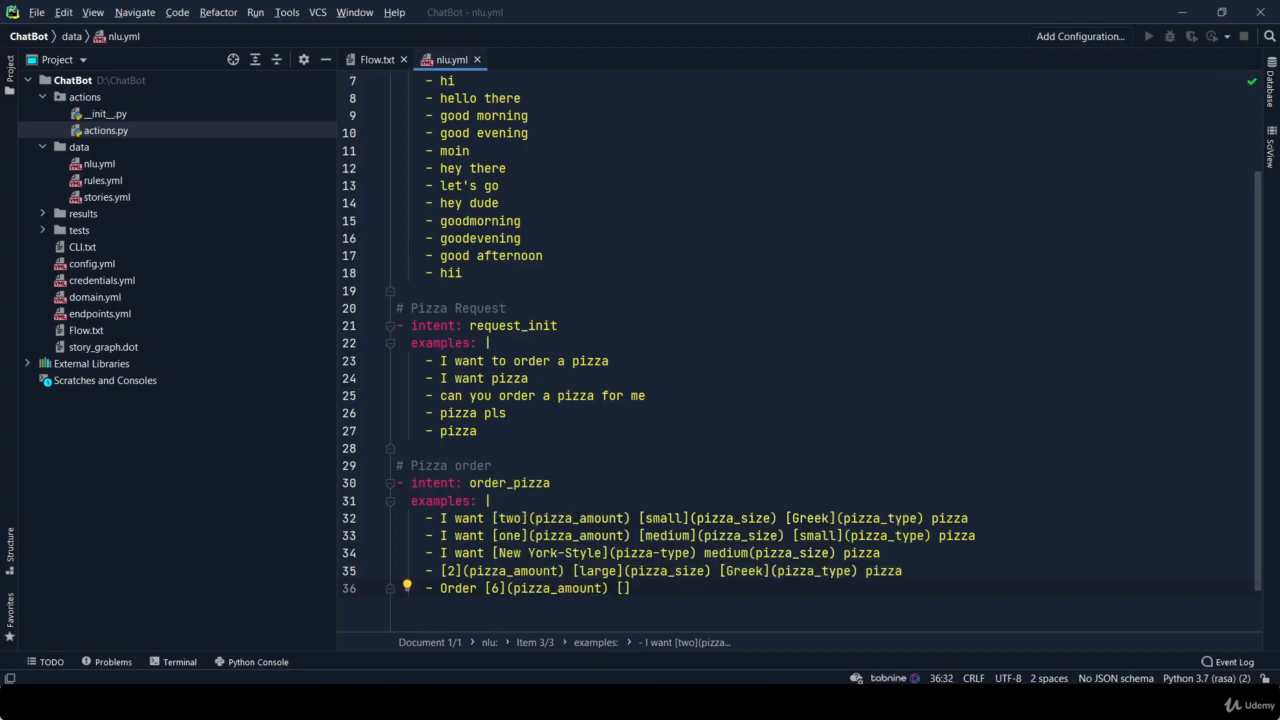
type("[Greek]")
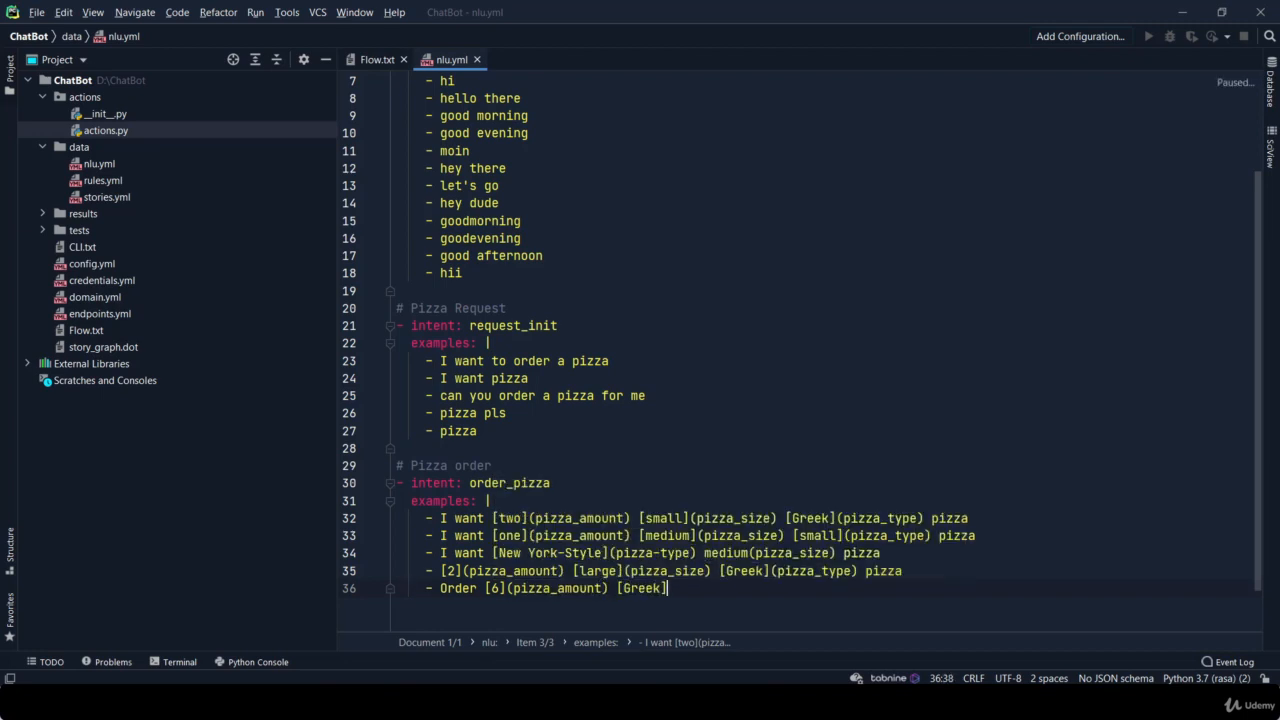
type("(pizza_type) pizza")
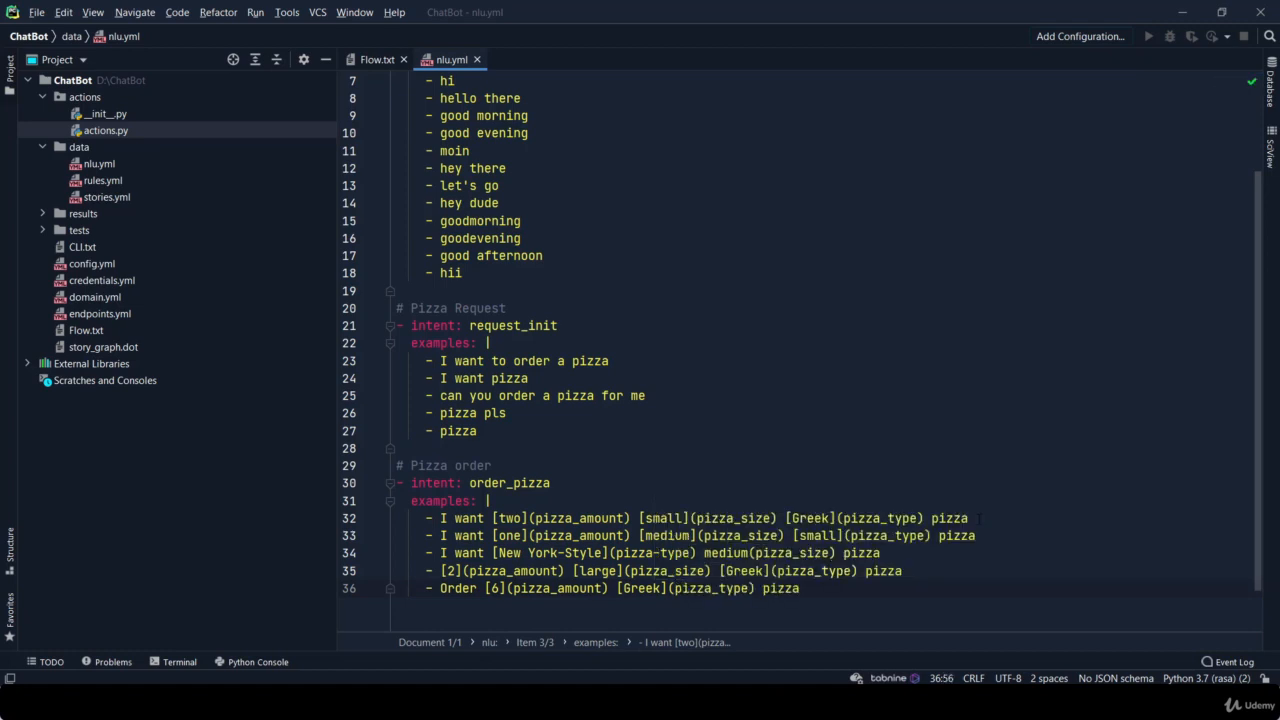
type("lag")
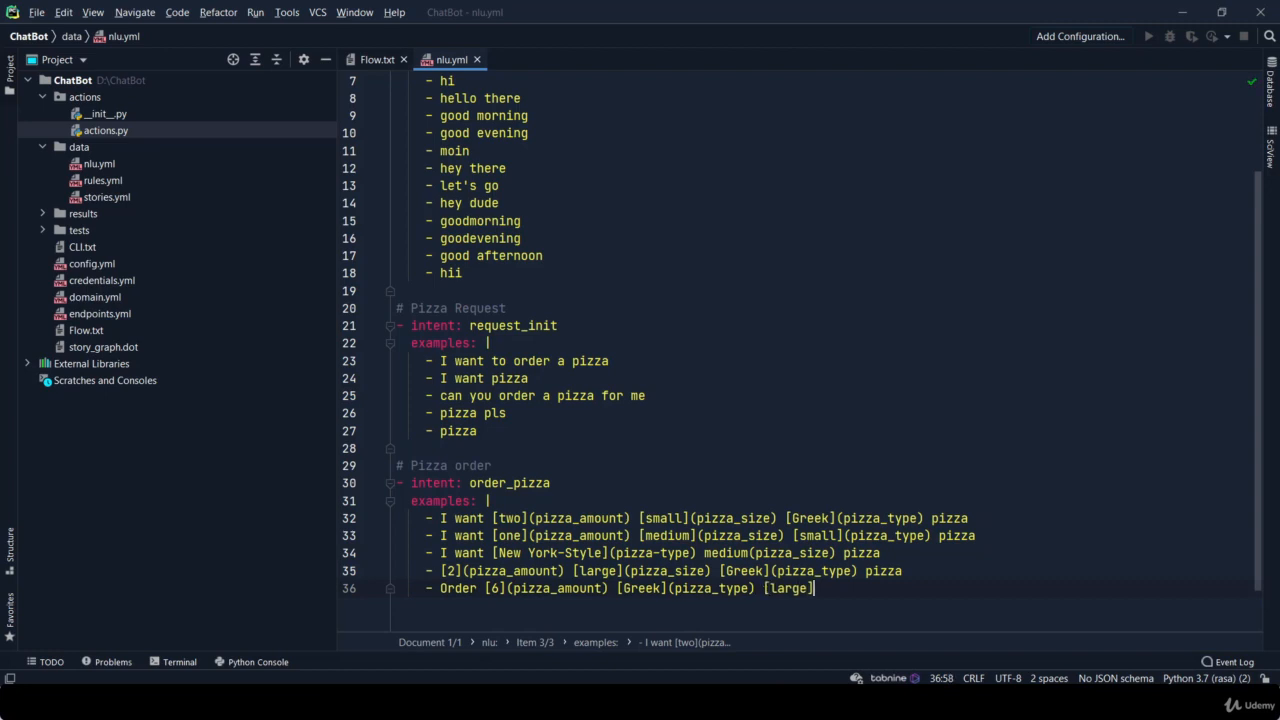
type("()")
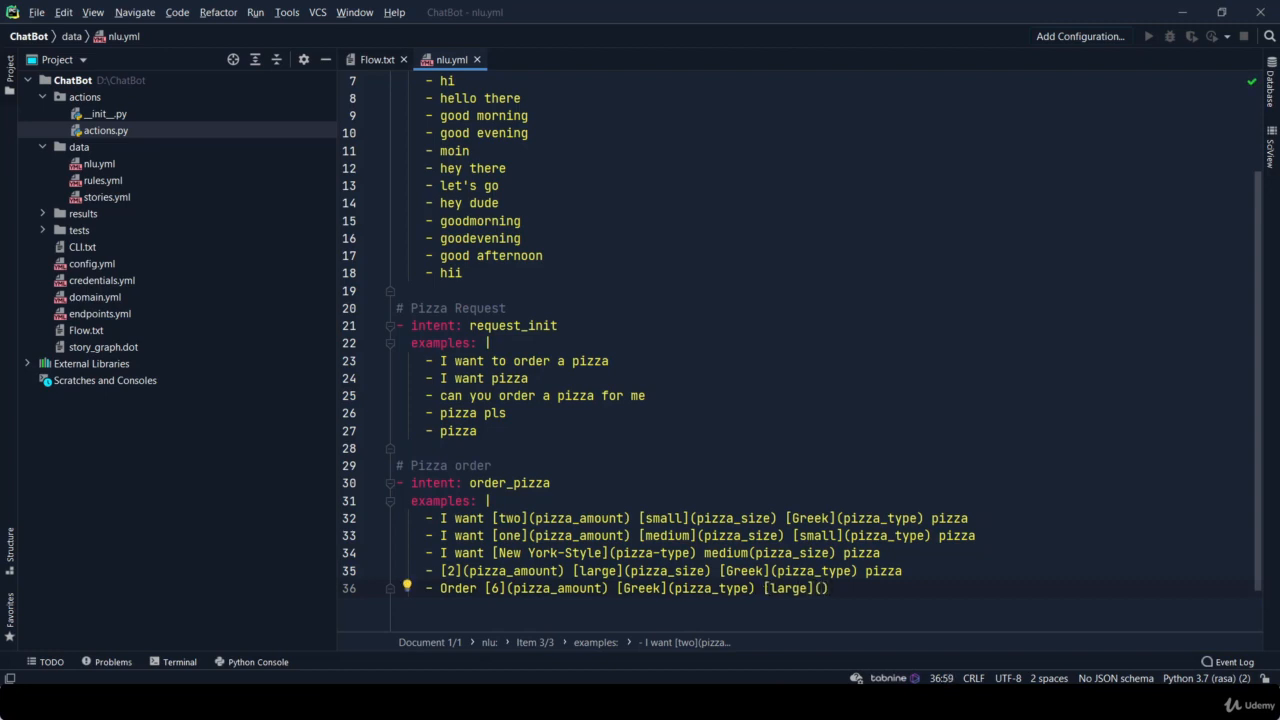
type("(pizza_size)")
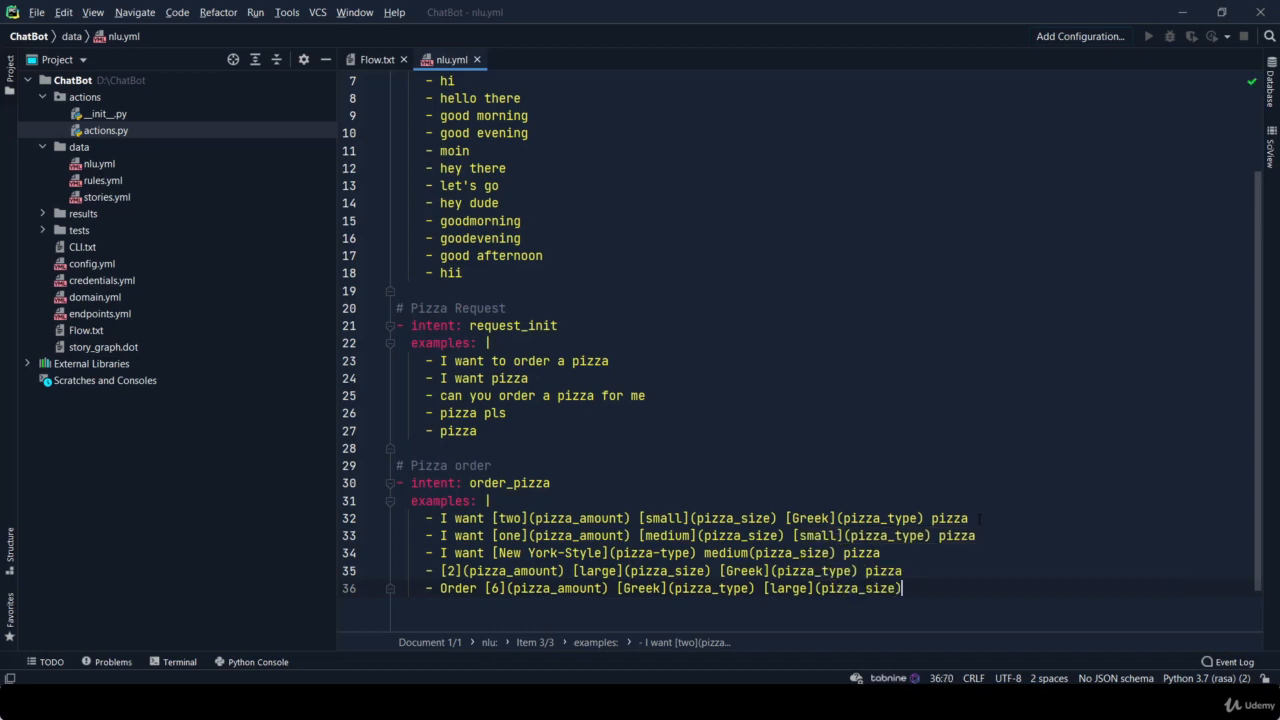
type("pizza")
type("#")
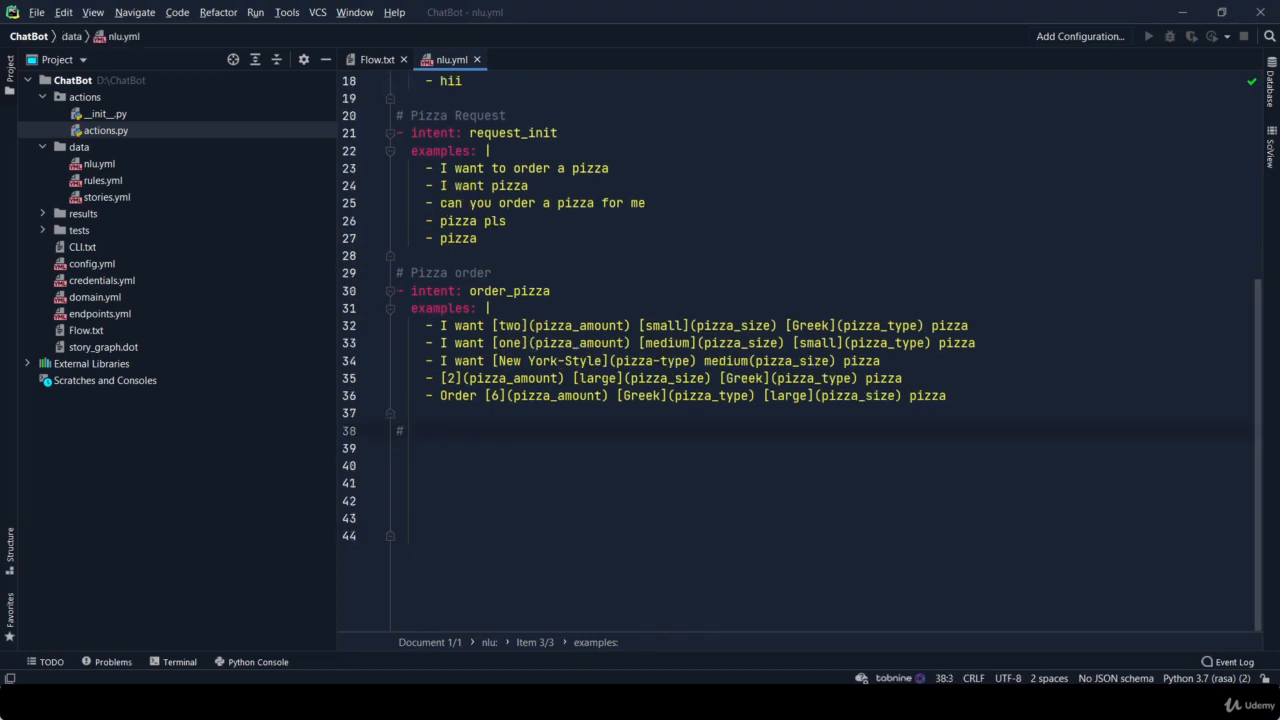
Add a '# Confirm' comment, 'intent: confirm' and an 'examples: |' key below order_pizza
type("Con")
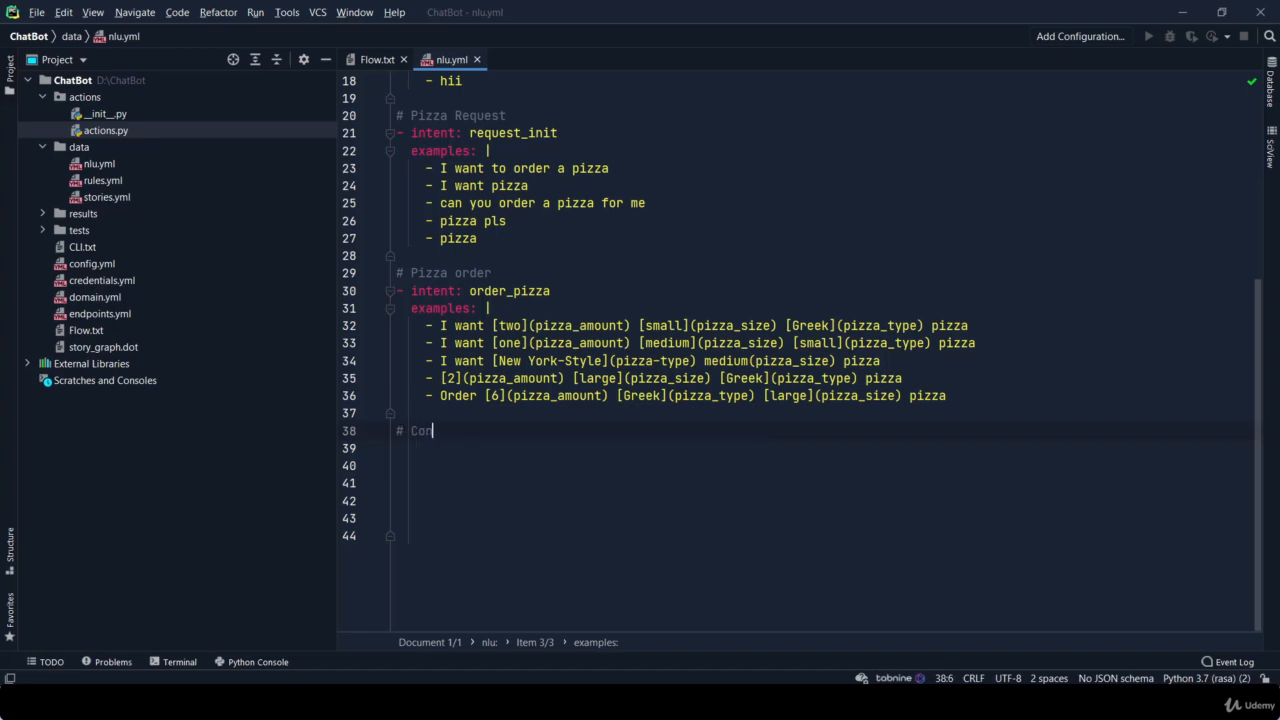
type("firm the")
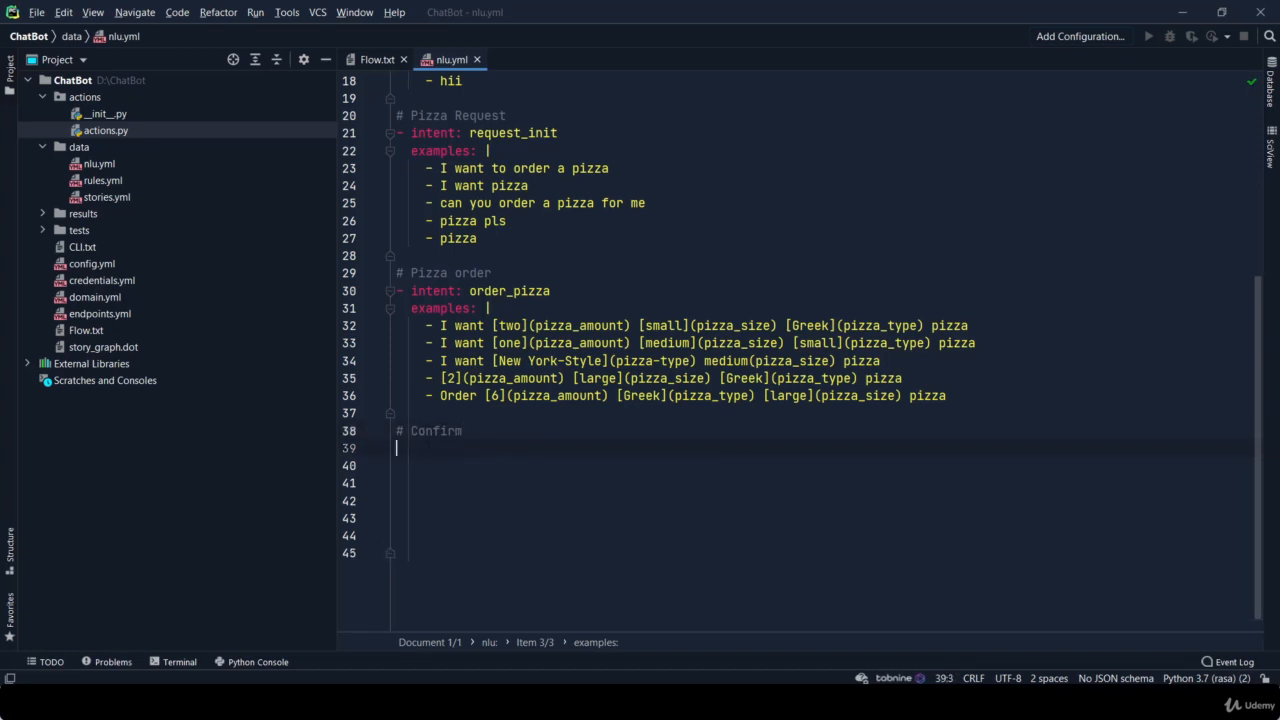
type("in")
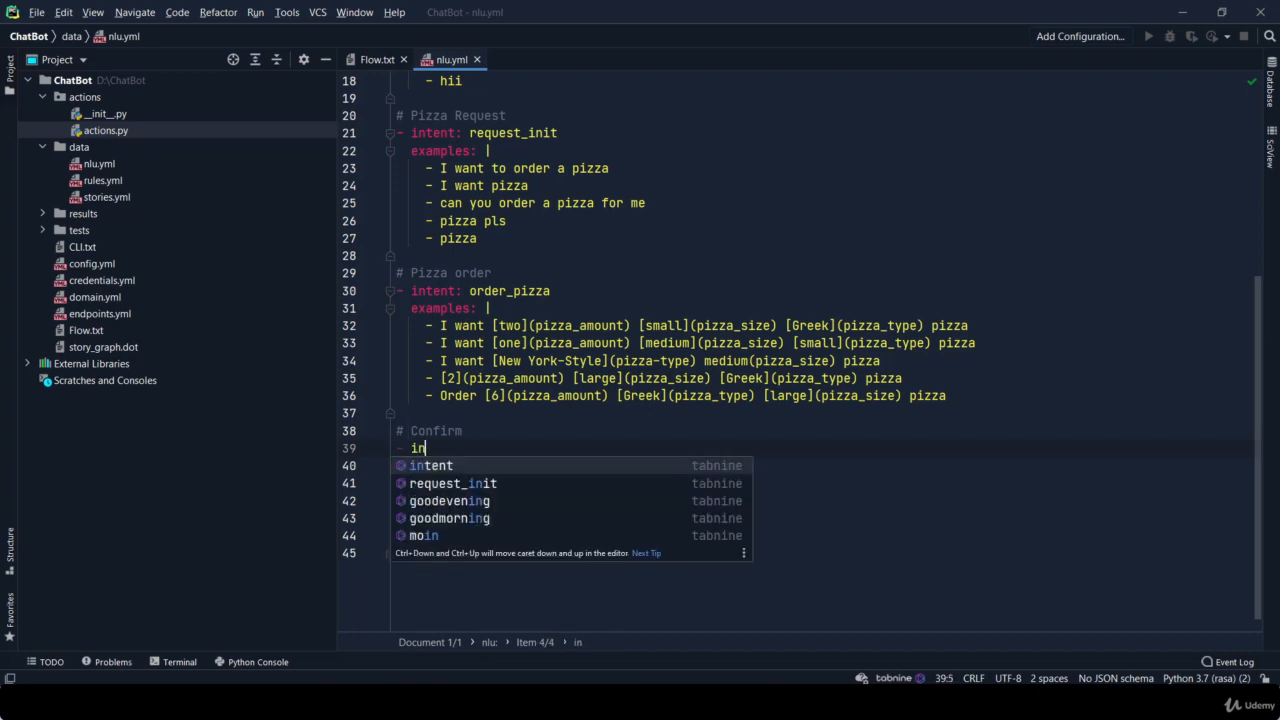
left_click(432, 464)
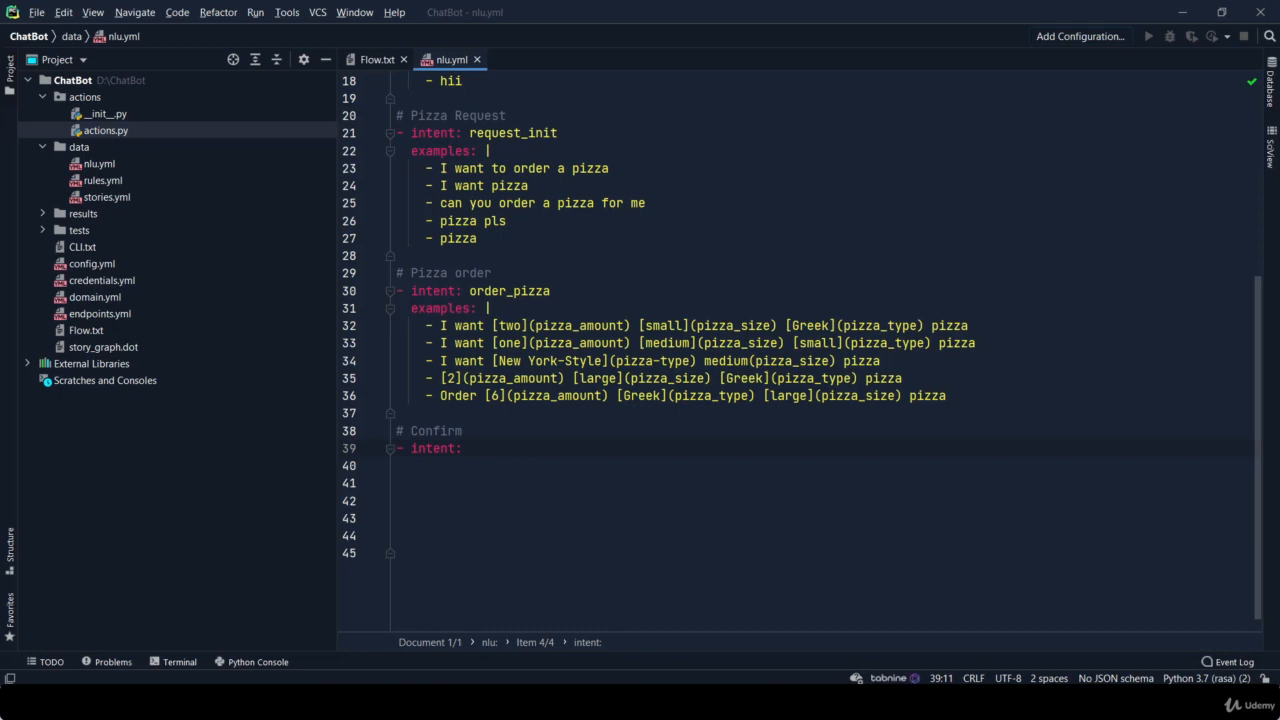
type("confirm")
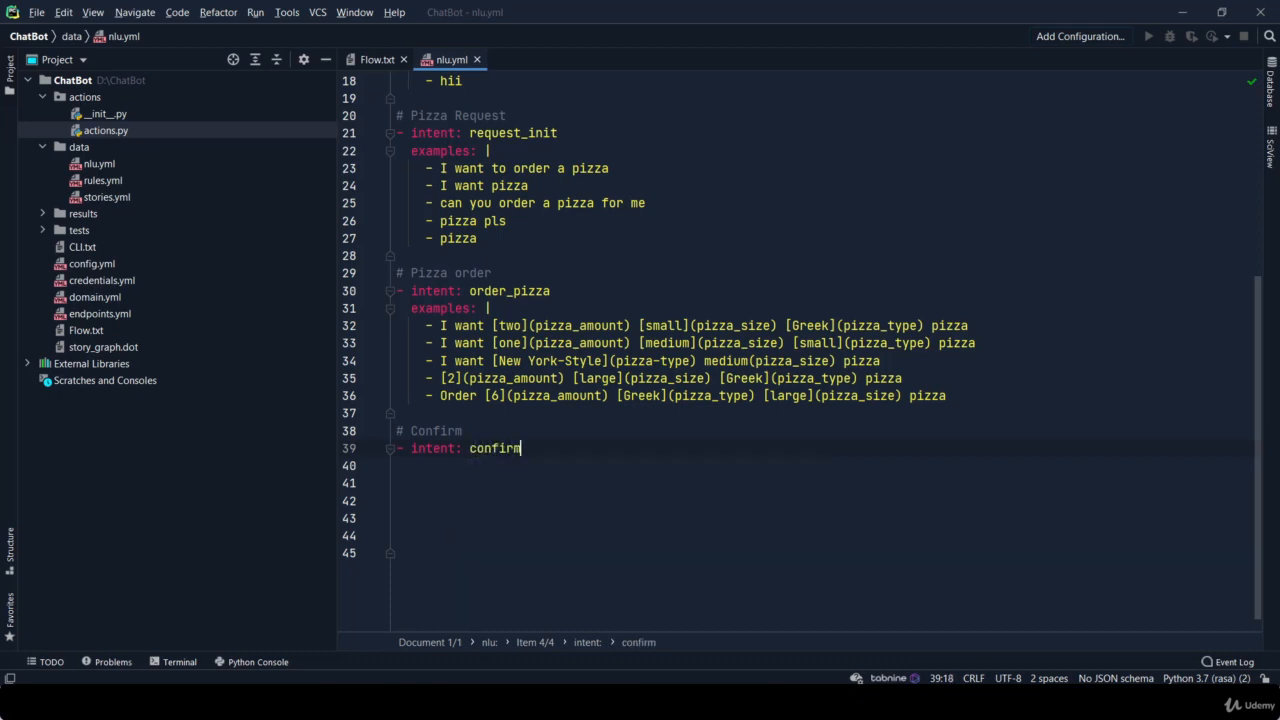
type("examples")
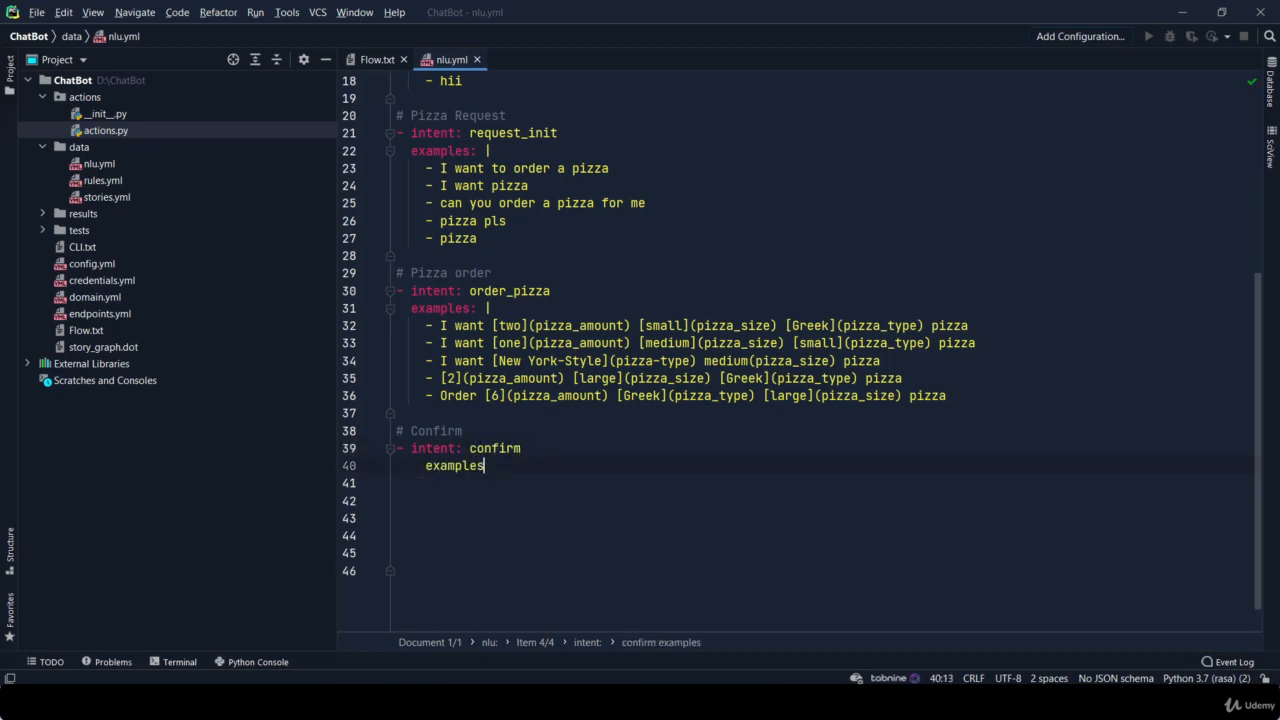
type(": |")
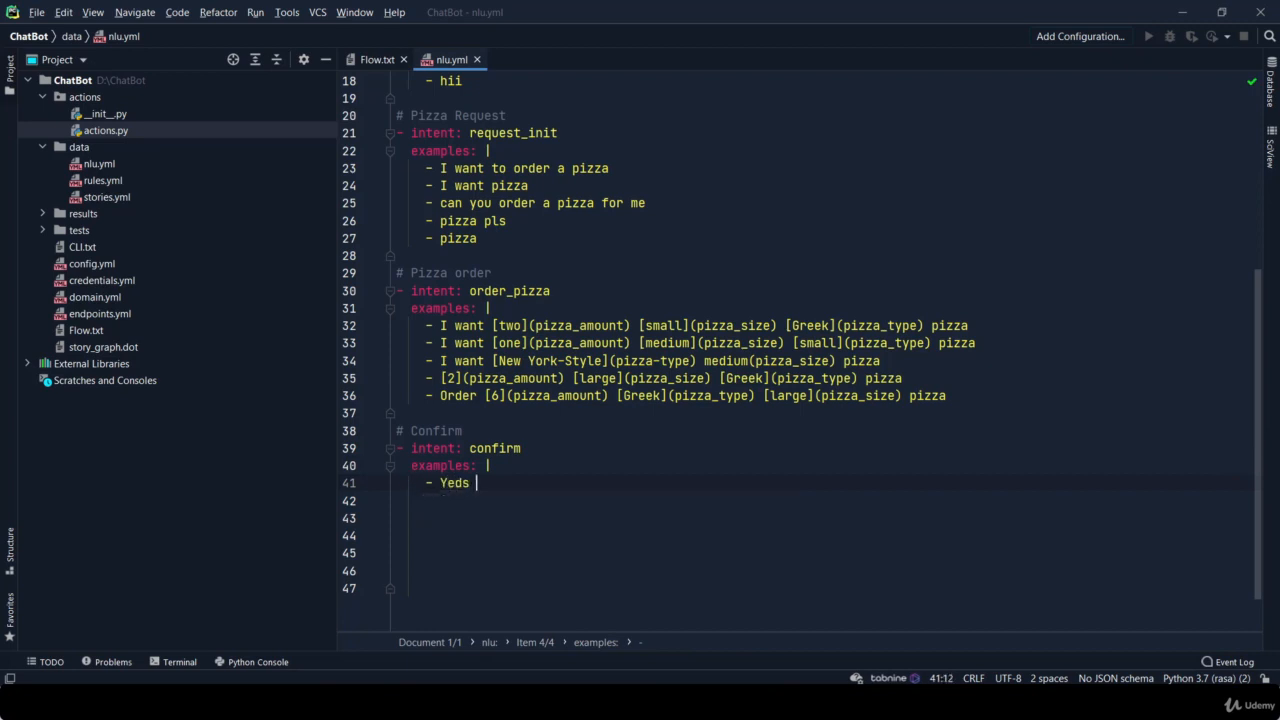
Add confirm examples 'Yes make this order', 'yes pls' and 'please do it fast', removing leftover empty lines
type("Yes mak")
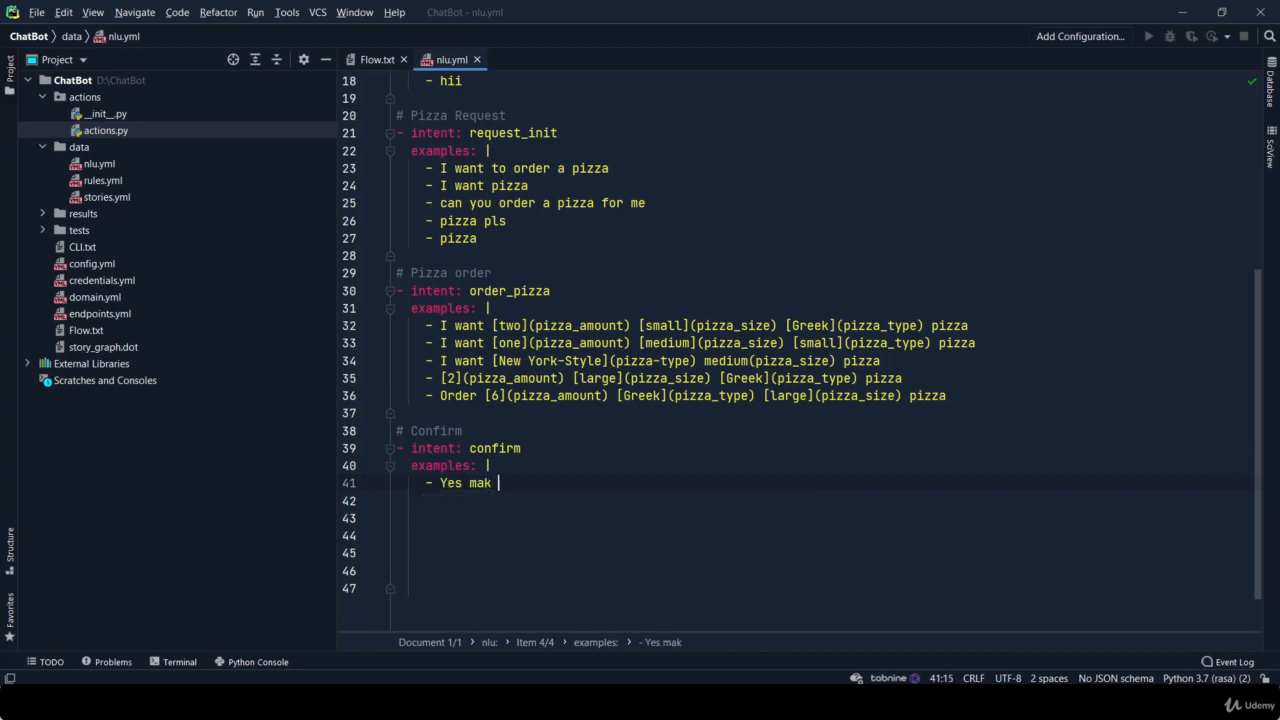
type("e this")
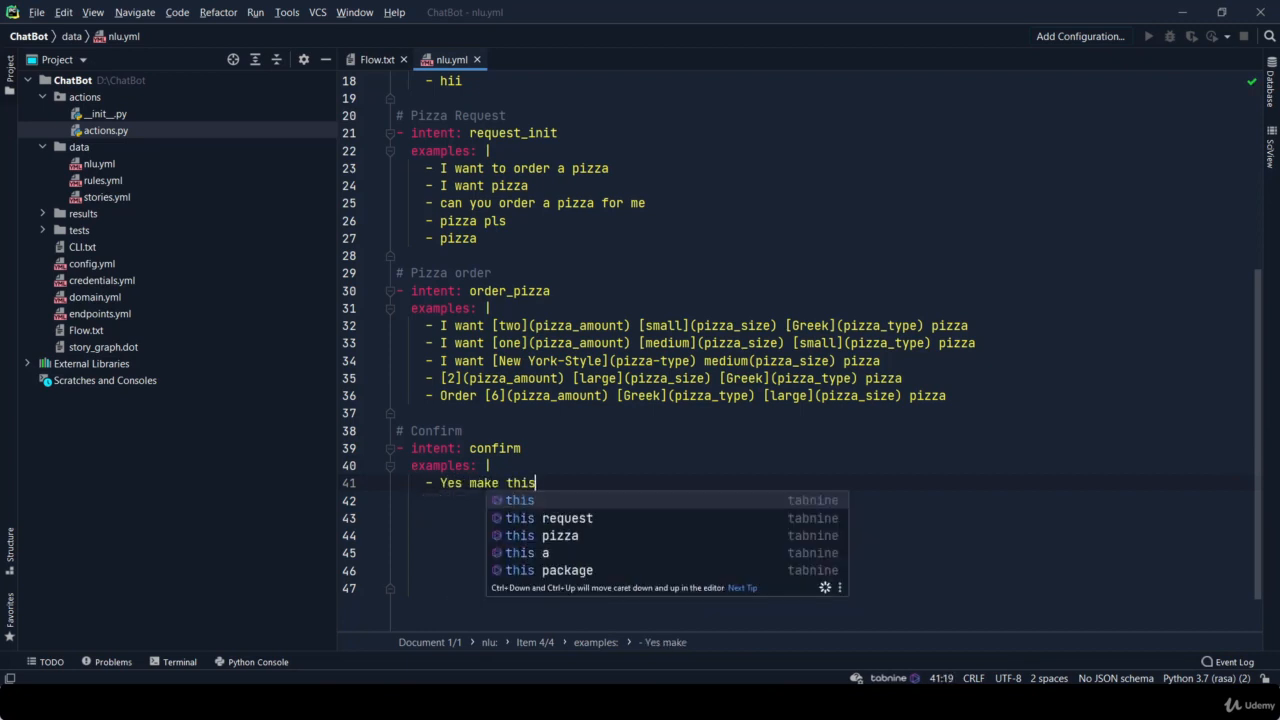
type("order")
type("- yes pls")
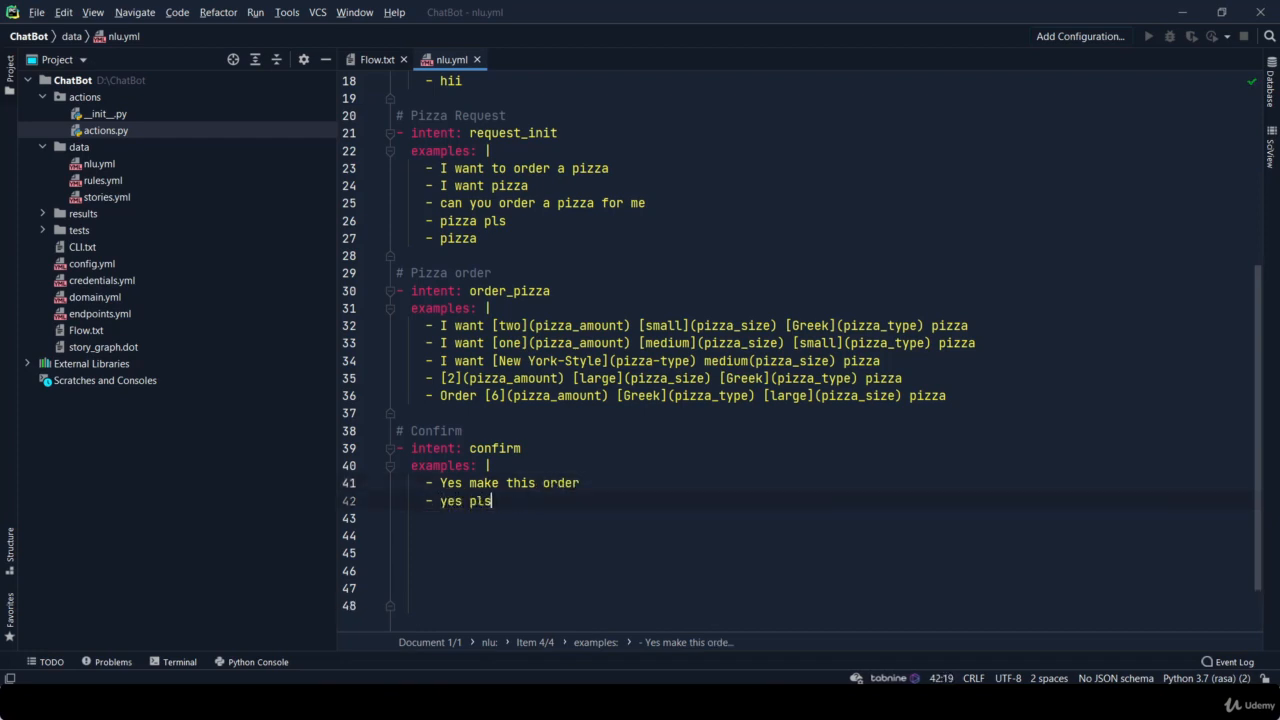
type("p")
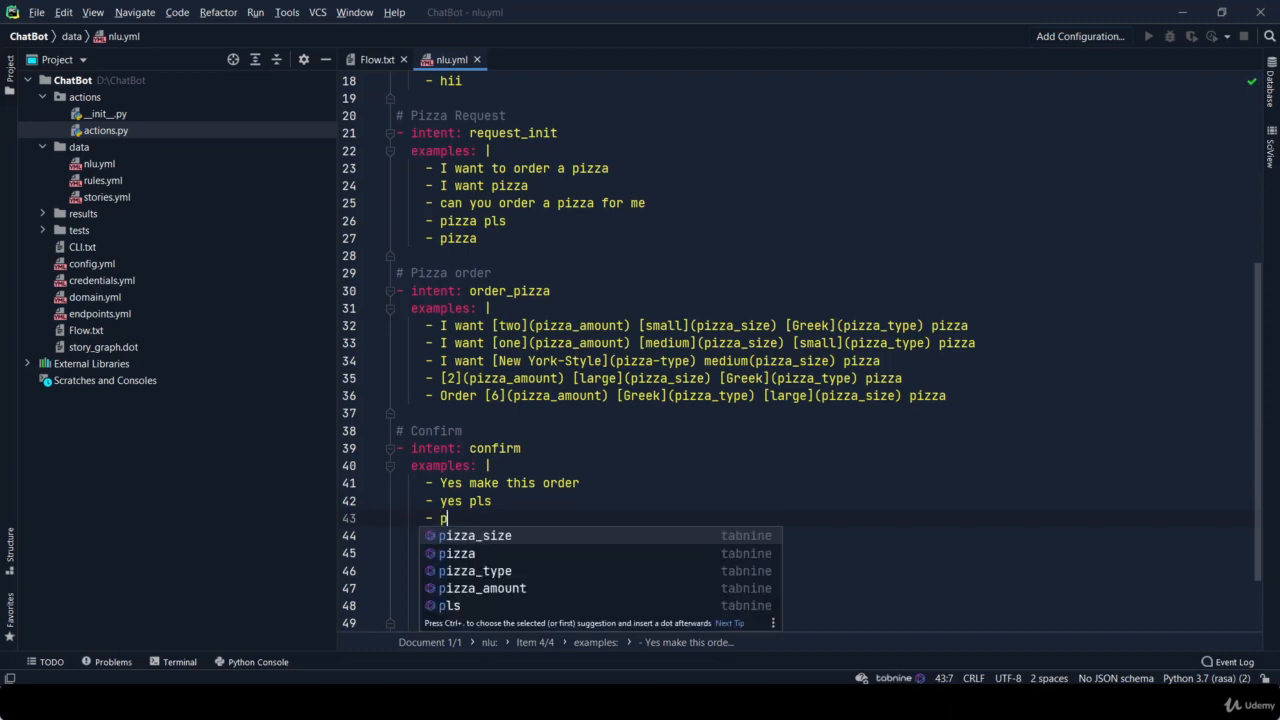
type("lease")
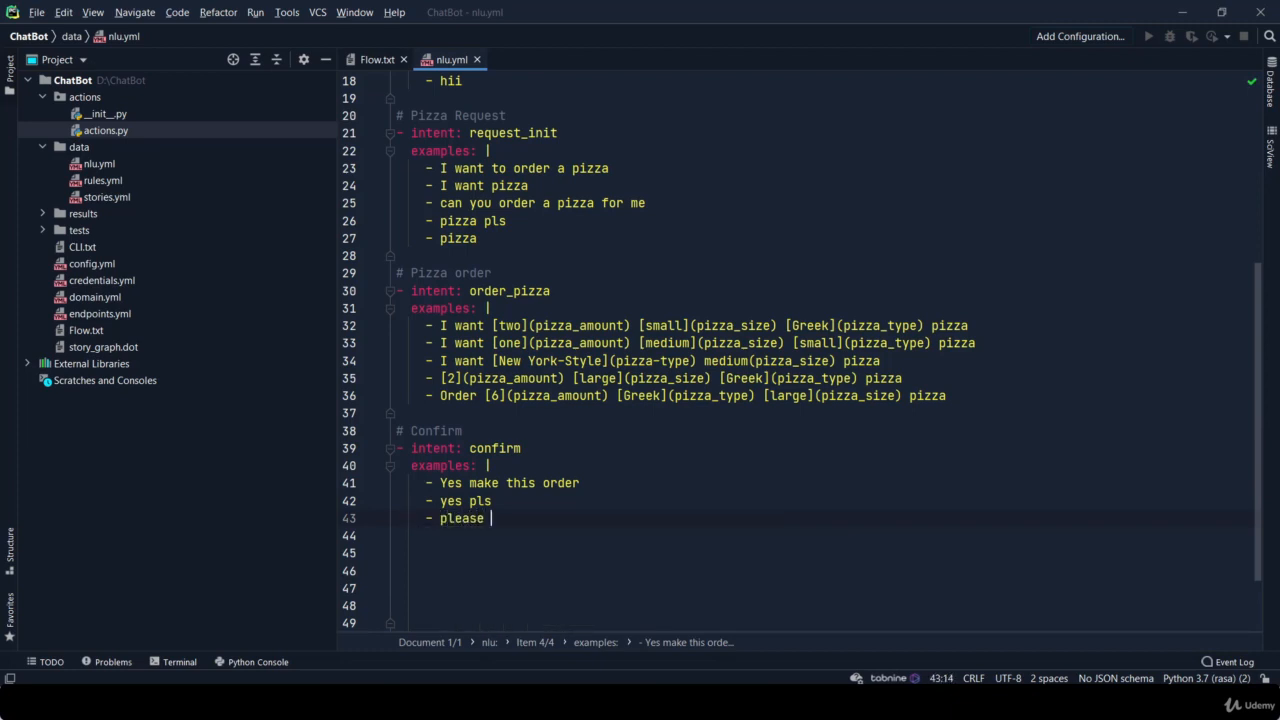
type("do it")
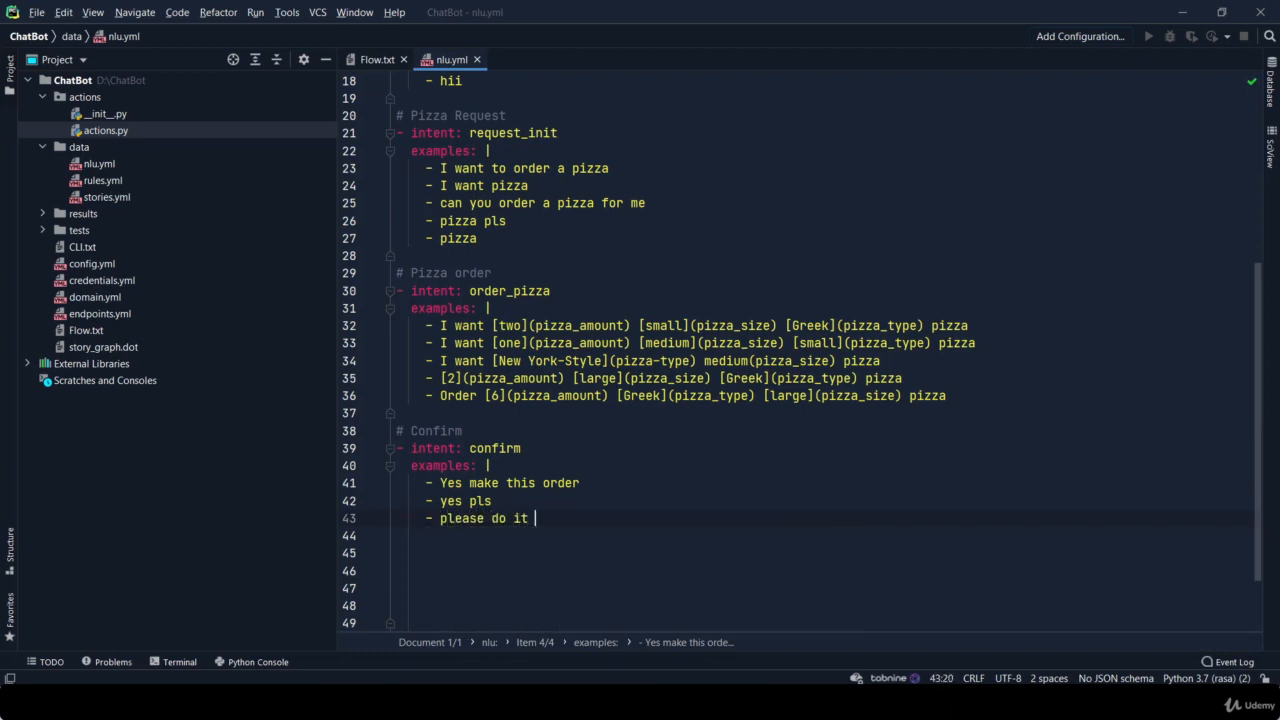
type("fast")
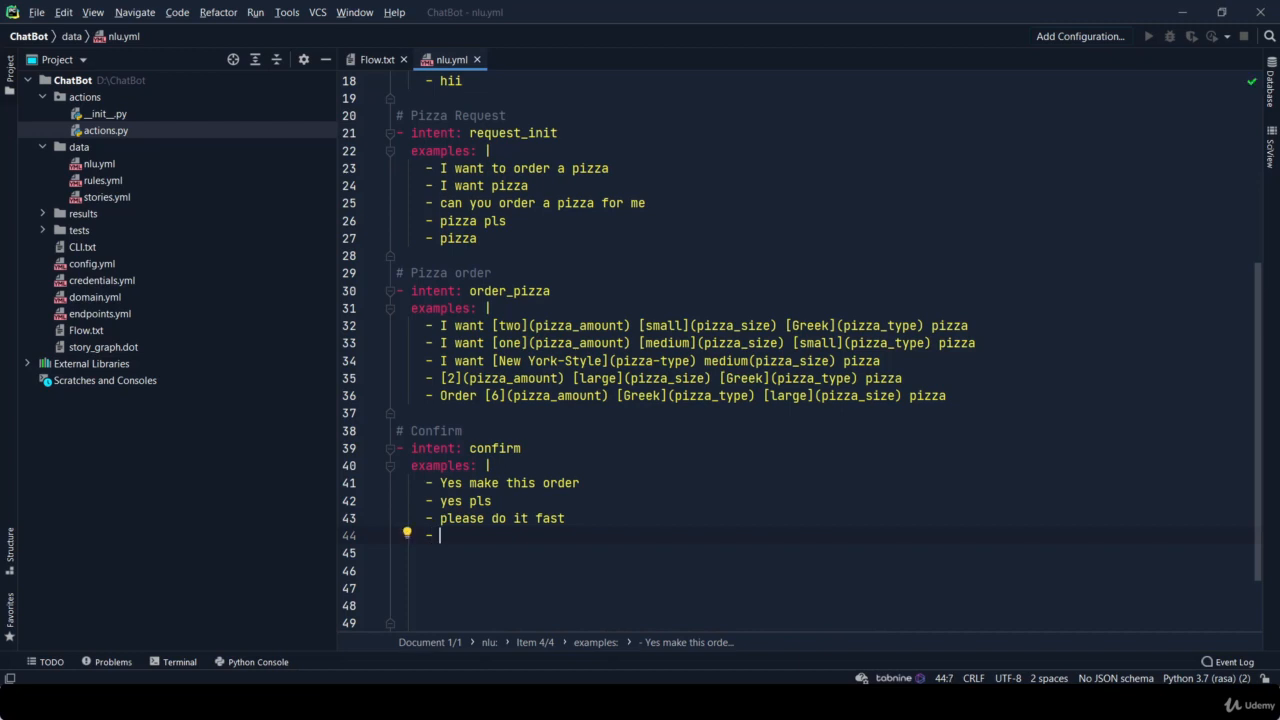
key("Backspace")
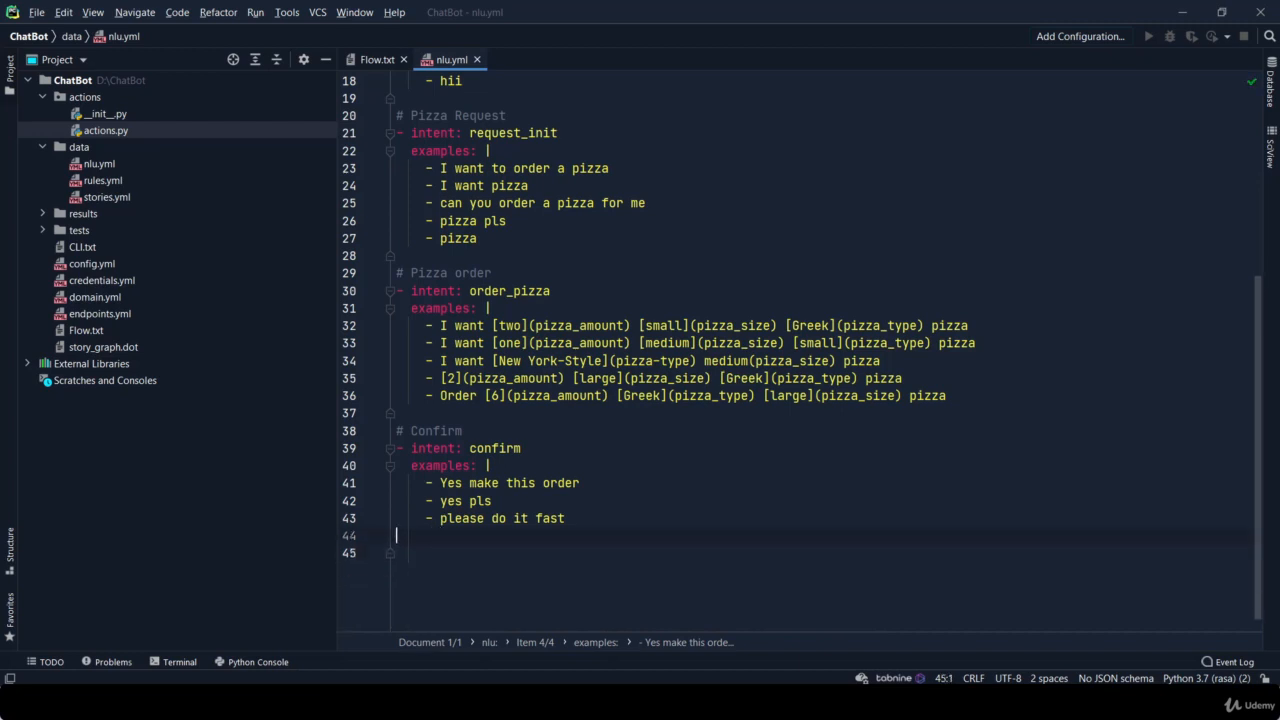
key("Backspace")
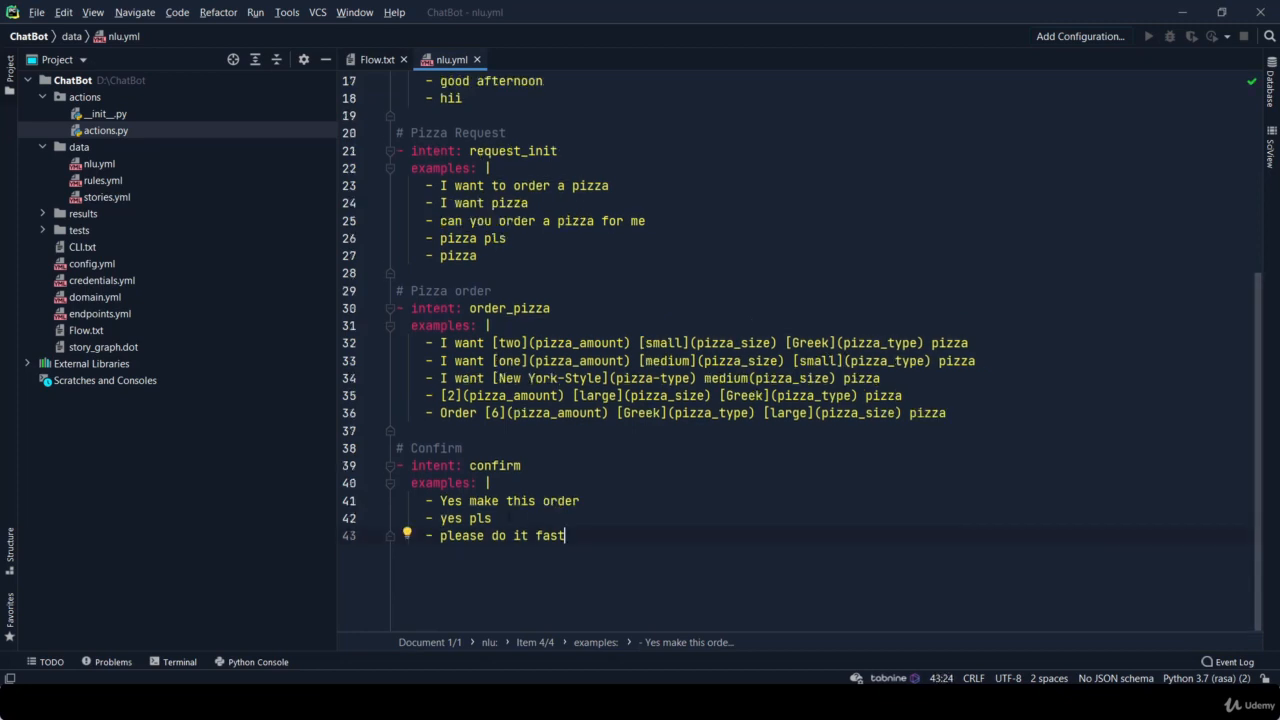
Open data/stories.yml and scroll through its happy path, sad path and interactive stories
scroll("up", 3)
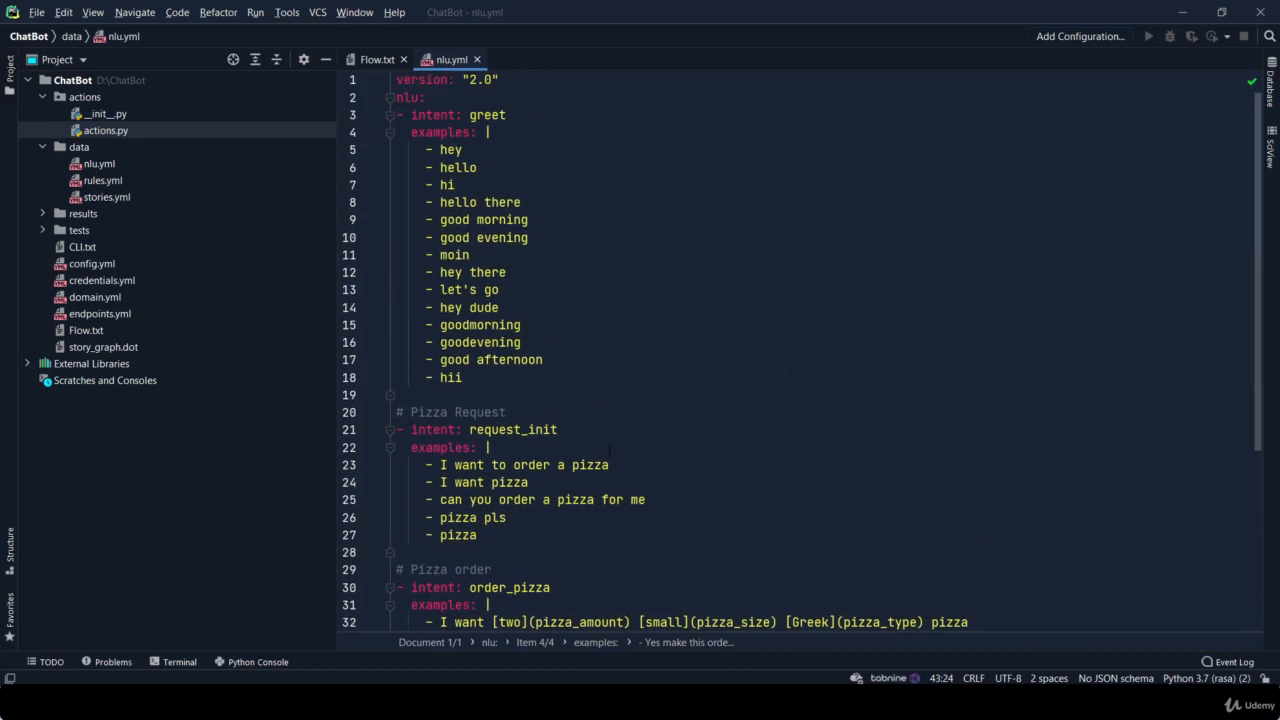
left_click(106, 198)
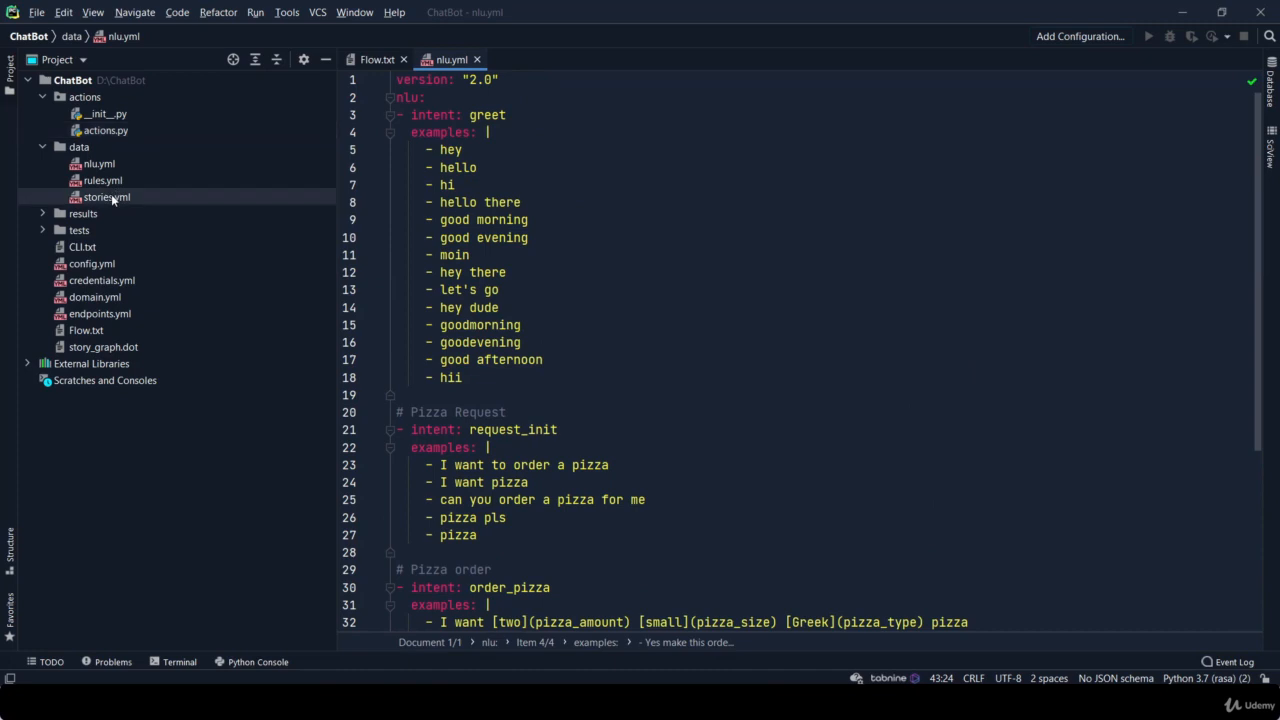
left_click(106, 198)
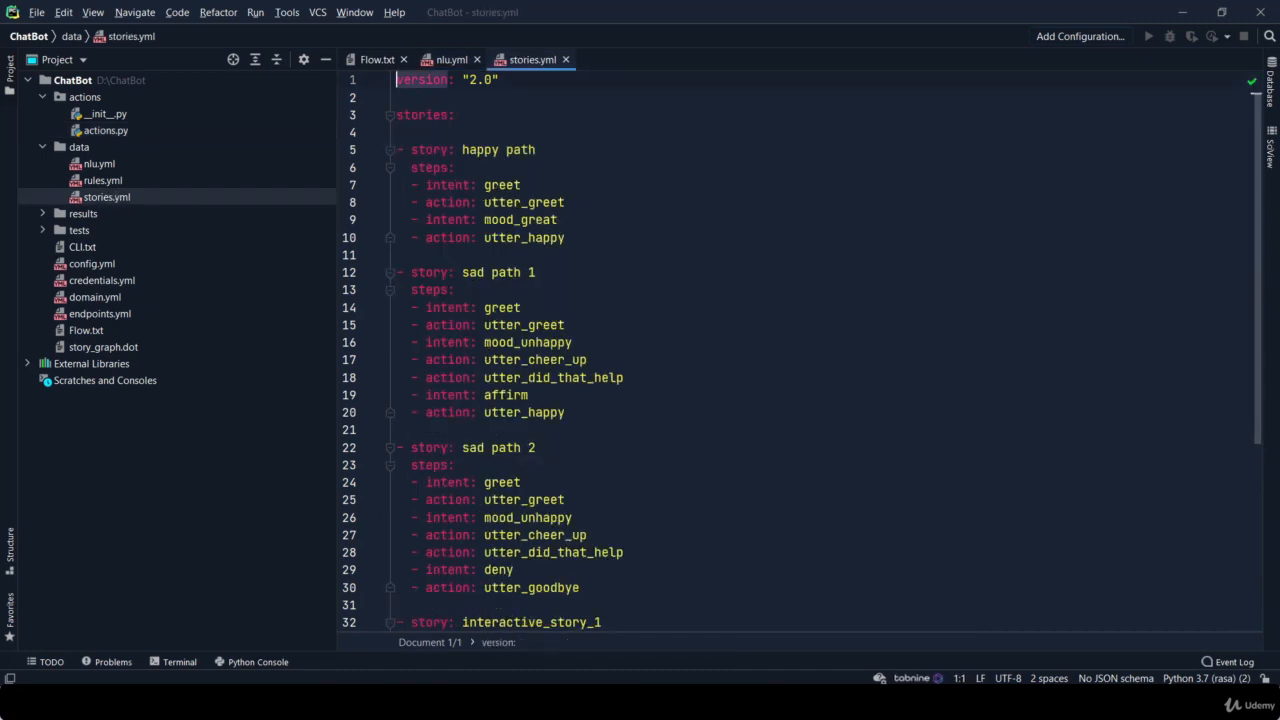
scroll("down", 3)
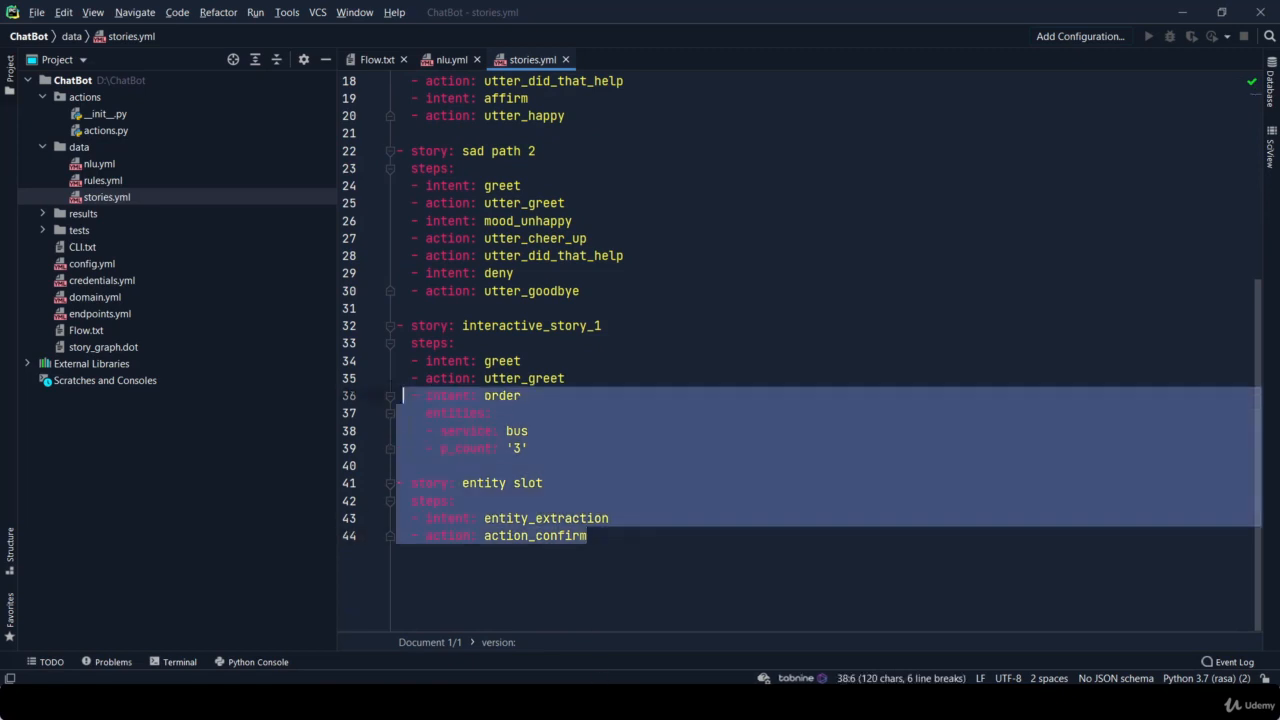
scroll("up", 3)
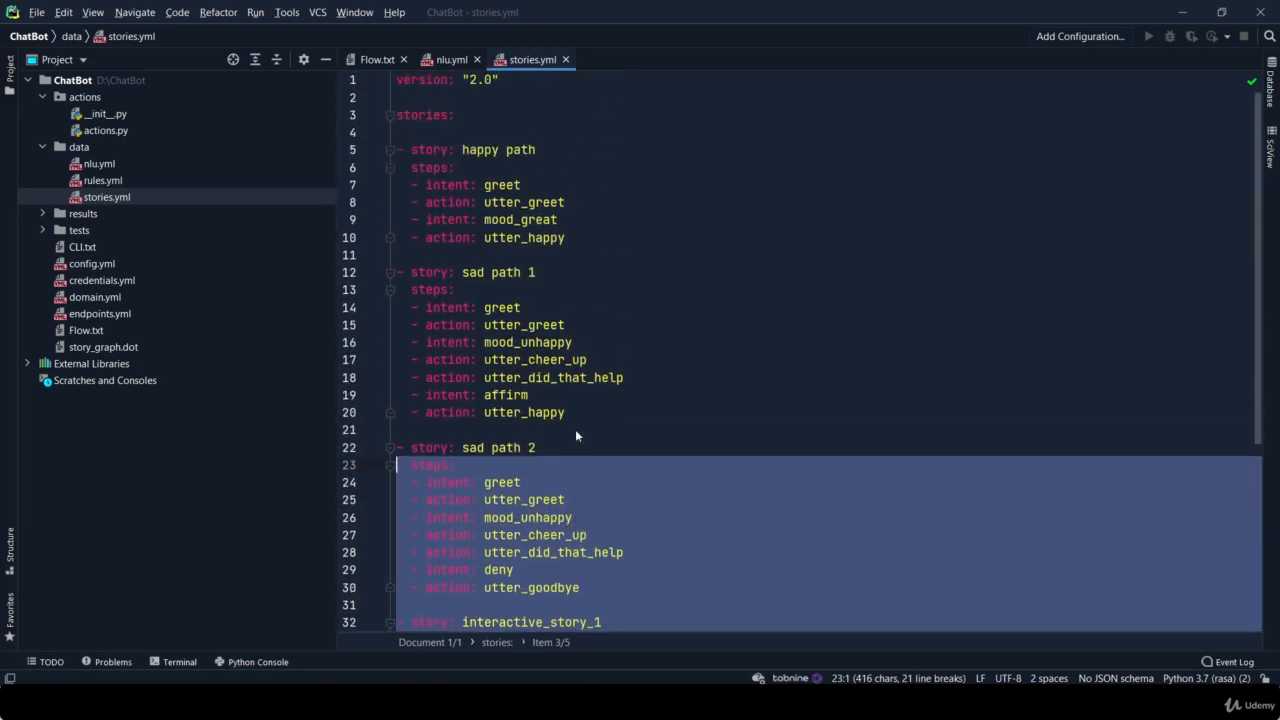